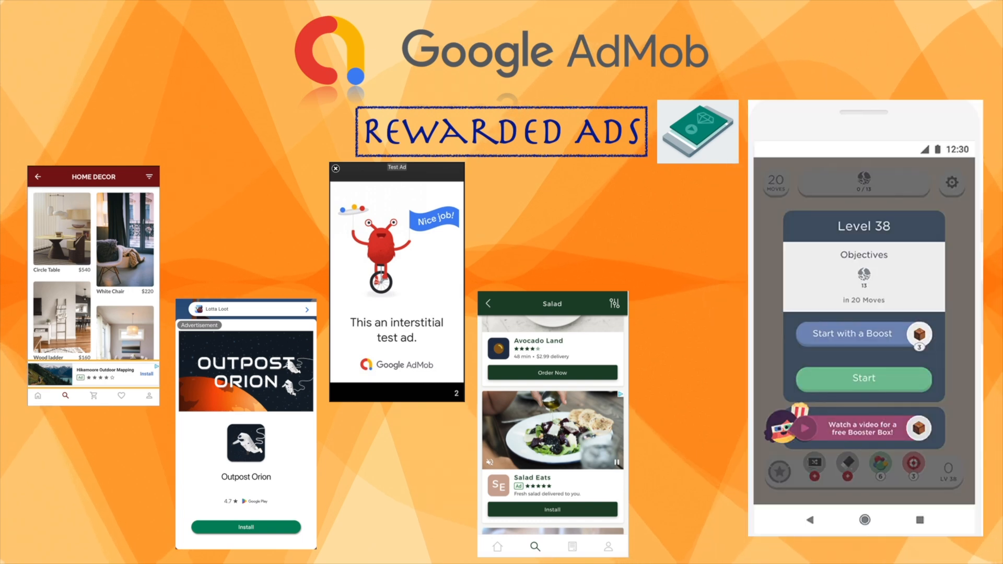
- Advance to the slide with the phone offering 30 minutes of premium access for watching an ad
left_click(866, 428)
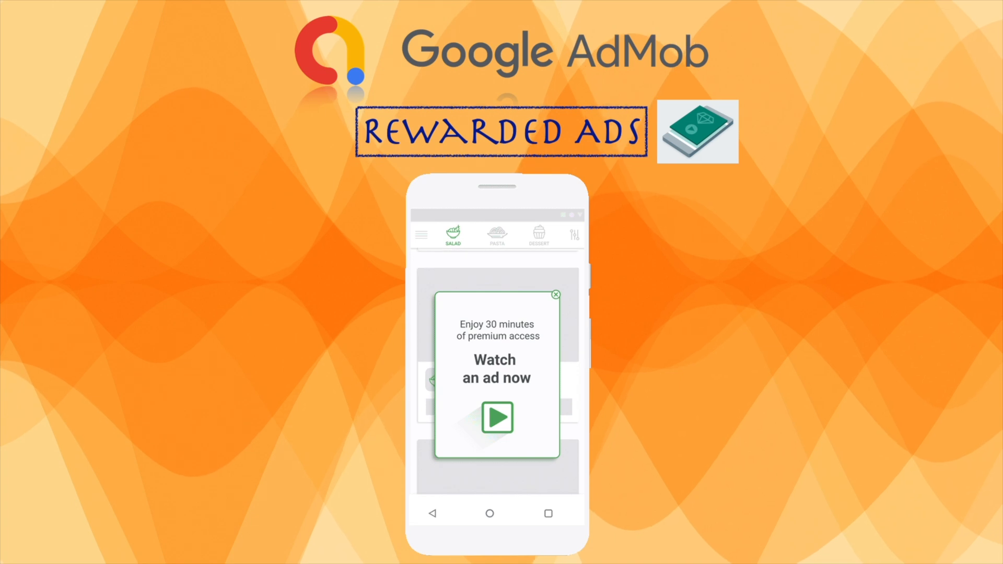
- Show the CONGRATULATIONS reward slide, then continue past it to the AdMob Help policy page
left_click(498, 418)
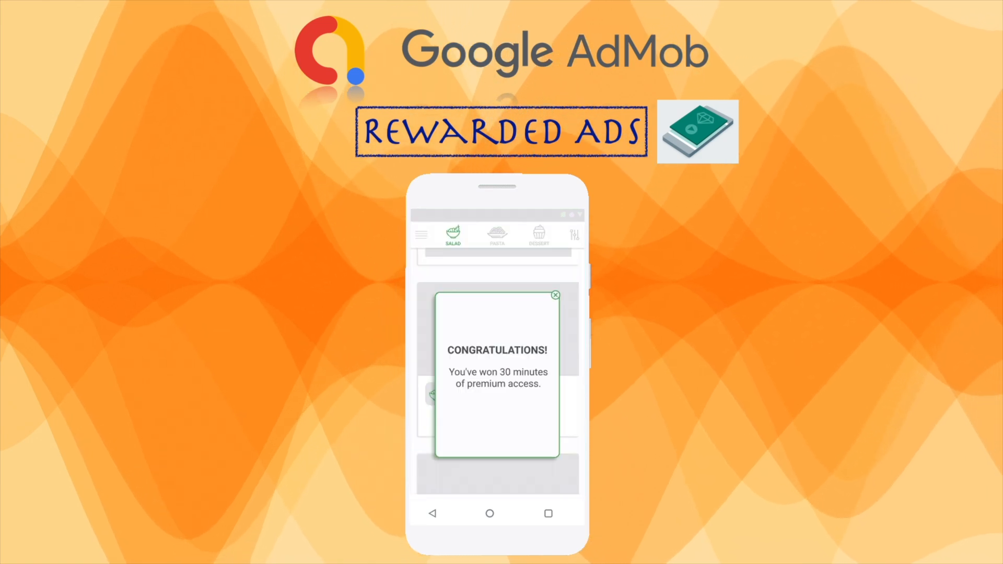
left_click(554, 295)
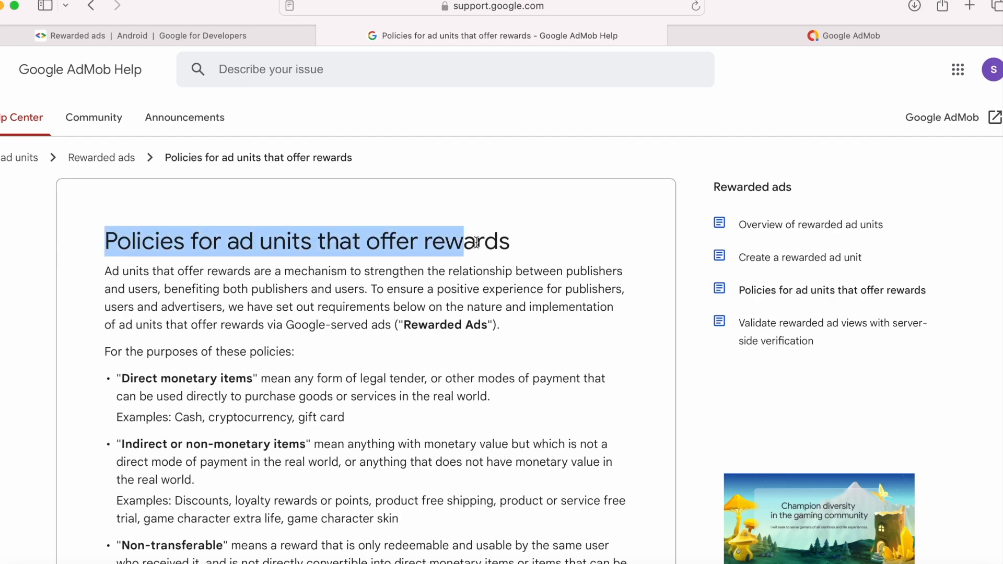
- Scroll the rewarded ad unit policies article to the Implementation requirements section, then leave for the AdMob dashboard
scroll("down", 3)
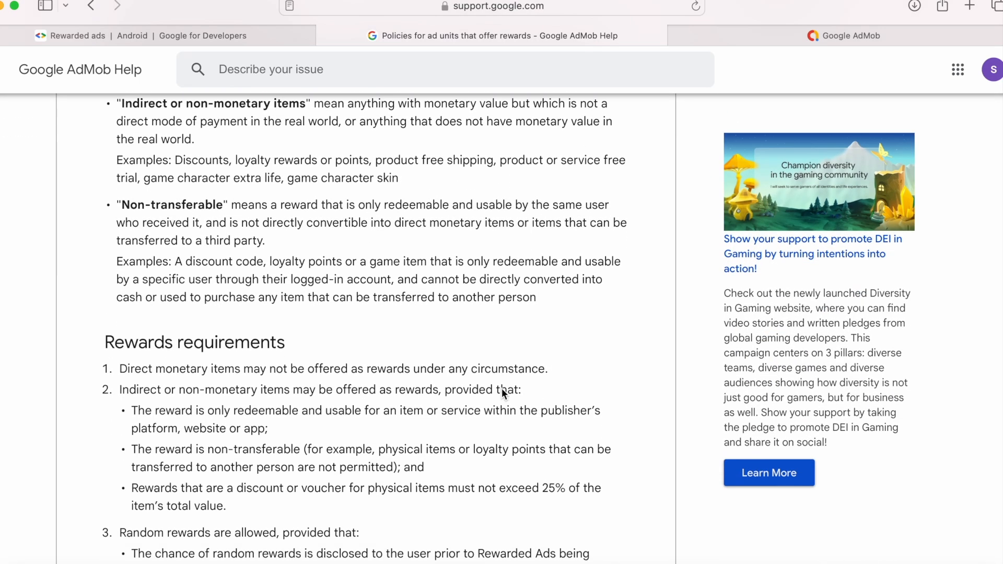
scroll("down", 3)
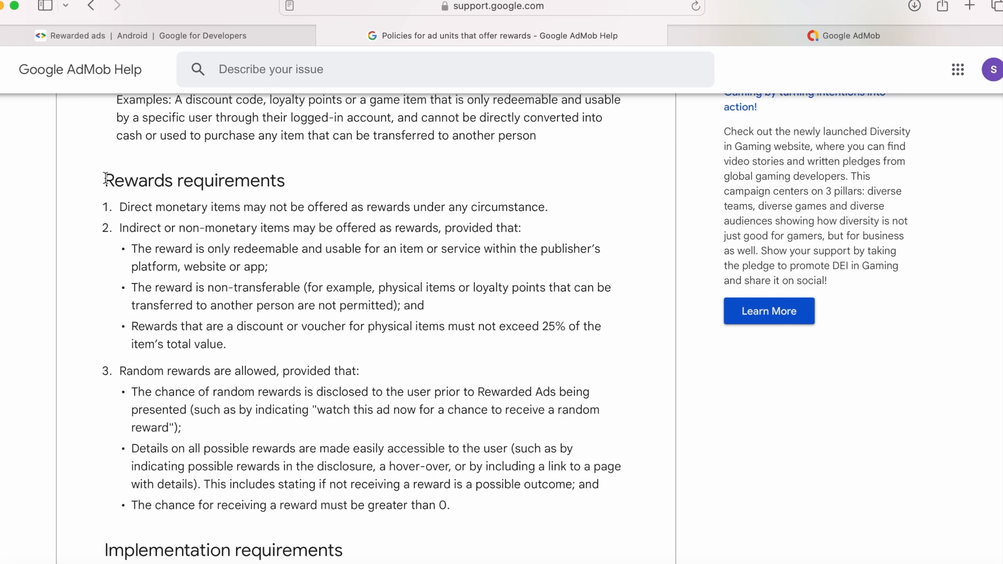
scroll("down", 3)
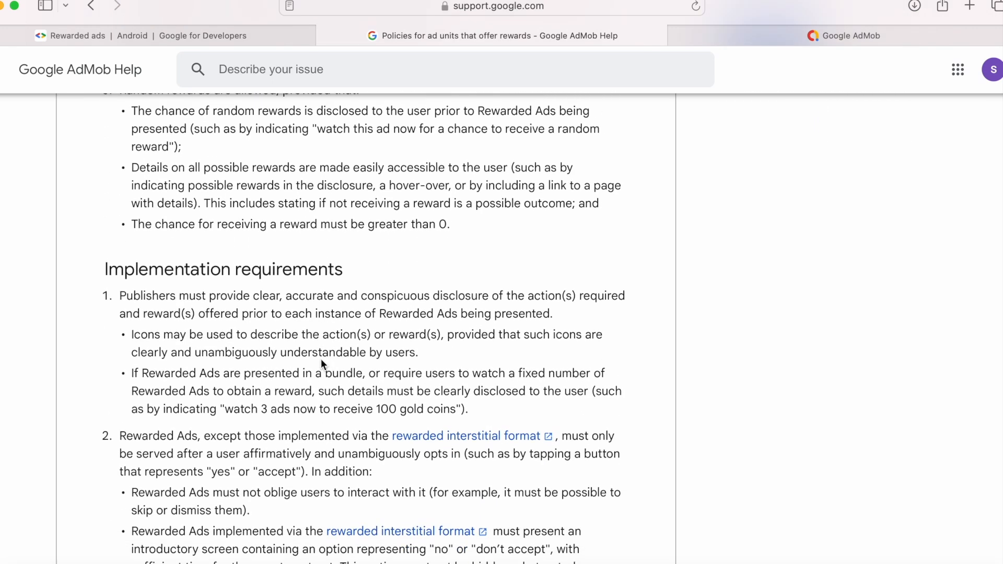
scroll("down", 3)
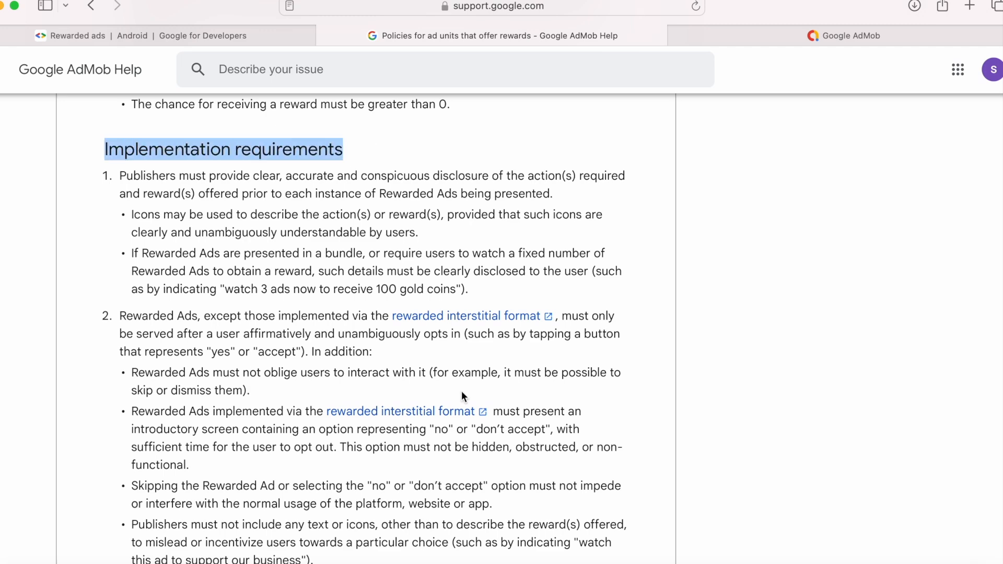
scroll("down", 3)
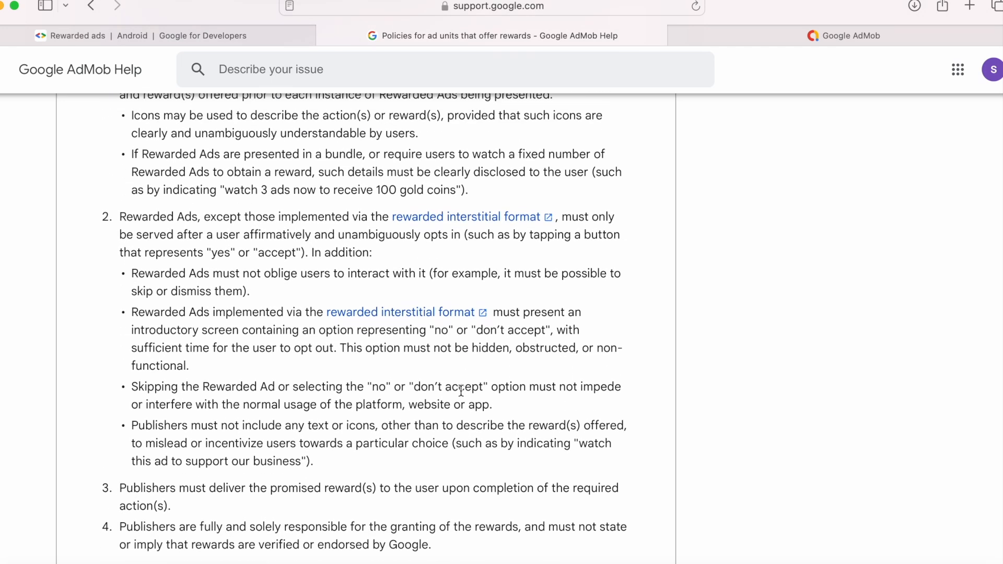
scroll("up", 3)
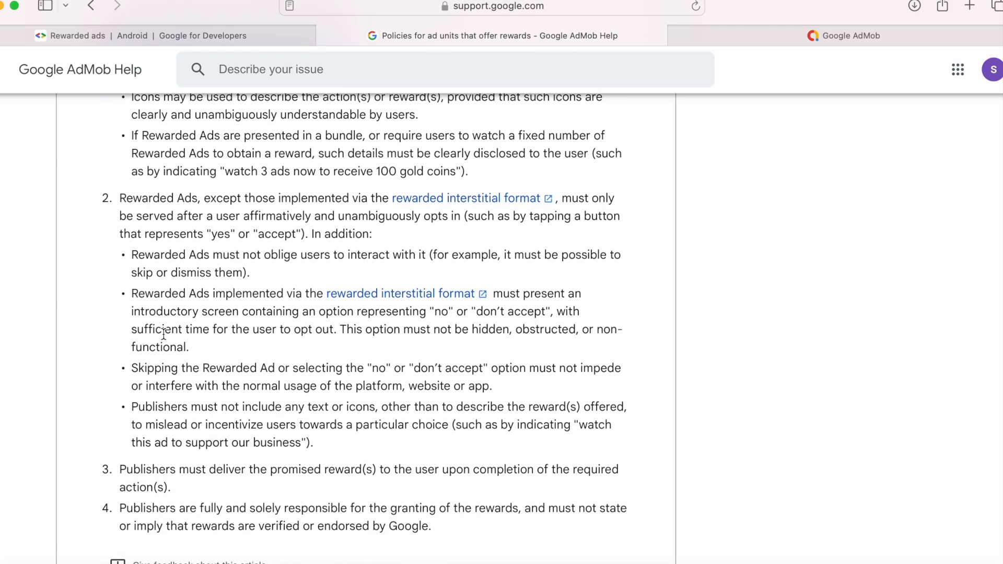
scroll("up", 3)
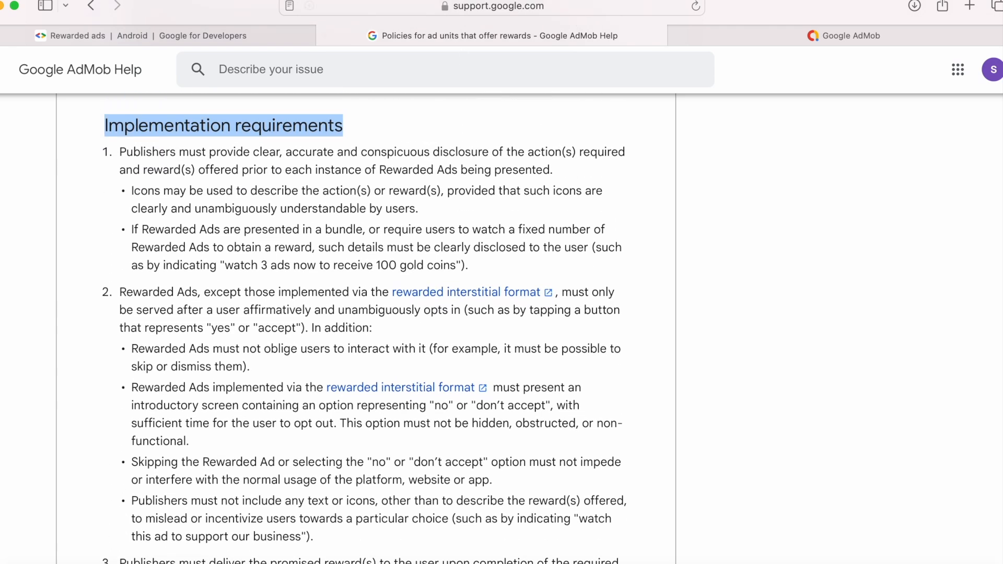
left_click(845, 36)
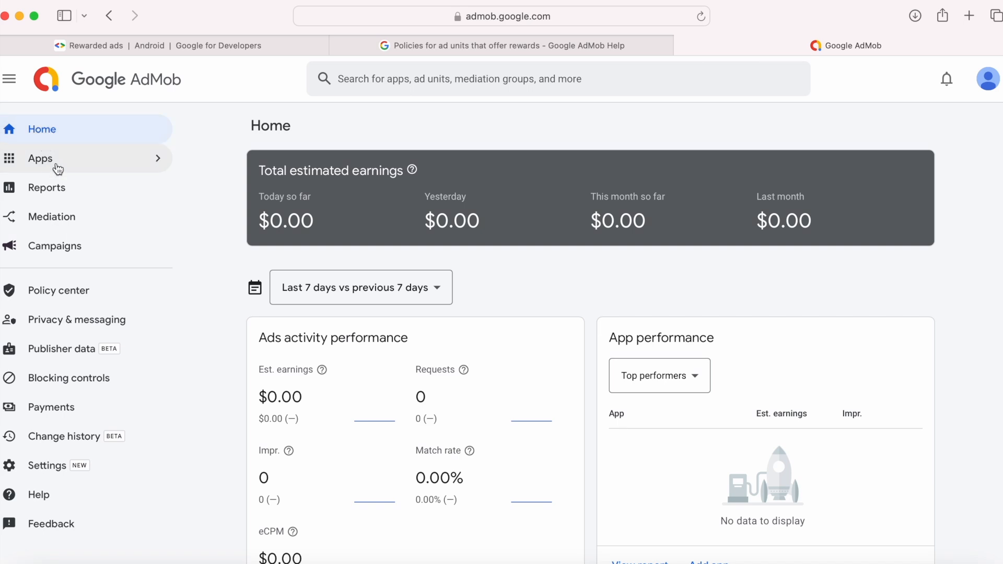
- Start a new Rewarded ad unit for the True Telugu Translator app from its Ad units list
left_click(53, 159)
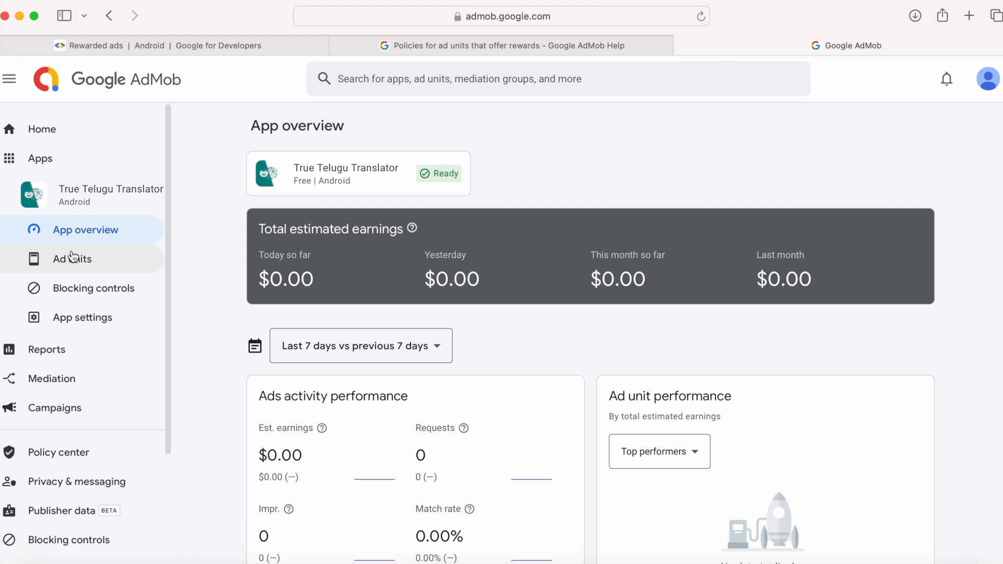
left_click(71, 259)
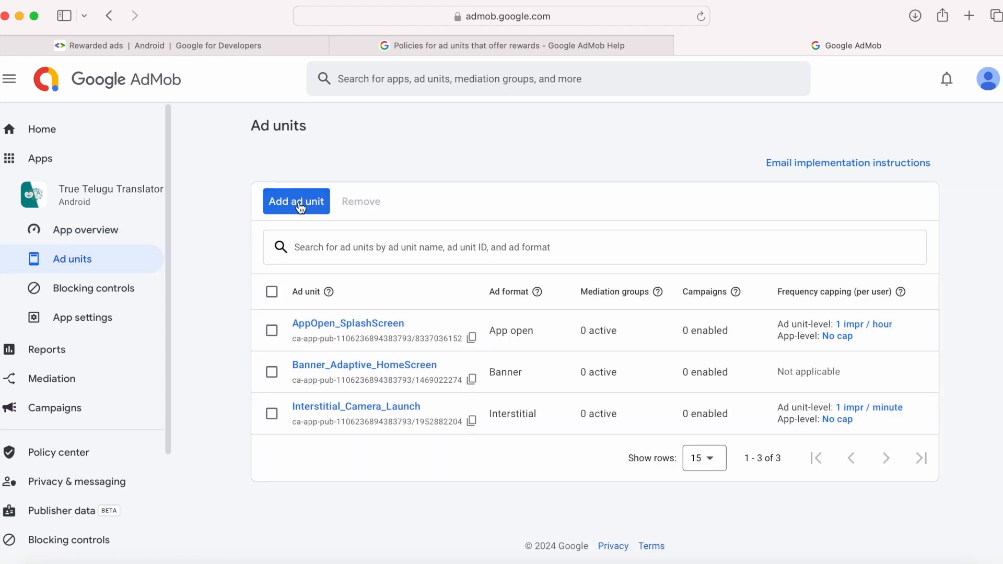
left_click(297, 202)
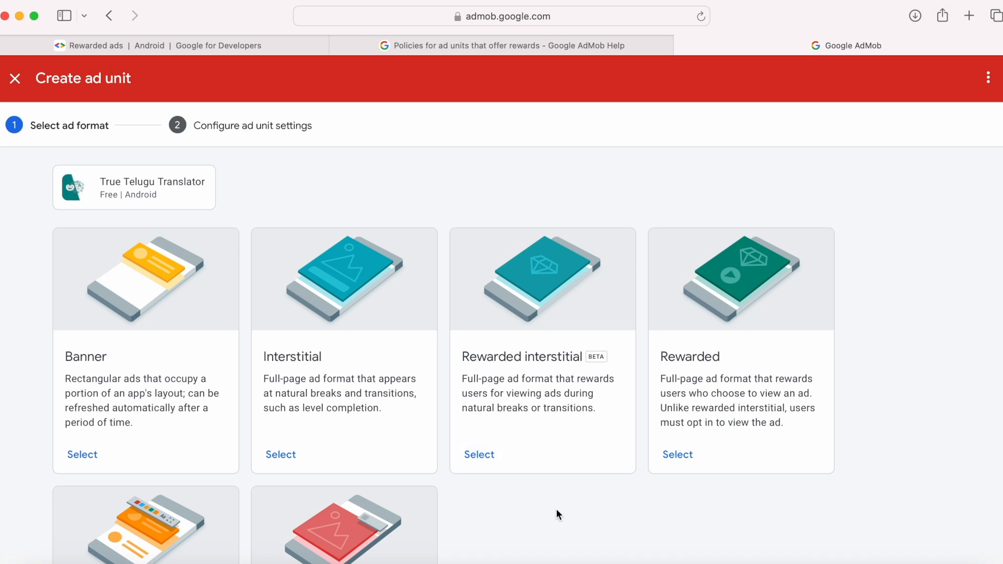
mouse_move(662, 409)
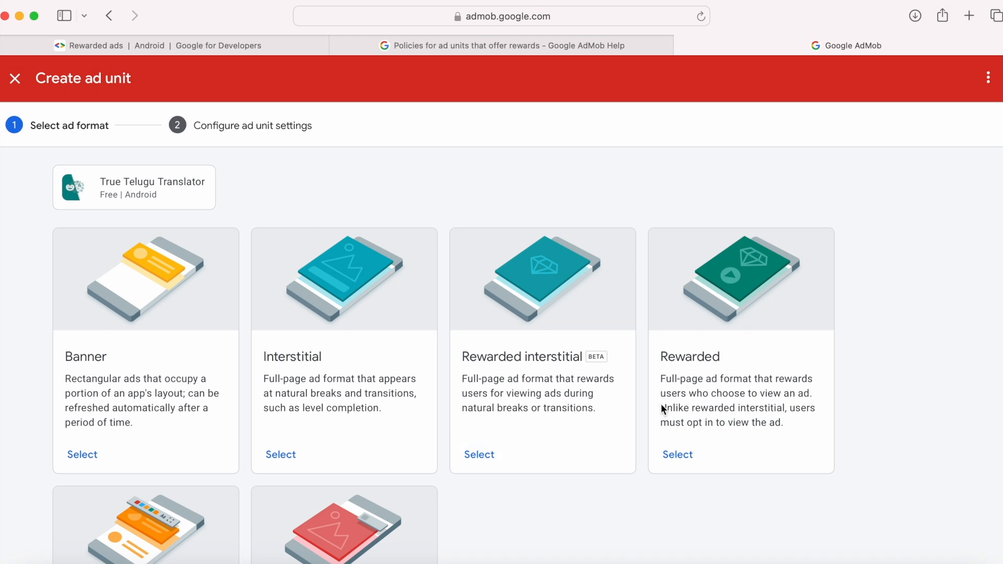
left_click(678, 454)
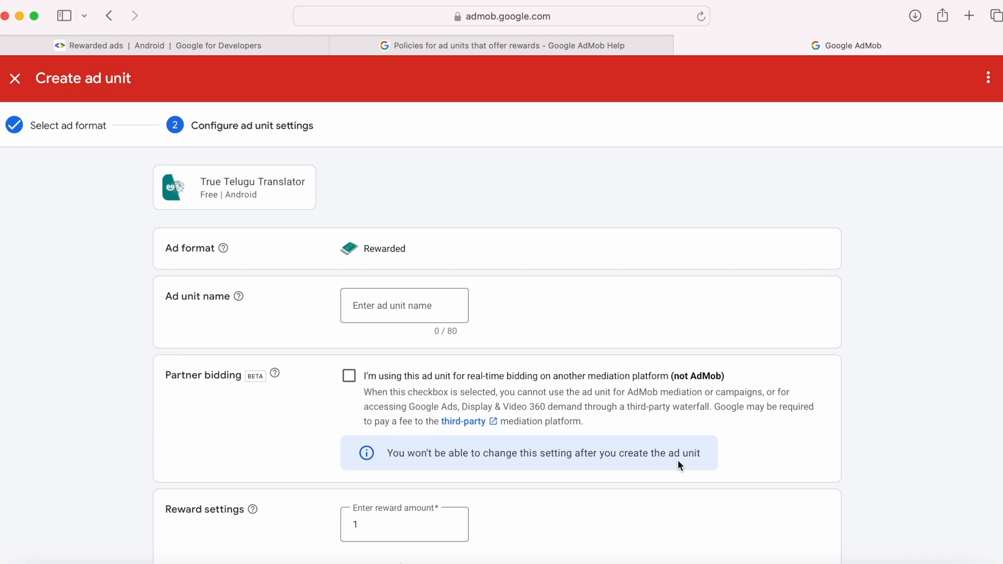
- Name the ad unit Rewarded_Share and create it
left_click(404, 305)
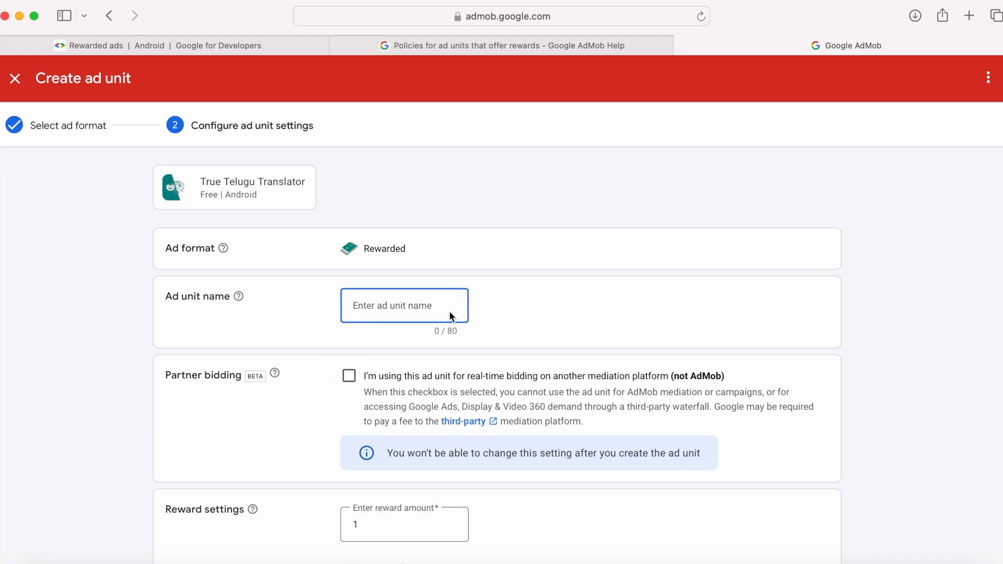
type("R")
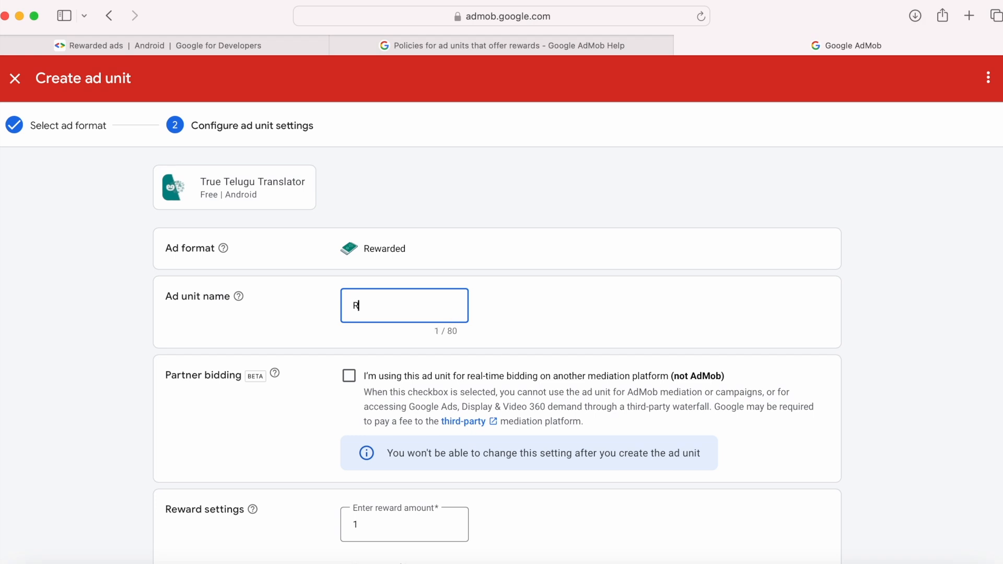
type("ewarded")
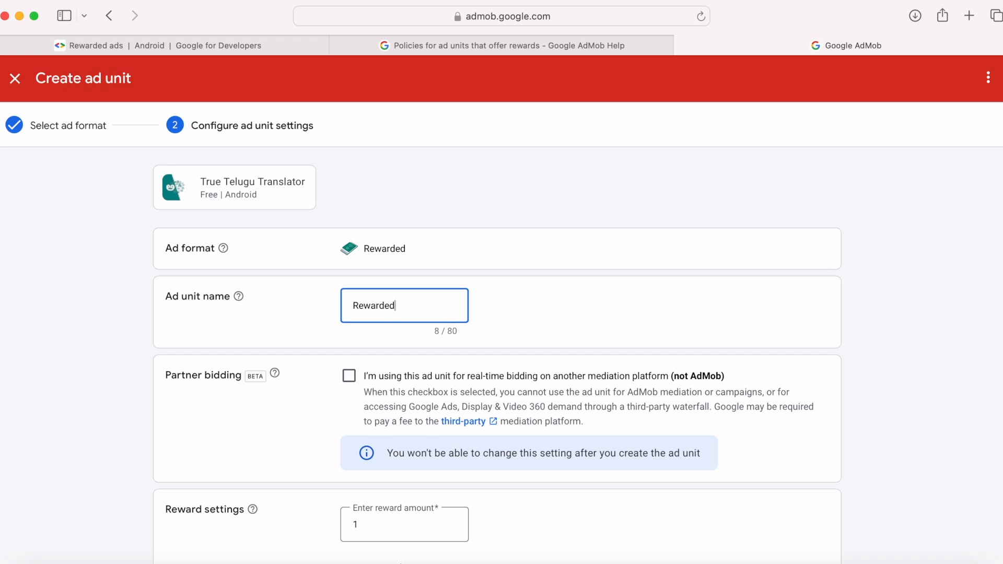
type("_")
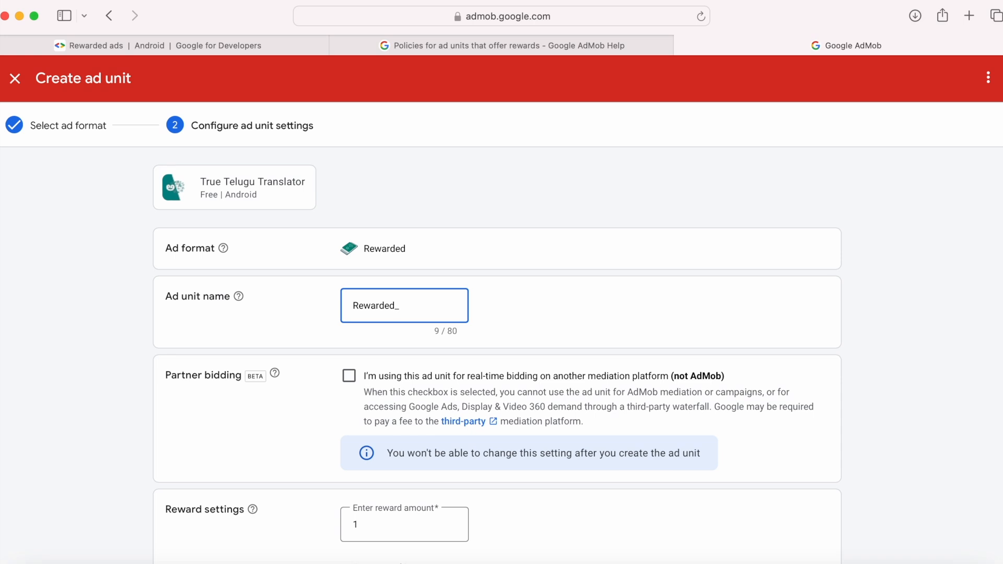
type("Shar")
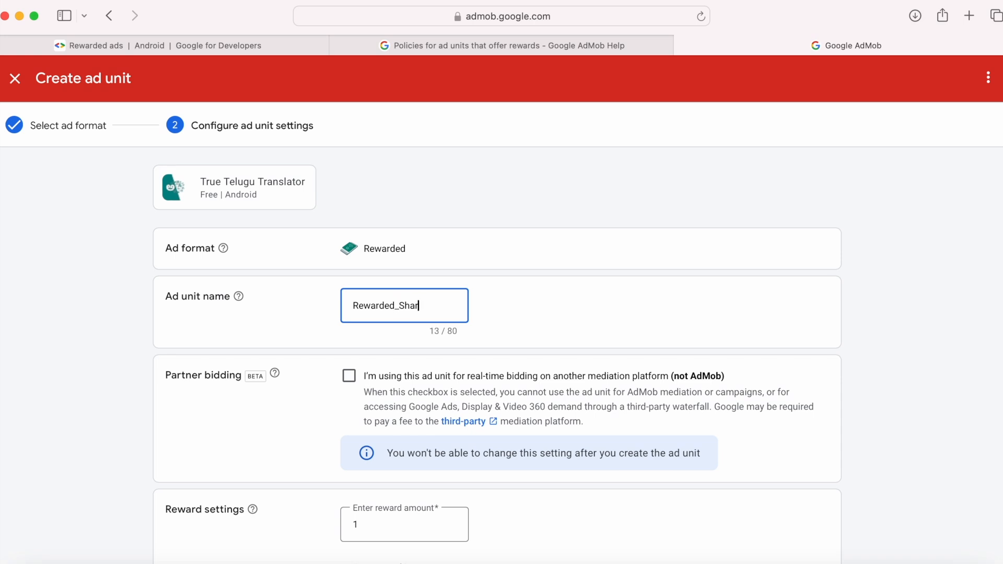
type("e")
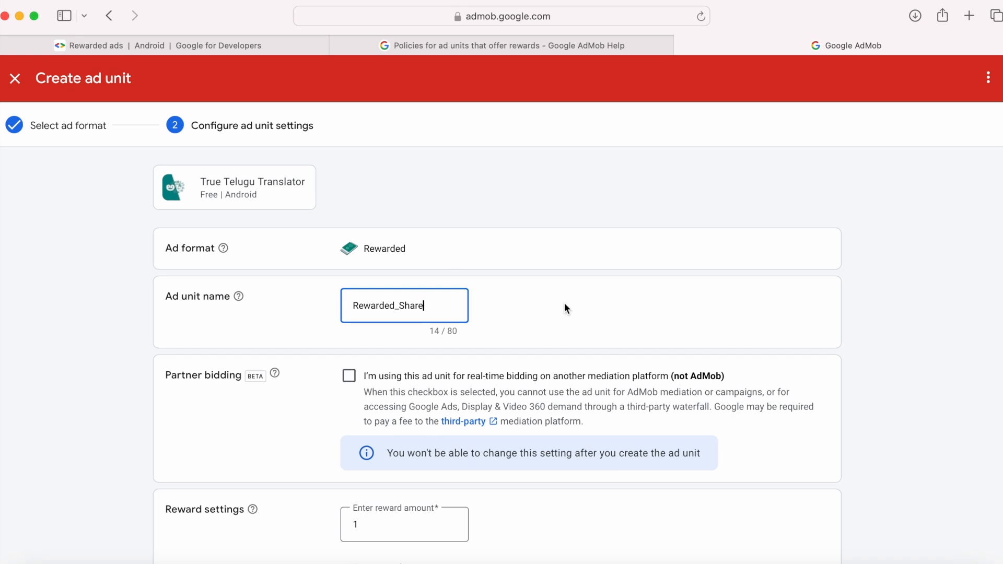
scroll("down", 3)
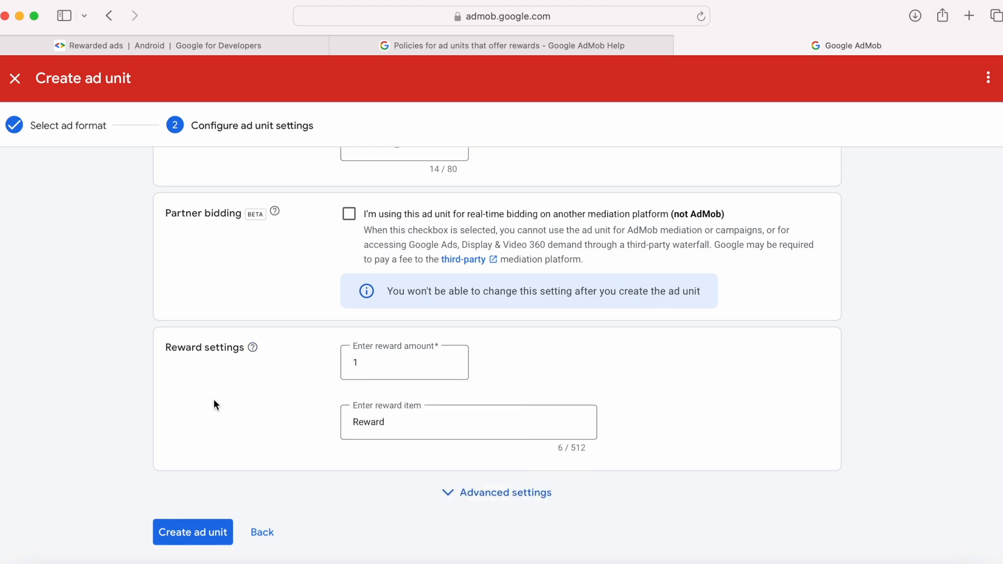
scroll("down", 3)
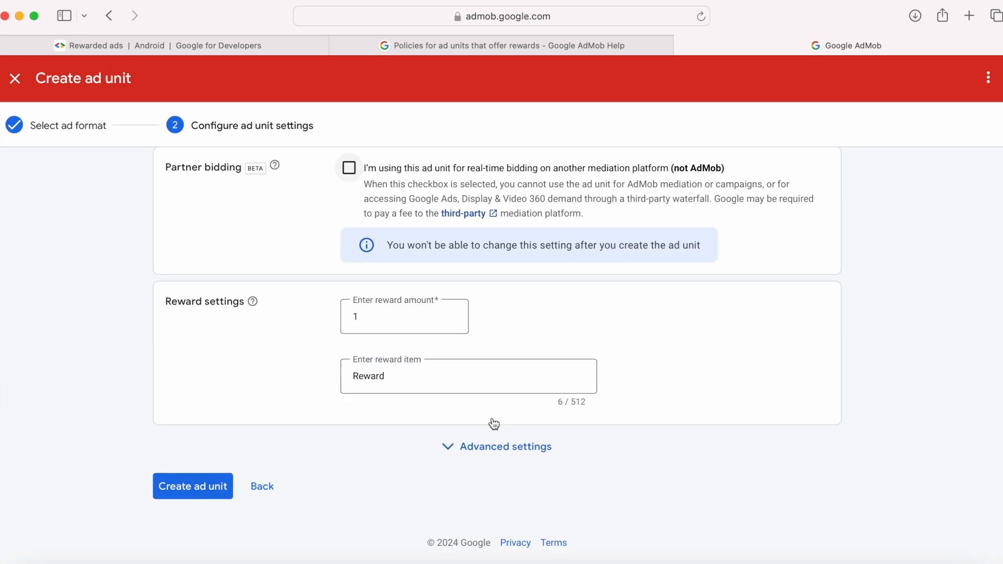
left_click(192, 486)
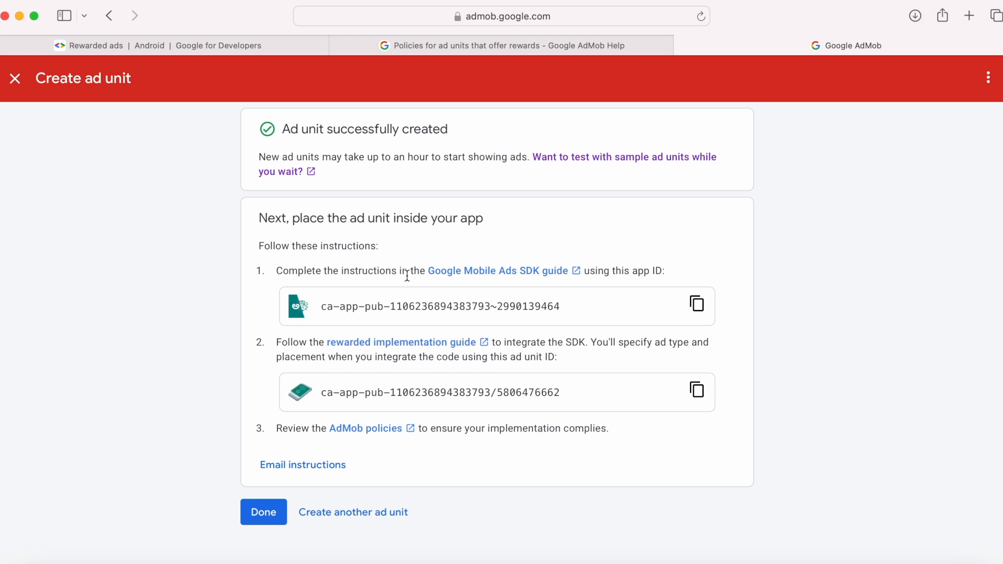
mouse_move(569, 395)
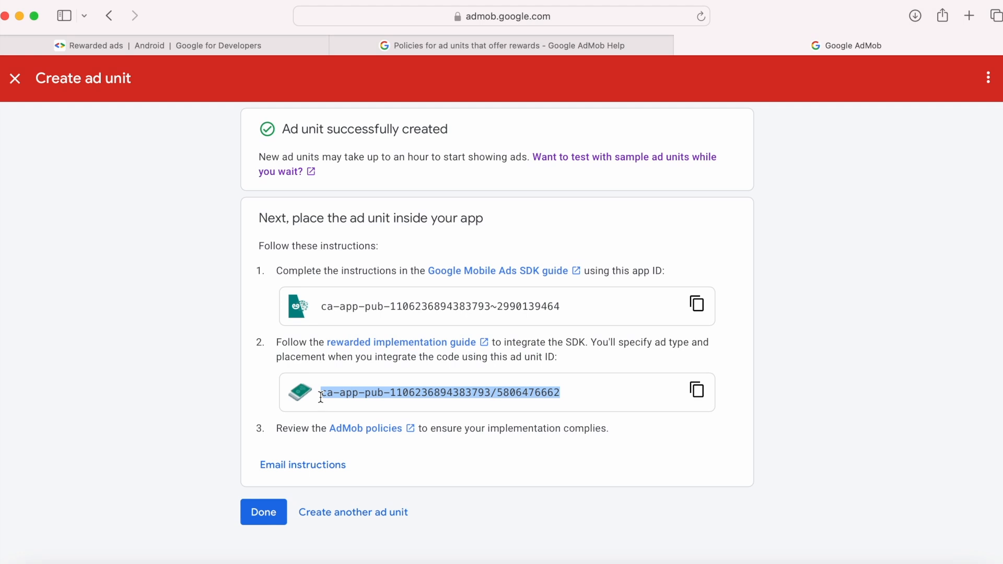
- Copy the new Rewarded_Share ad unit ID from the success page
left_click(263, 512)
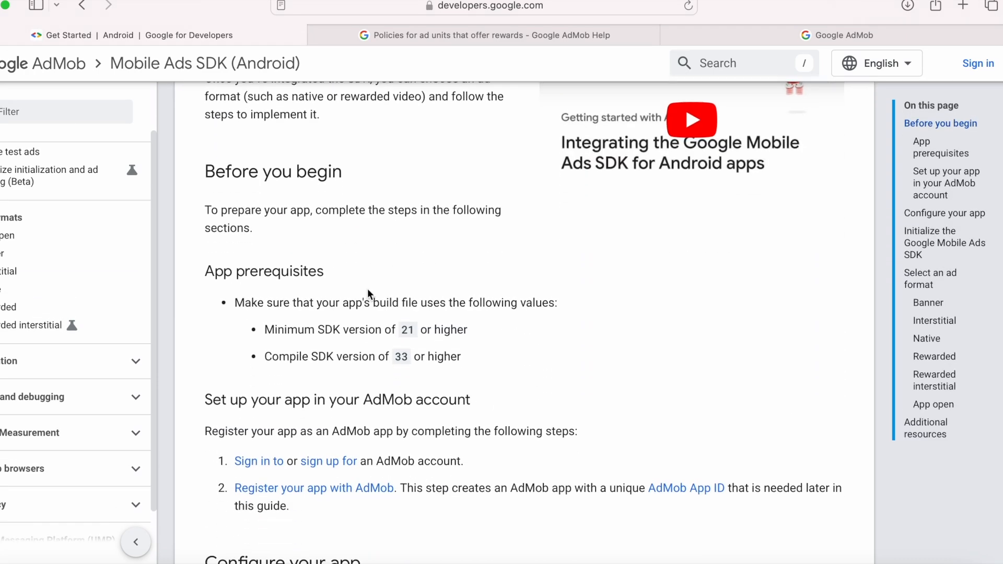
- Scroll the Mobile Ads SDK guide to the settings.gradle.kts google and mavenCentral repositories sample
scroll("down", 3)
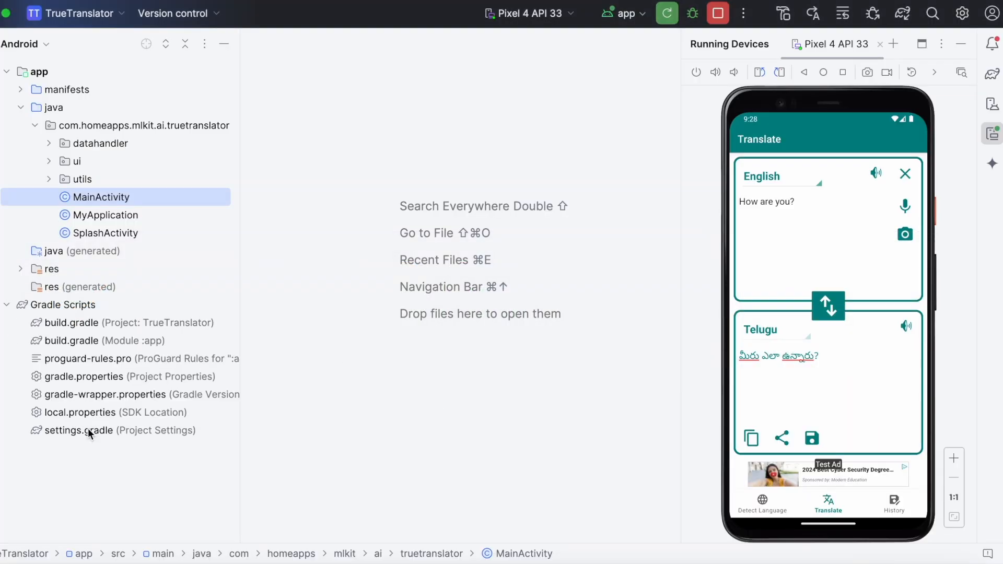
double_click(77, 430)
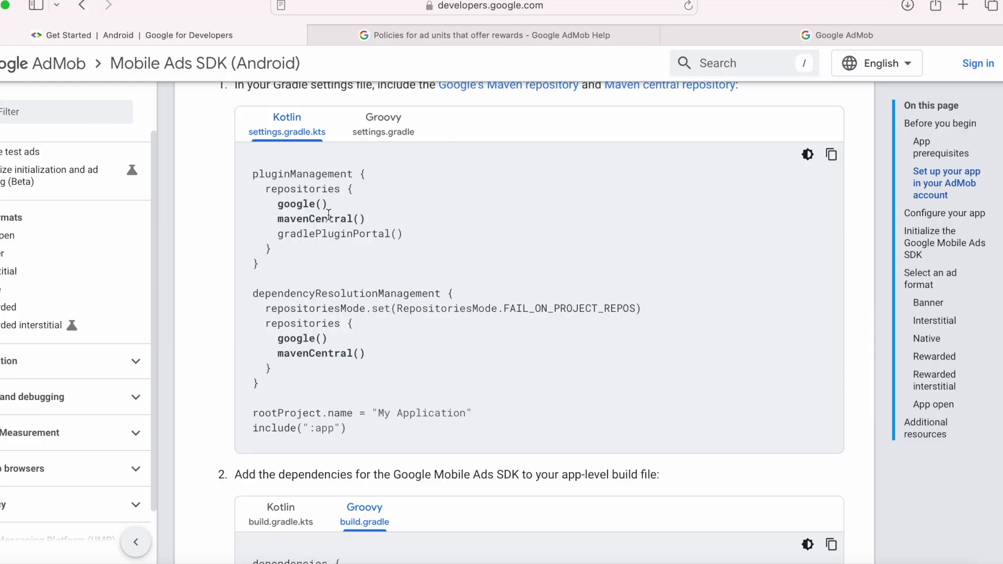
scroll("down", 3)
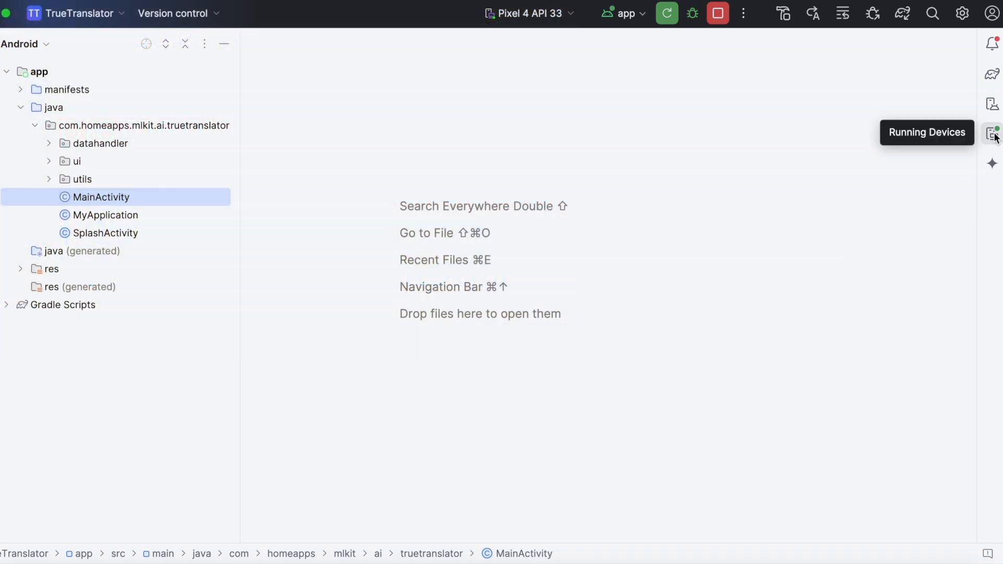
- Show the Pixel 4 emulator and share the Telugu translation to bring up Android's share sheet
left_click(990, 136)
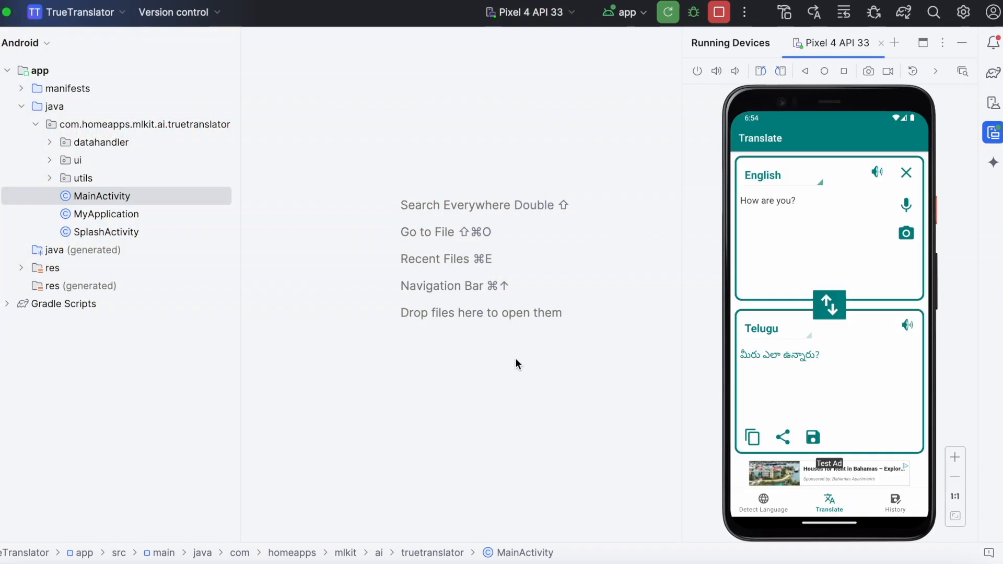
mouse_move(583, 397)
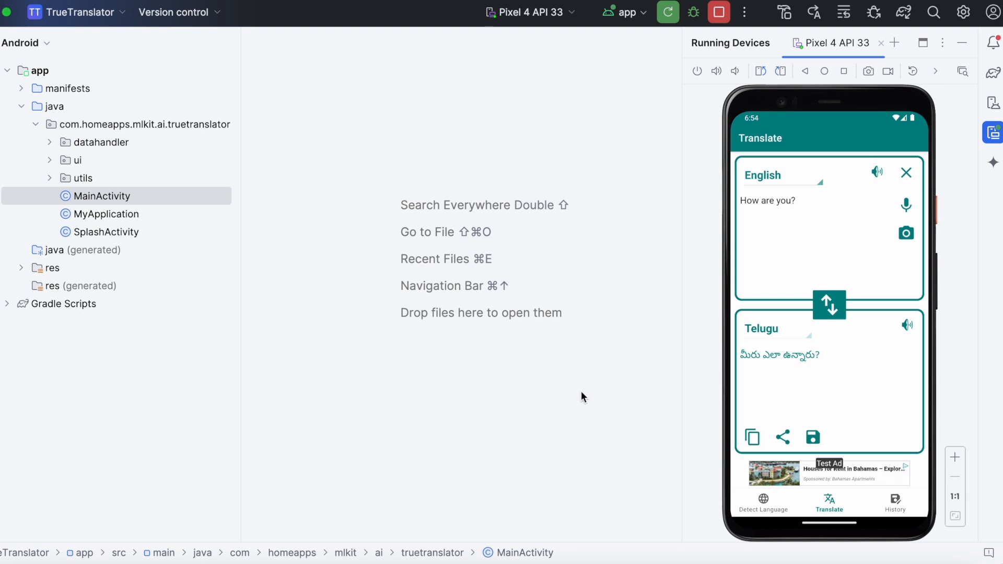
mouse_move(651, 341)
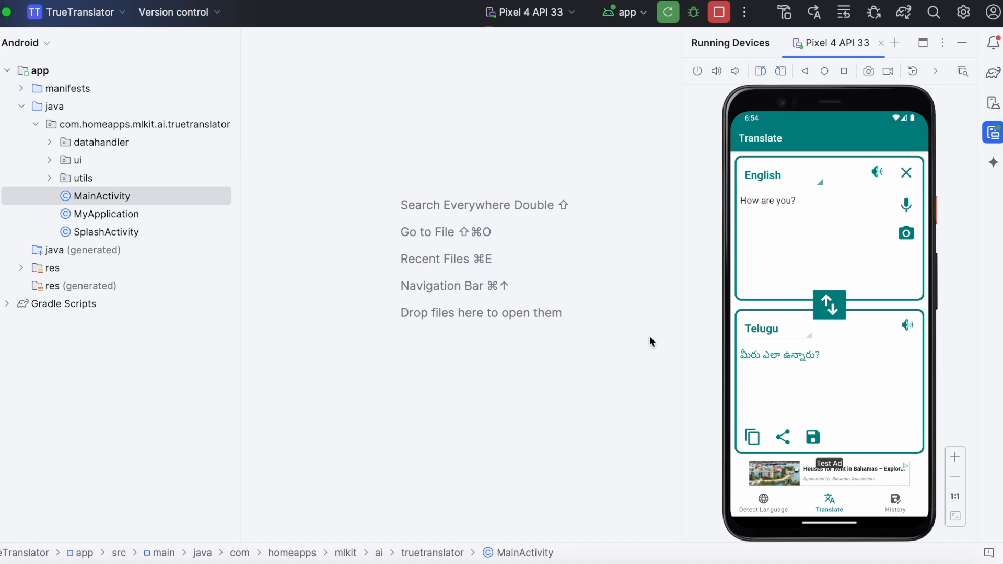
mouse_move(845, 388)
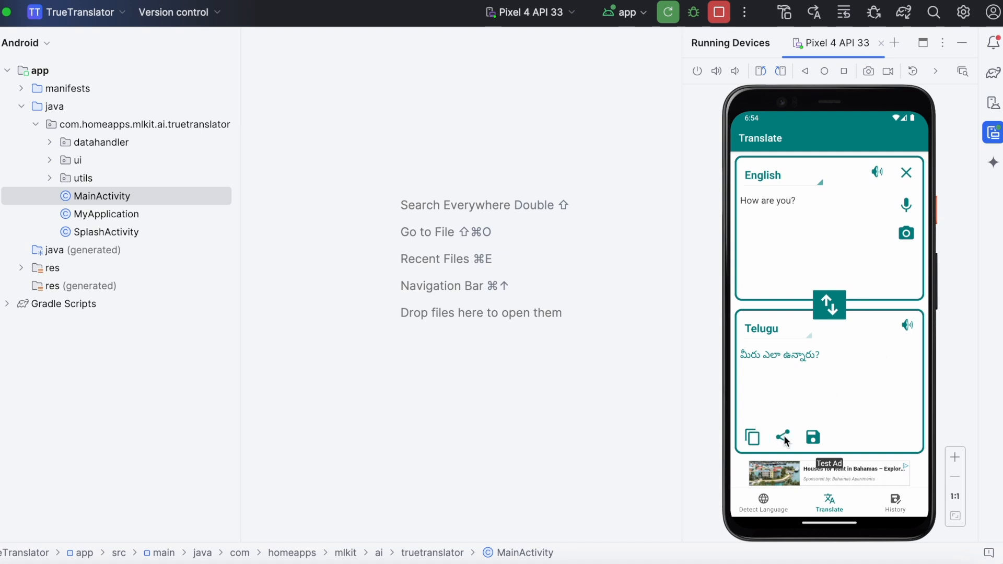
mouse_move(784, 441)
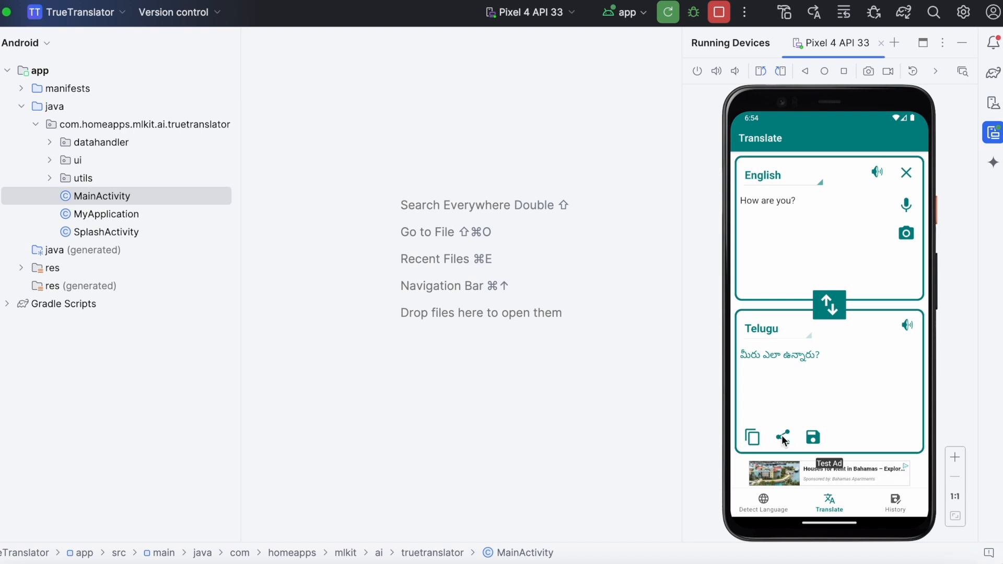
left_click(781, 436)
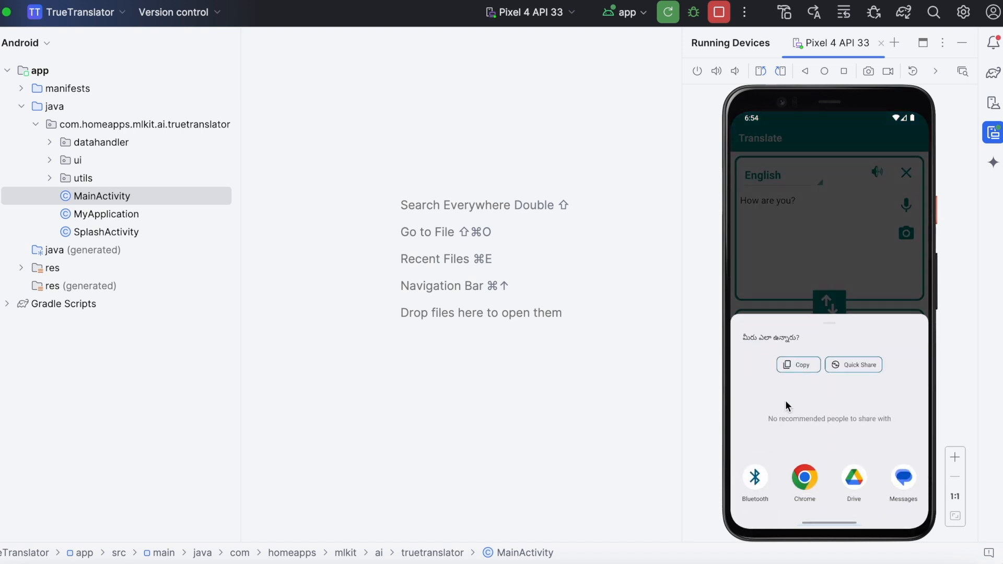
mouse_move(830, 461)
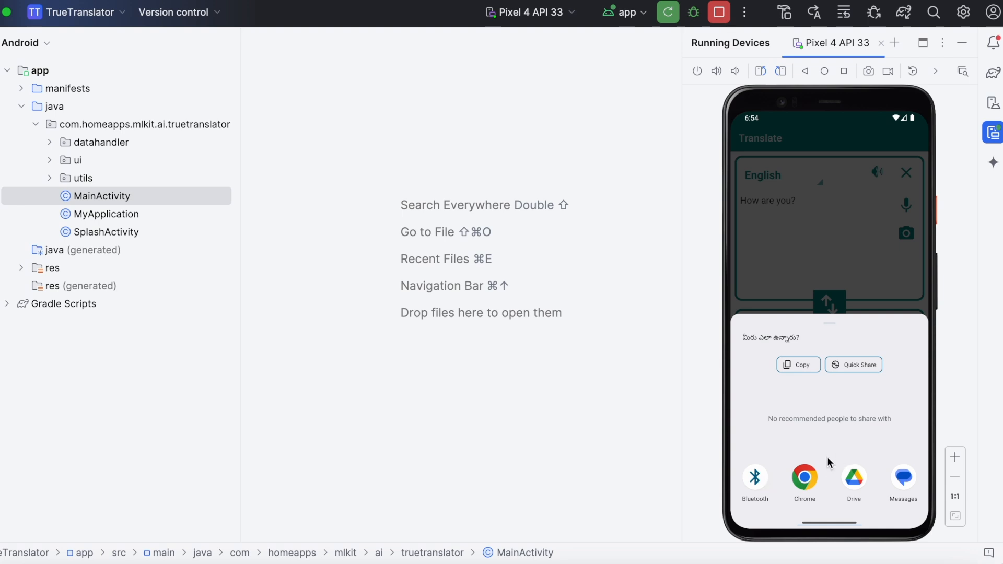
mouse_move(824, 464)
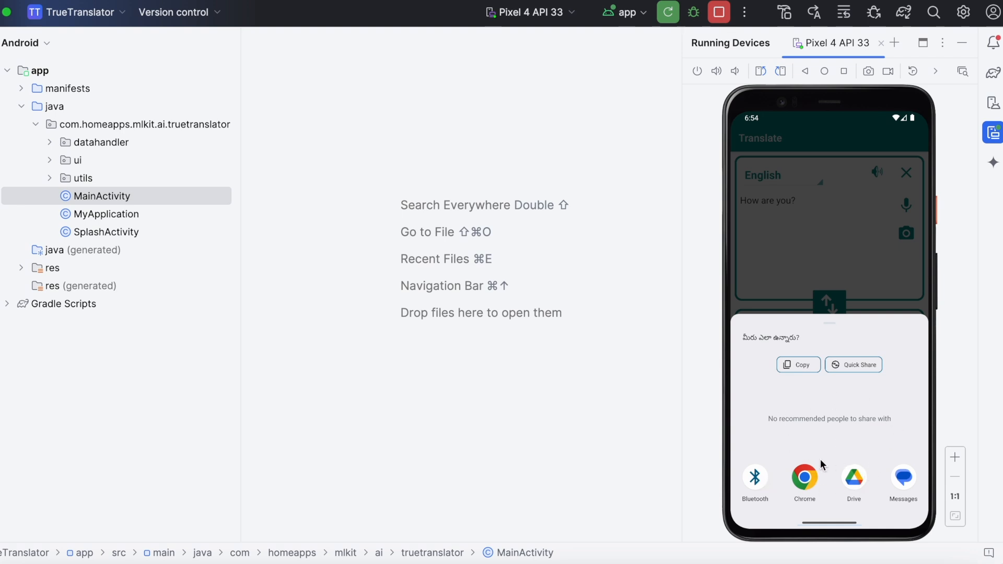
mouse_move(786, 443)
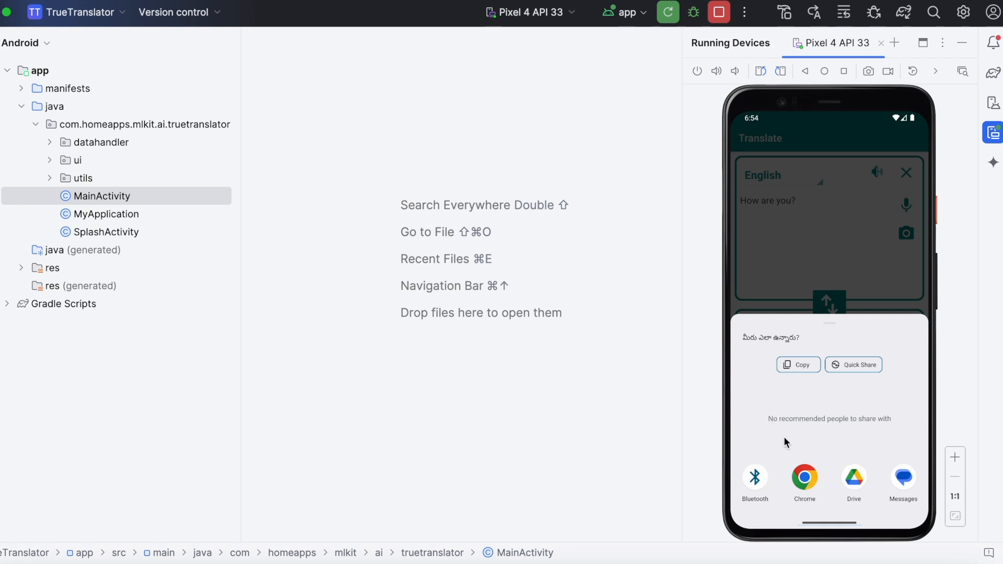
mouse_move(802, 467)
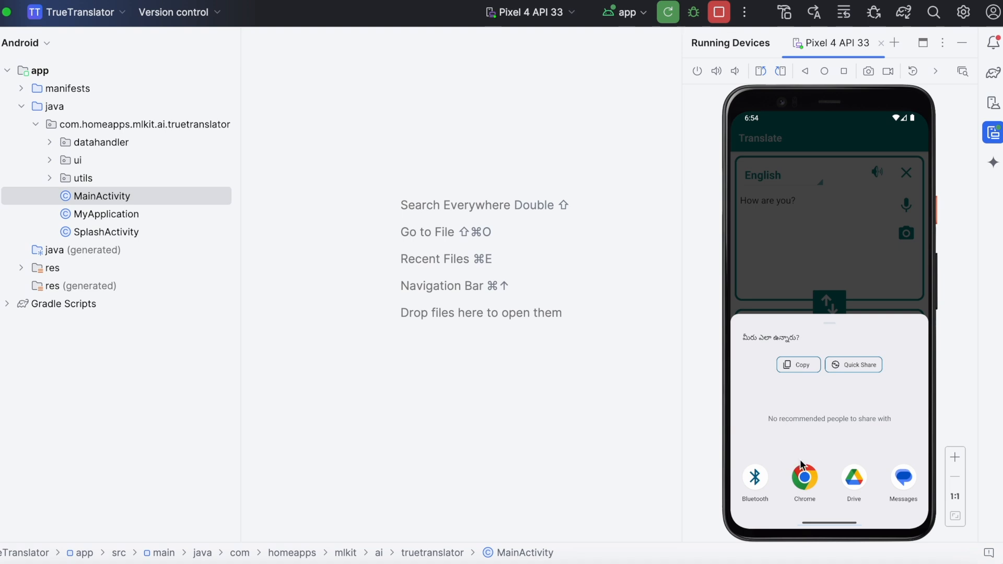
mouse_move(795, 410)
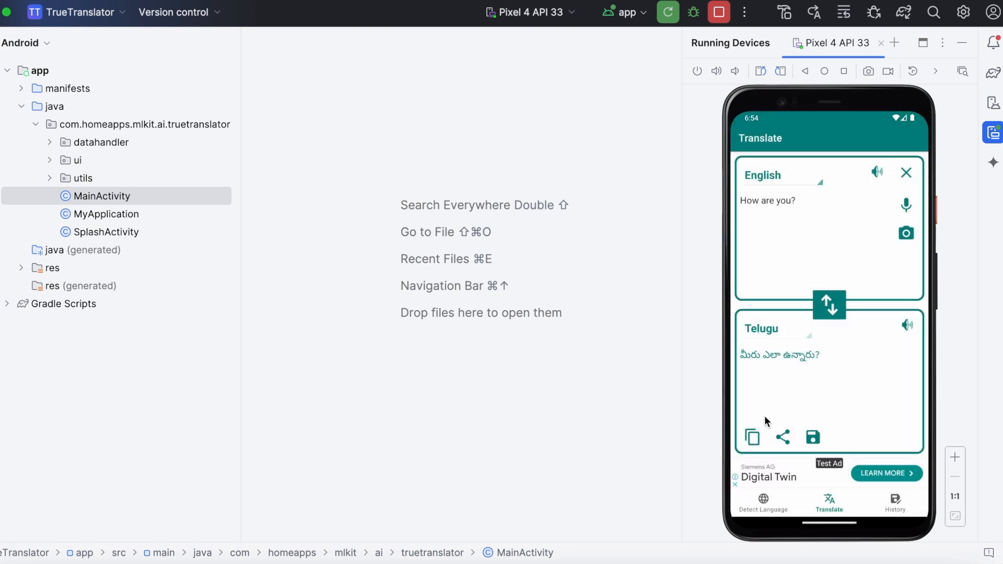
mouse_move(788, 436)
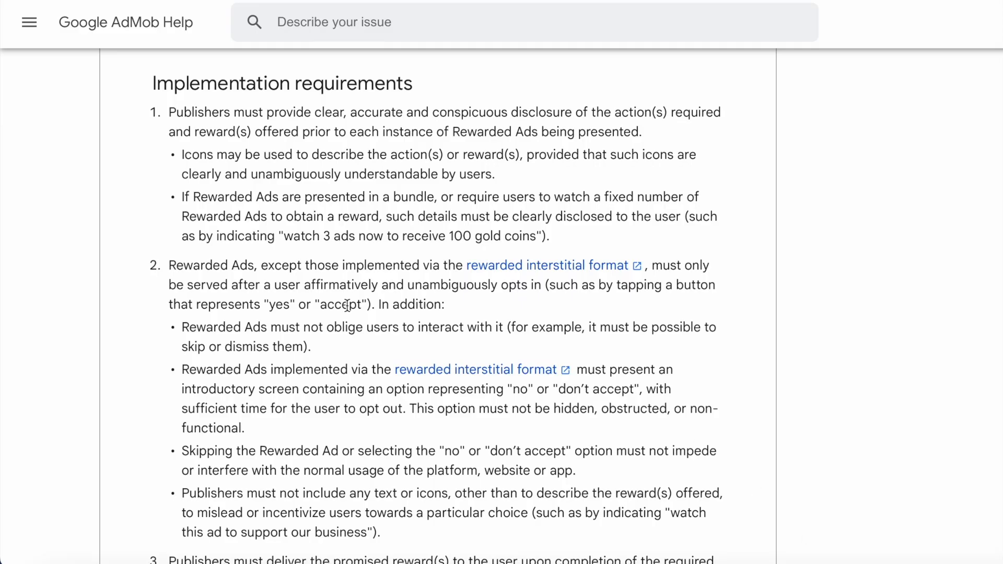
mouse_move(170, 112)
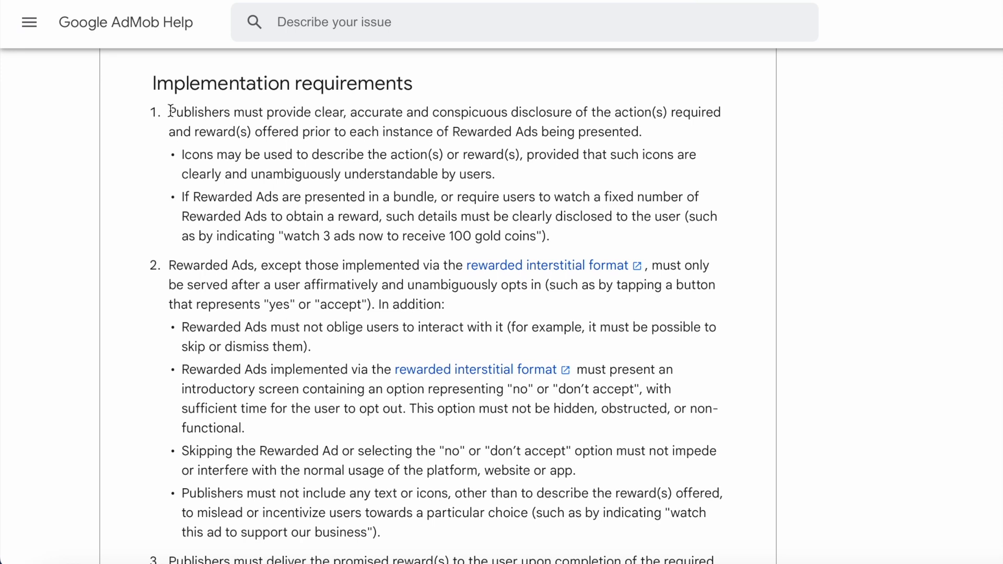
- Highlight the full sentence of implementation requirement 1 about disclosing actions and rewards
left_click_drag(169, 112, 262, 112)
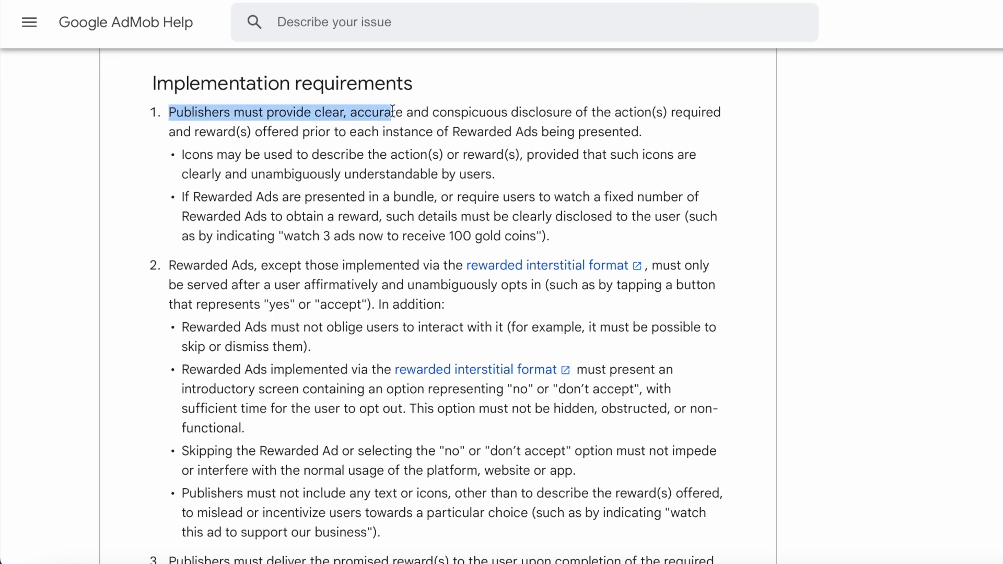
left_click_drag(390, 112, 536, 112)
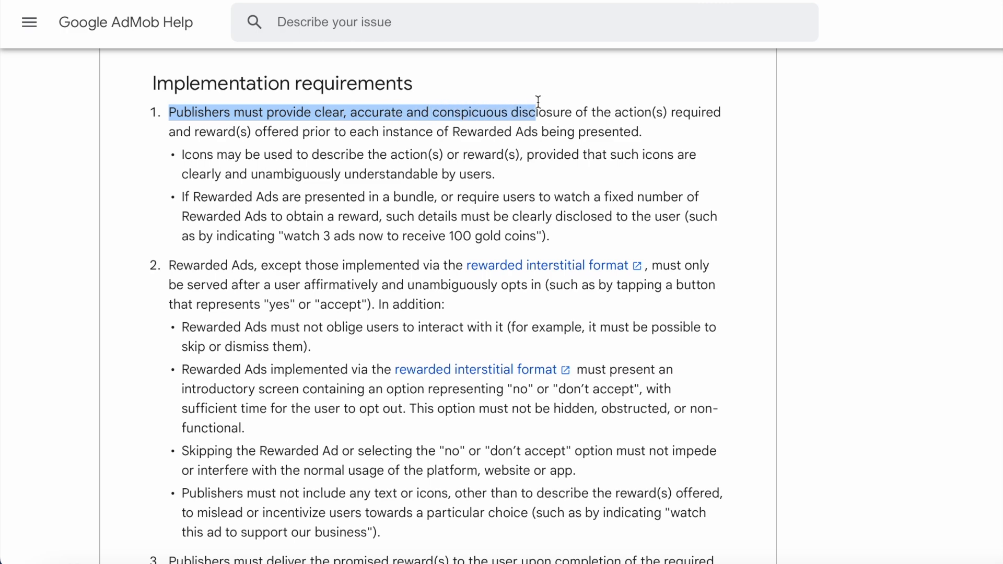
left_click_drag(536, 112, 711, 112)
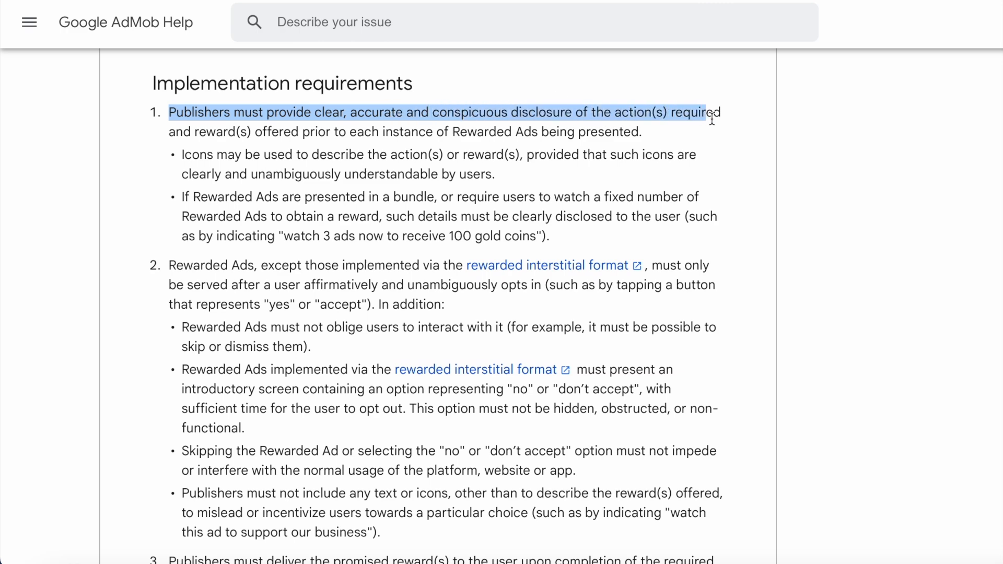
left_click_drag(711, 119, 641, 132)
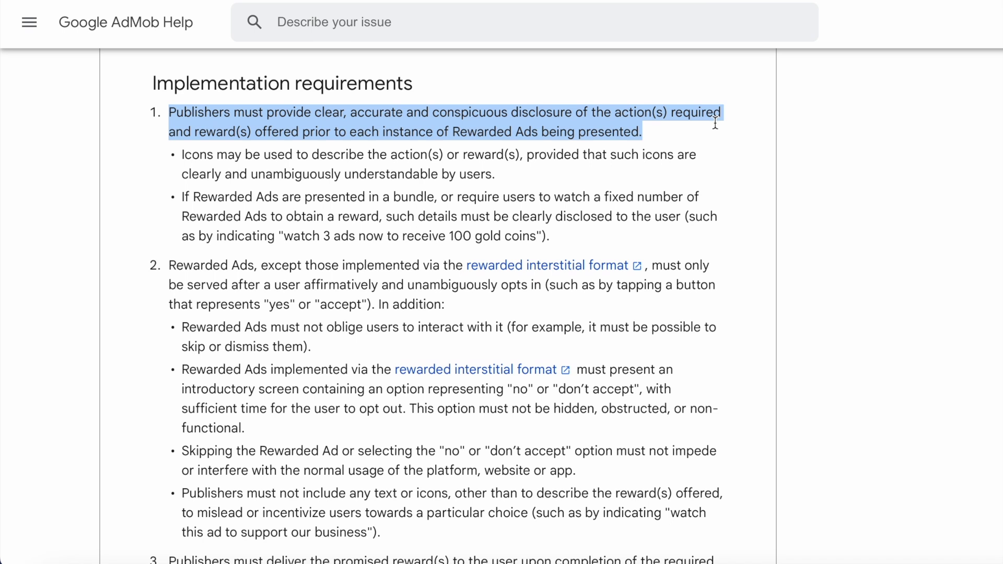
mouse_move(470, 136)
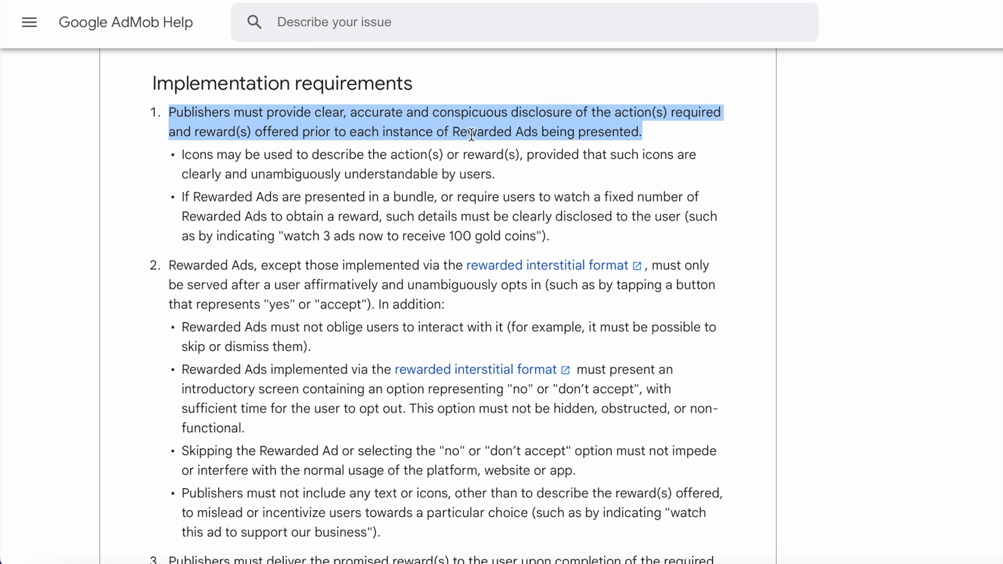
mouse_move(650, 140)
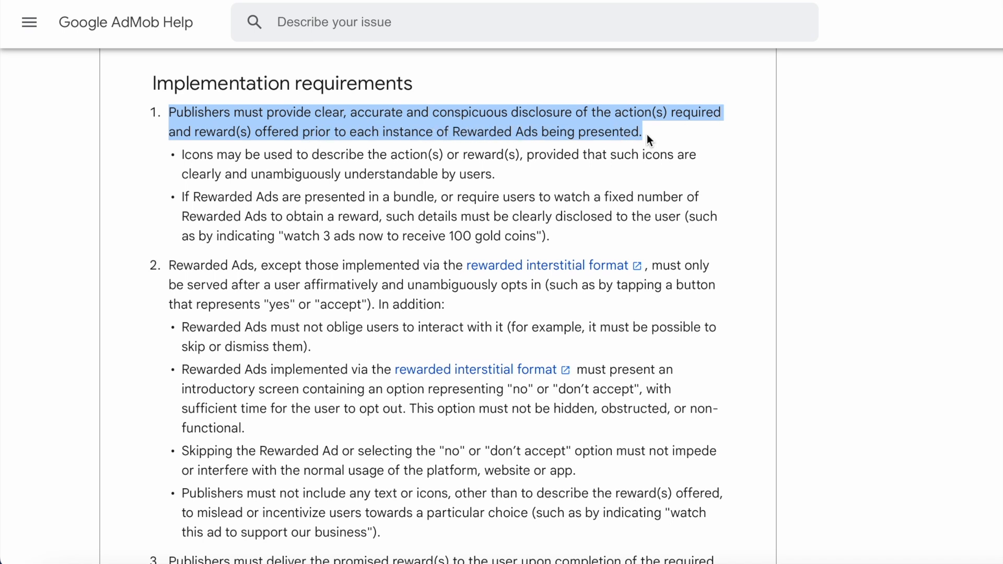
mouse_move(638, 180)
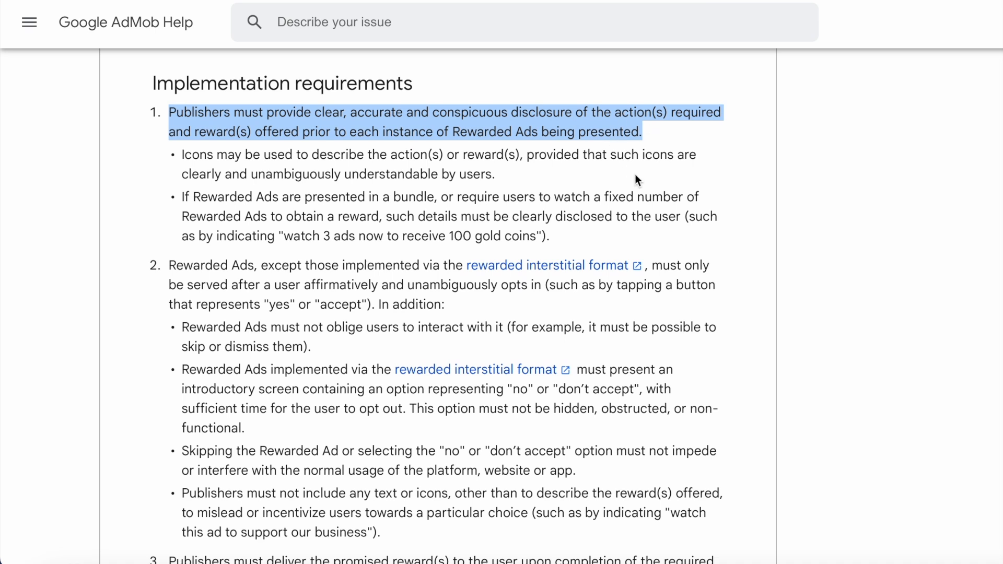
mouse_move(665, 142)
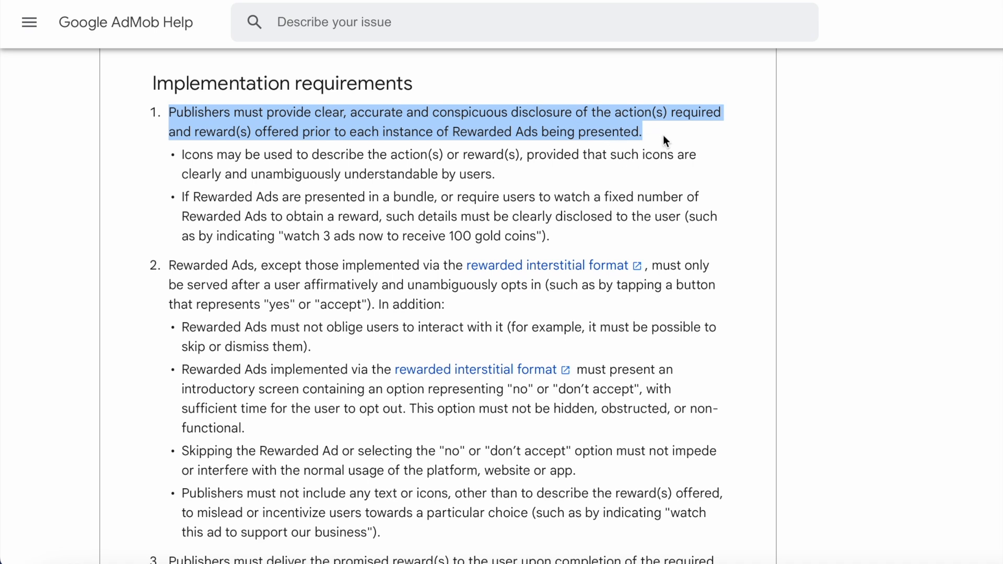
mouse_move(664, 175)
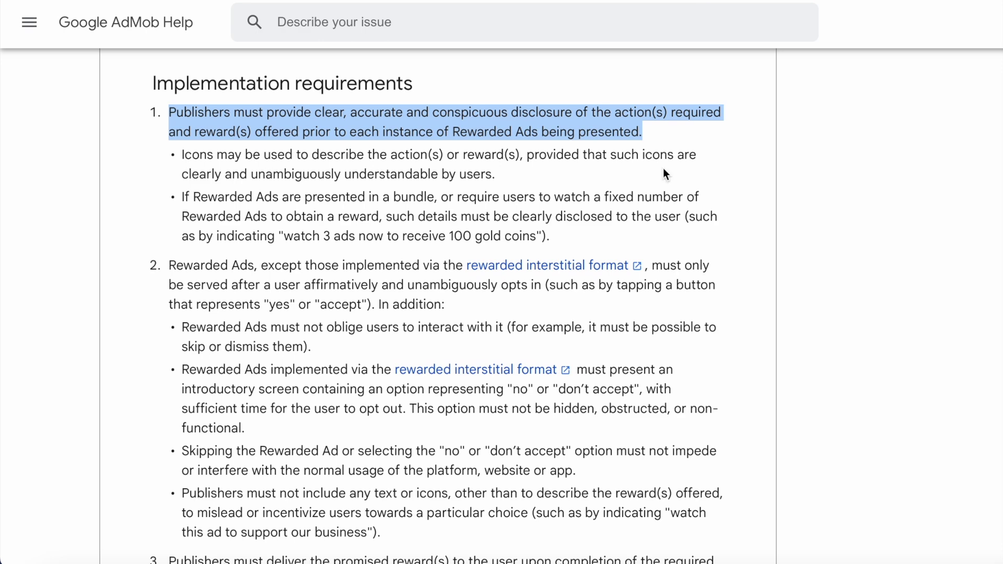
mouse_move(606, 180)
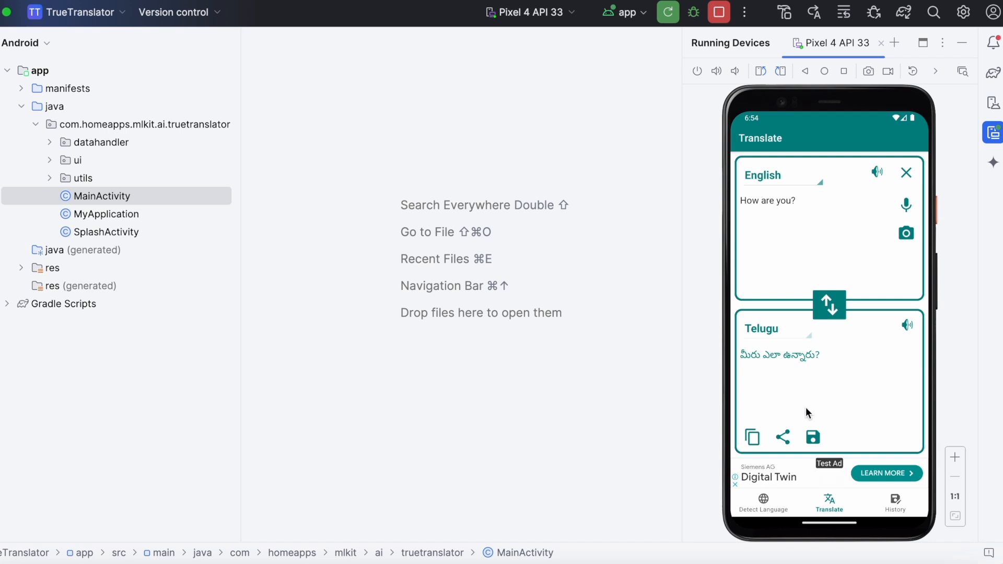
mouse_move(832, 394)
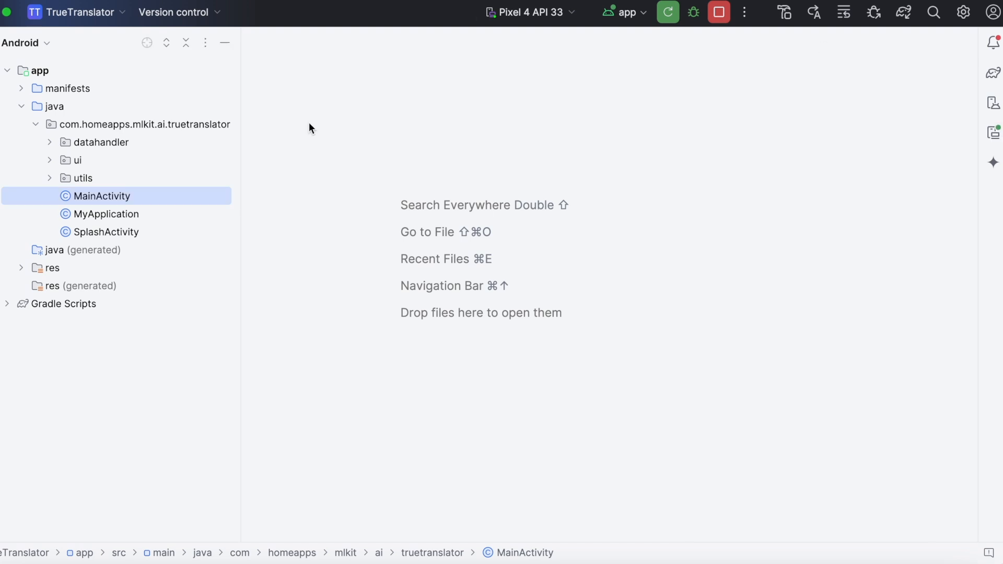
- Expand the ui > translate package and open TranslateFragment.java
left_click(50, 160)
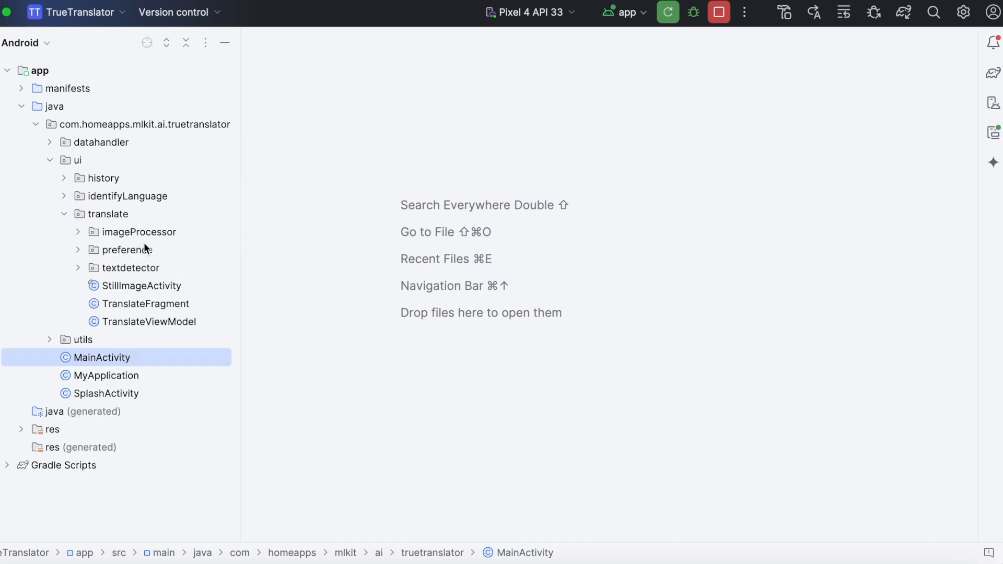
double_click(145, 303)
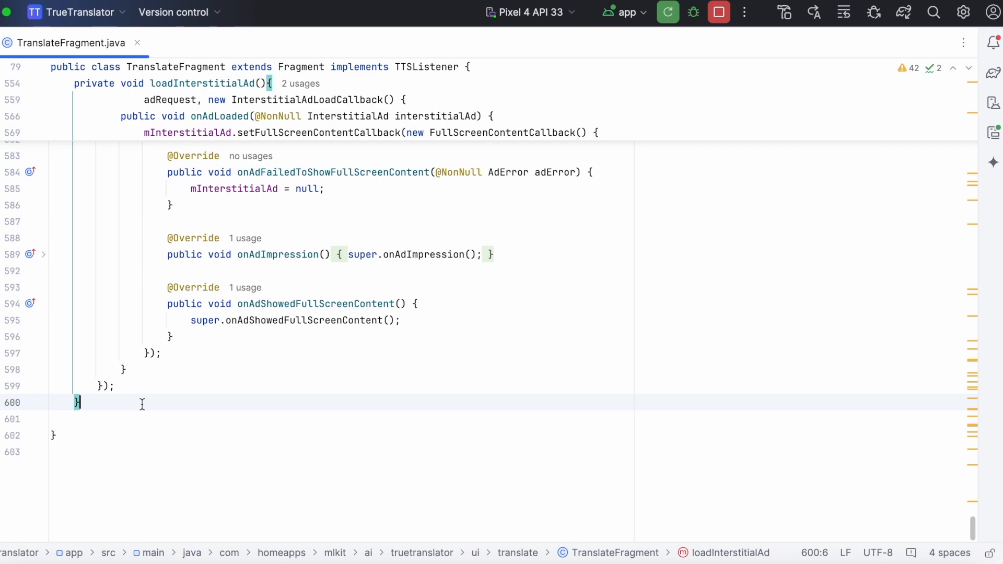
- Add a private showRewardPopup method creating an AlertDialog.Builder with getContext()
type("private void show")
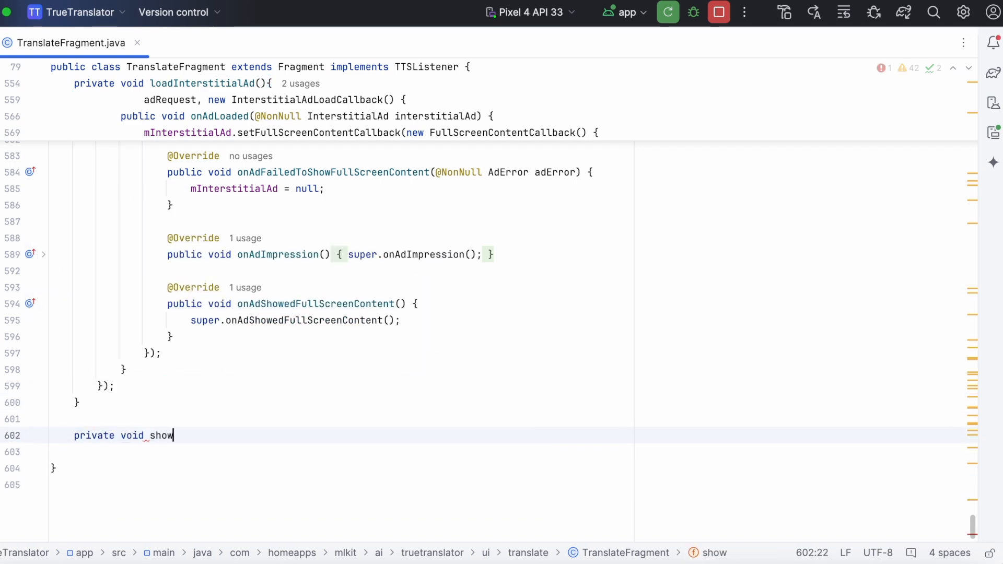
type("RewardPopup()")
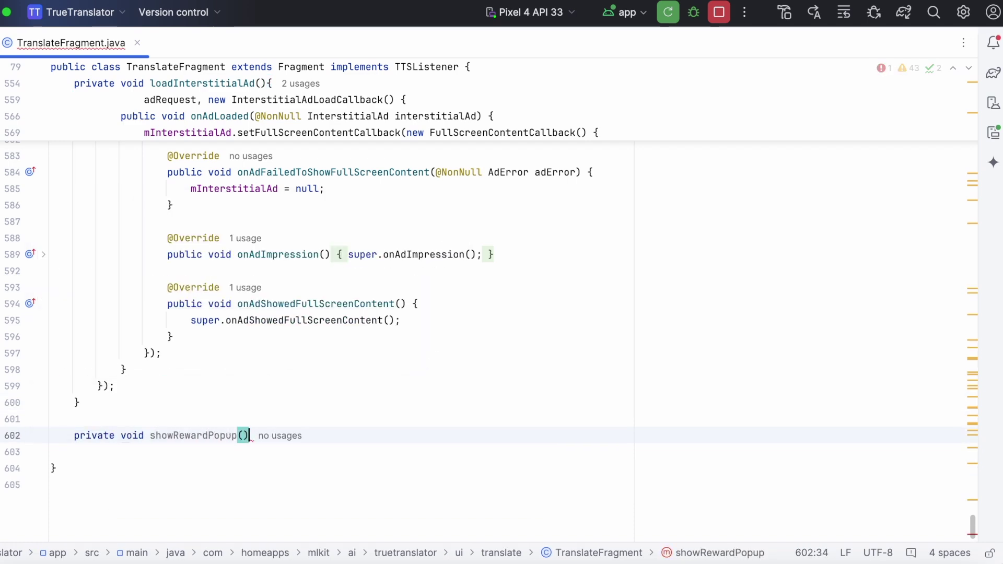
type("AlertDialog.Builder b")
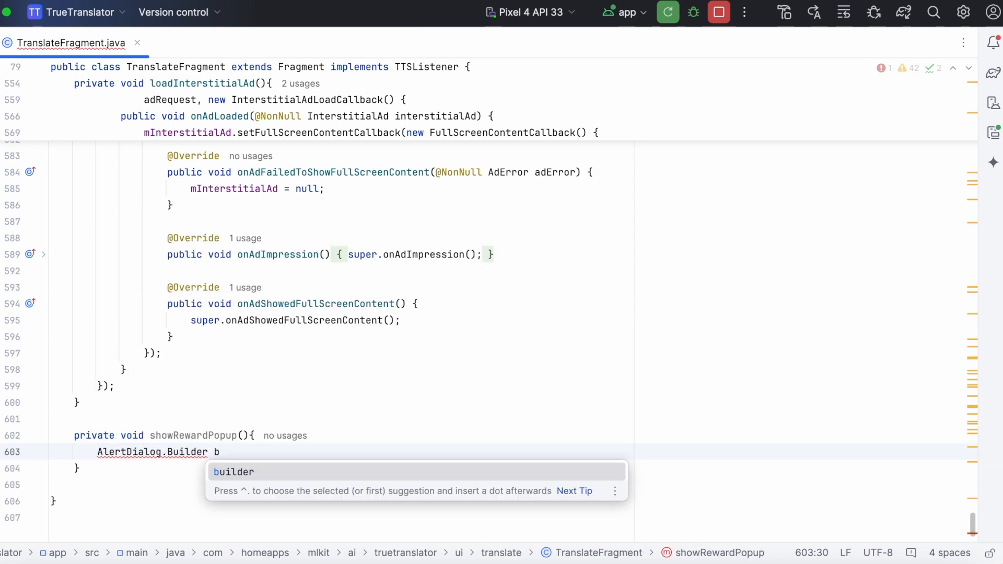
type("alert =")
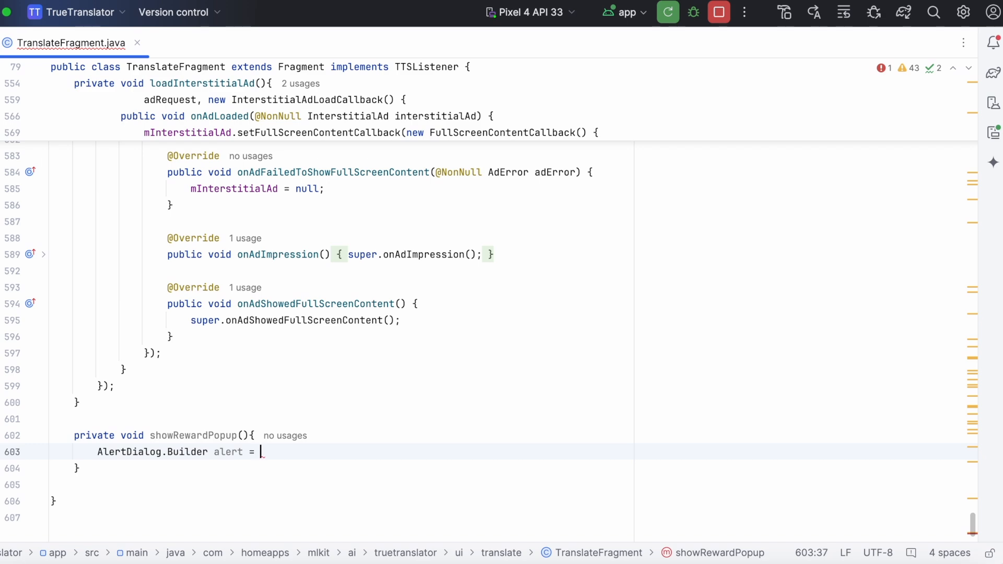
type("new AlertDialog.Builder(")
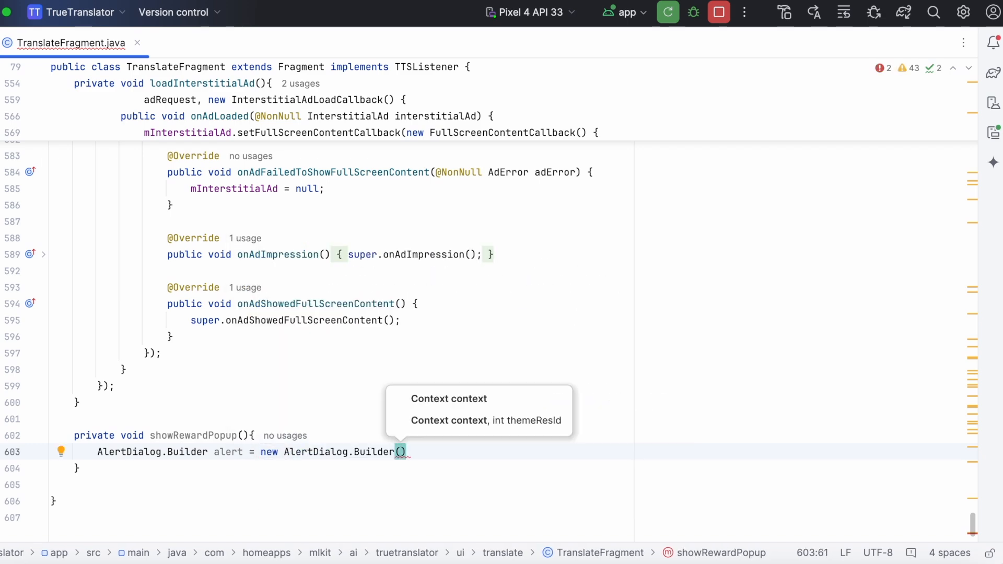
type("getContext()")
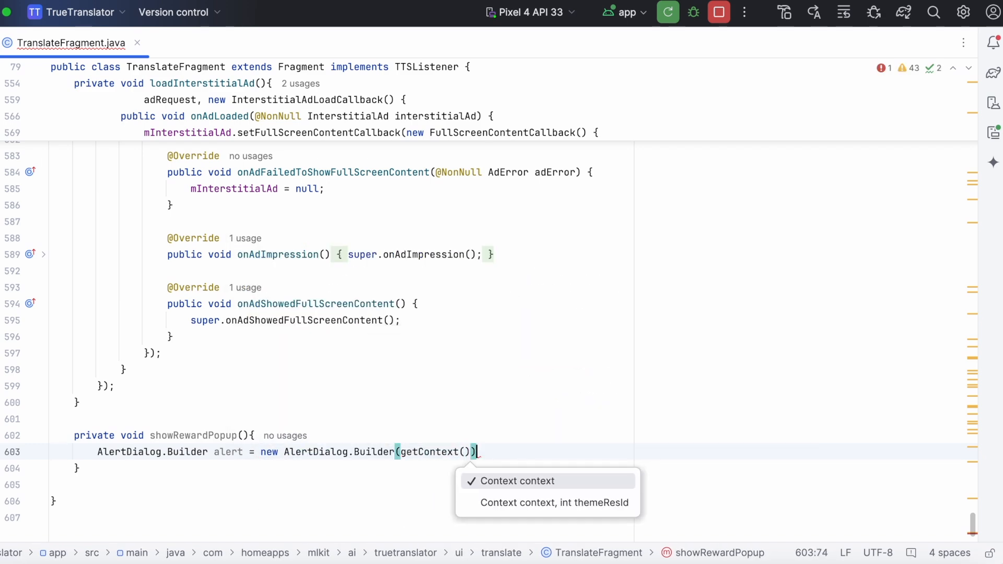
key("Enter")
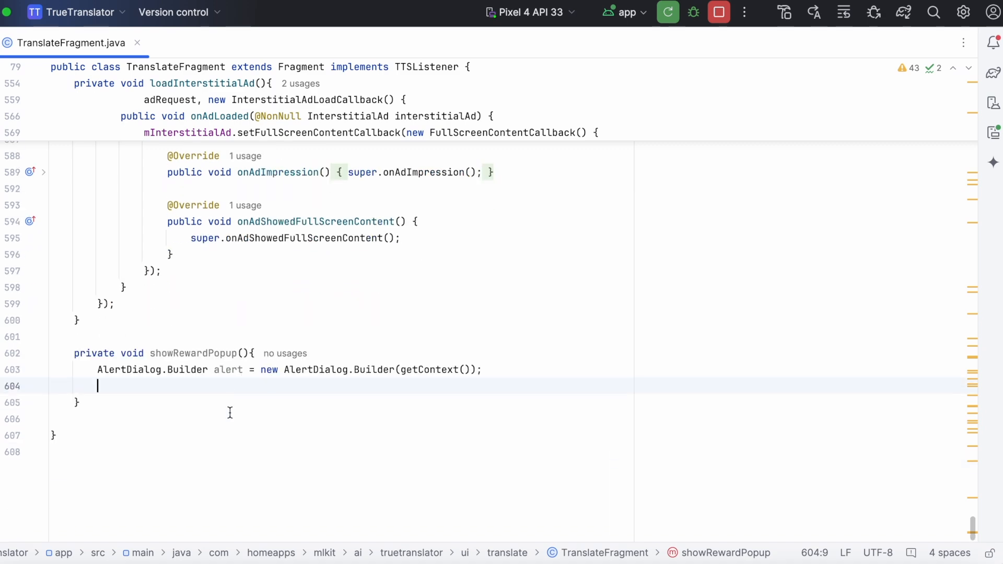
- Set the alert's launcher icon, title 'Share Translation?' and message 'Enjoy 1 time premium access. Watch full ad to share the translation.'
type("alert.")
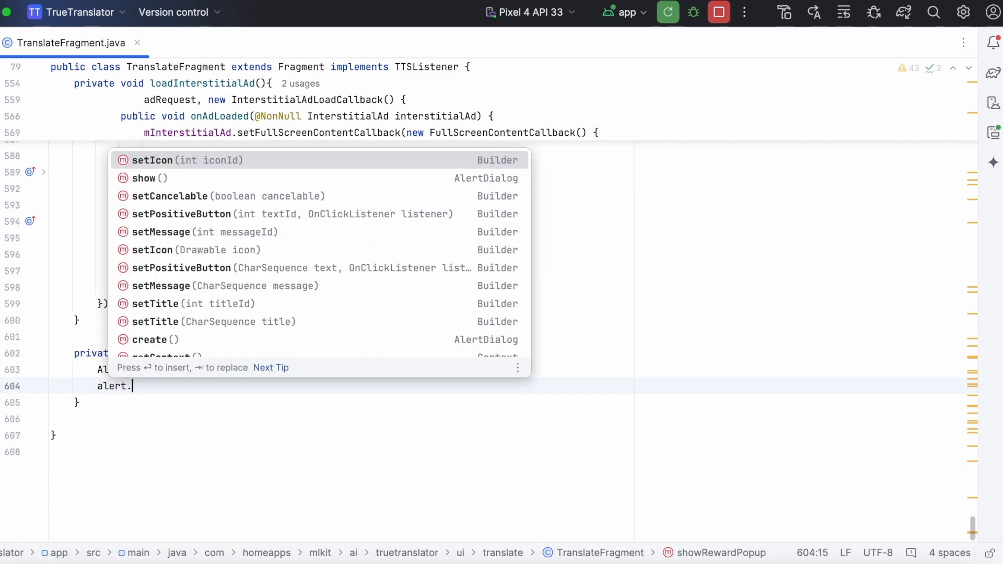
type("setIcon(R.mipmap.ic_launcher_round);")
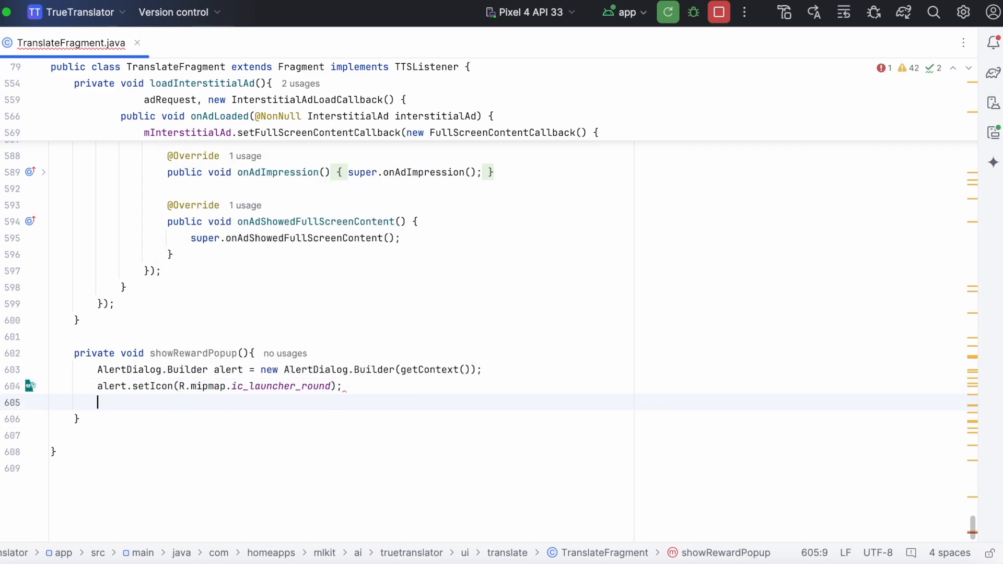
type("alert.setTitle(\"\");")
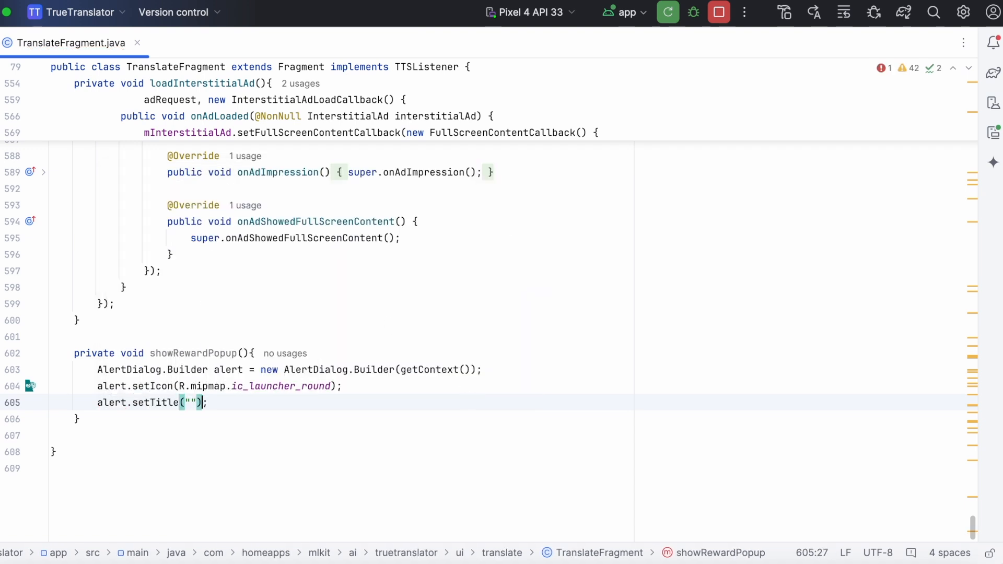
type("Share T")
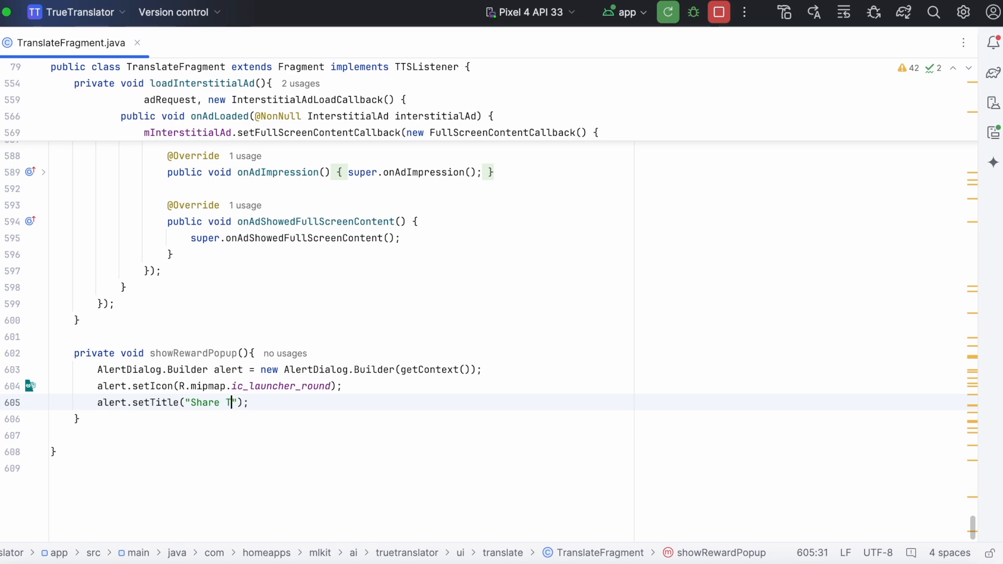
type("ranslation")
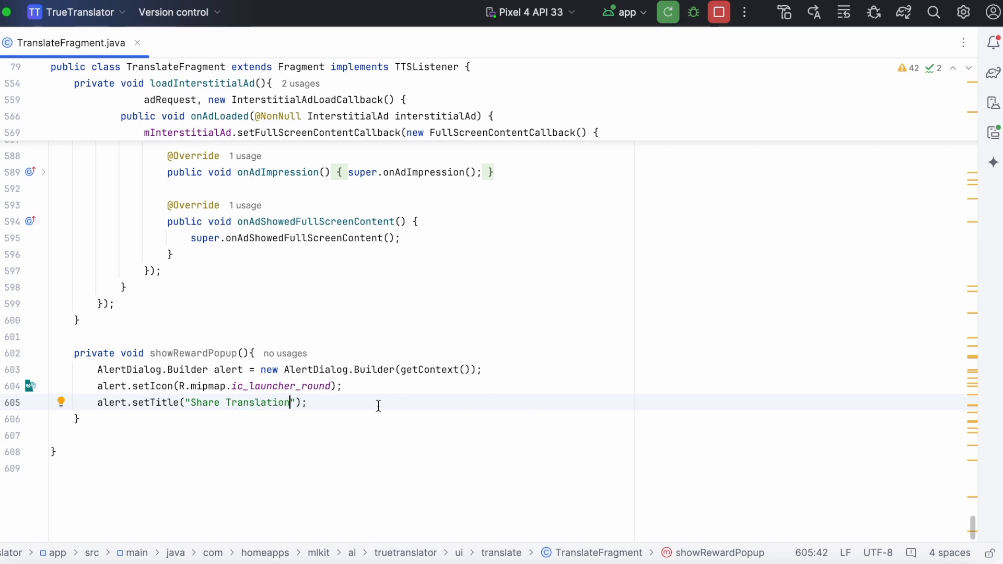
type("alert.setMessage(\"")
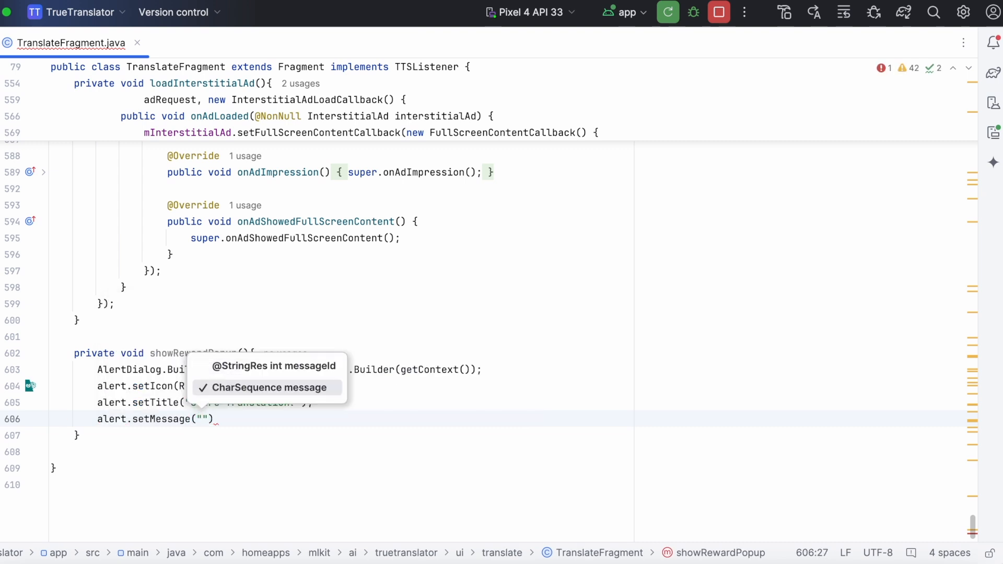
type("Enjoy 1 time")
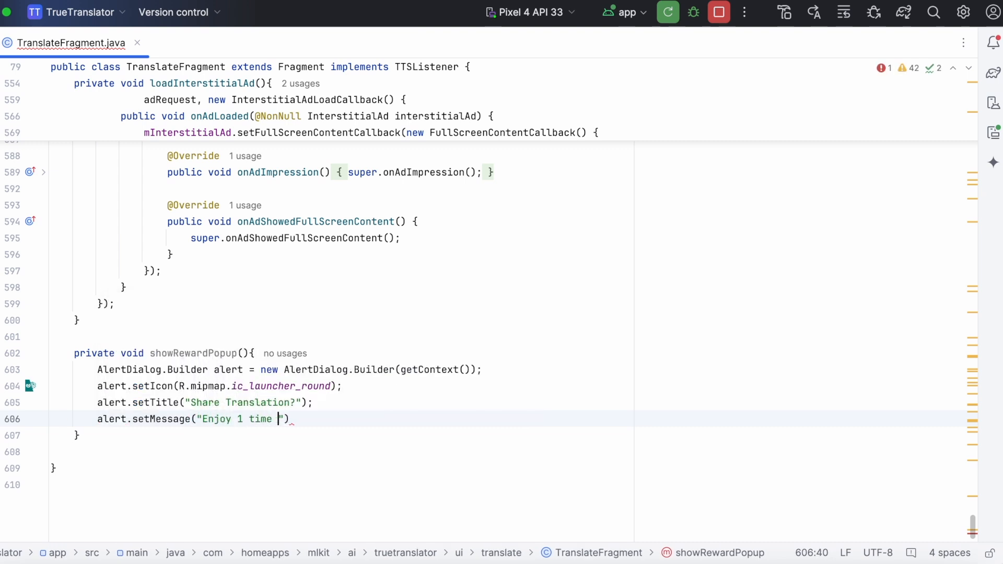
type("premium access.")
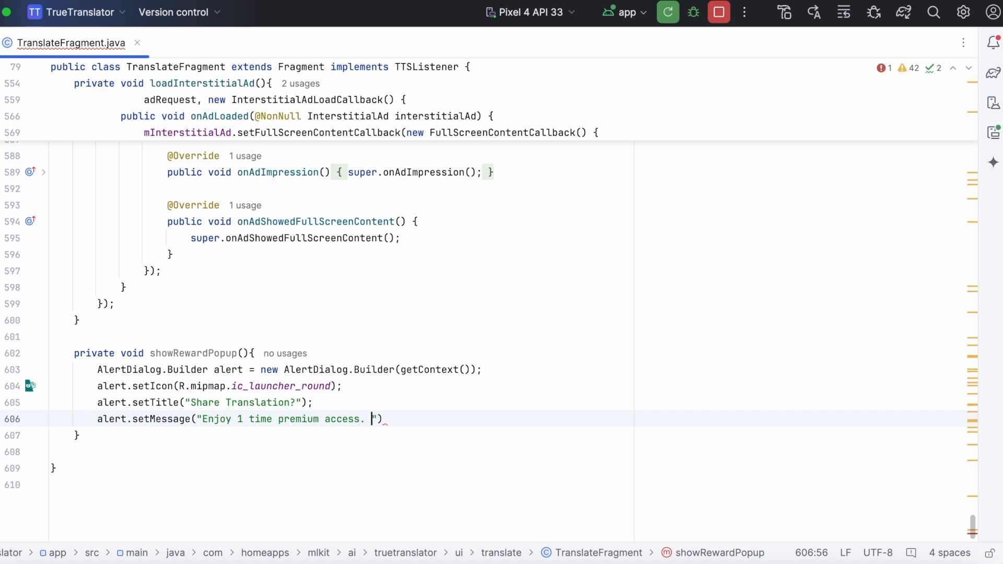
type("\\n")
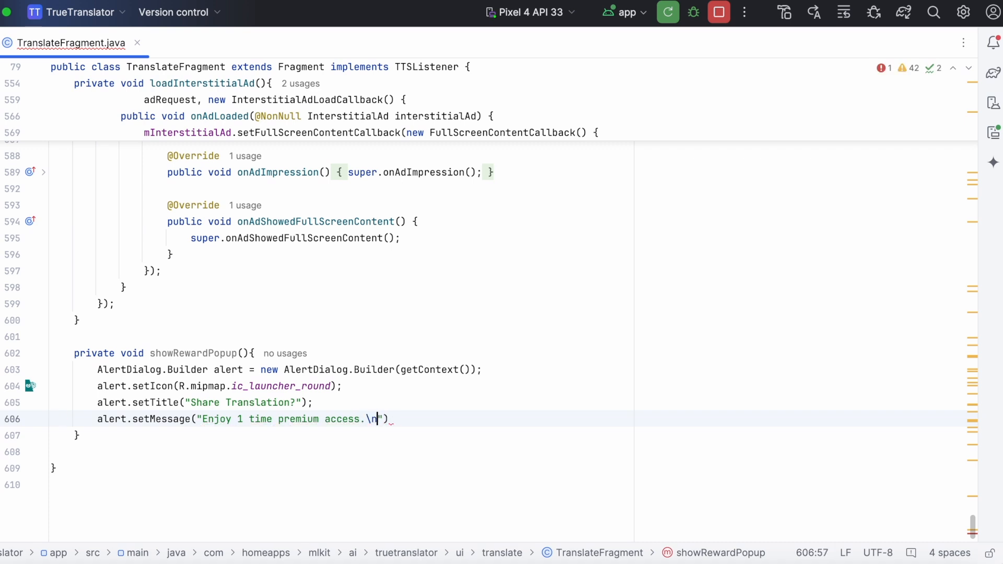
type("Watch full ad")
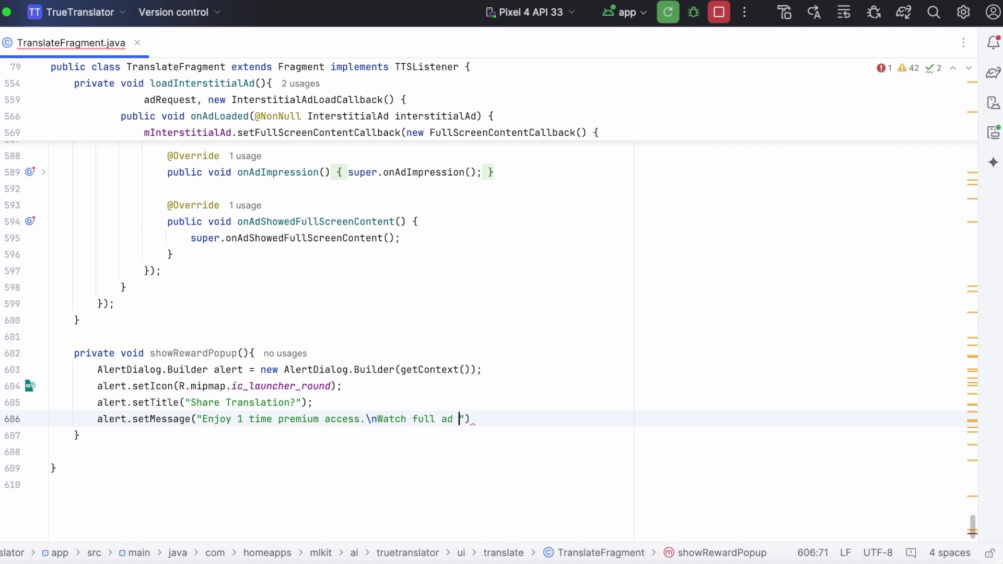
type("to share the")
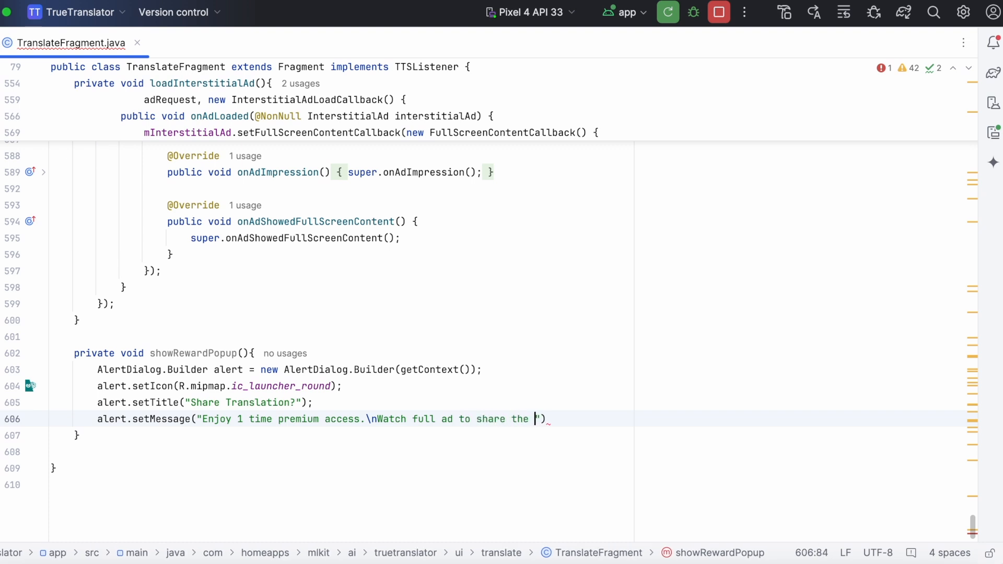
type("translation.")
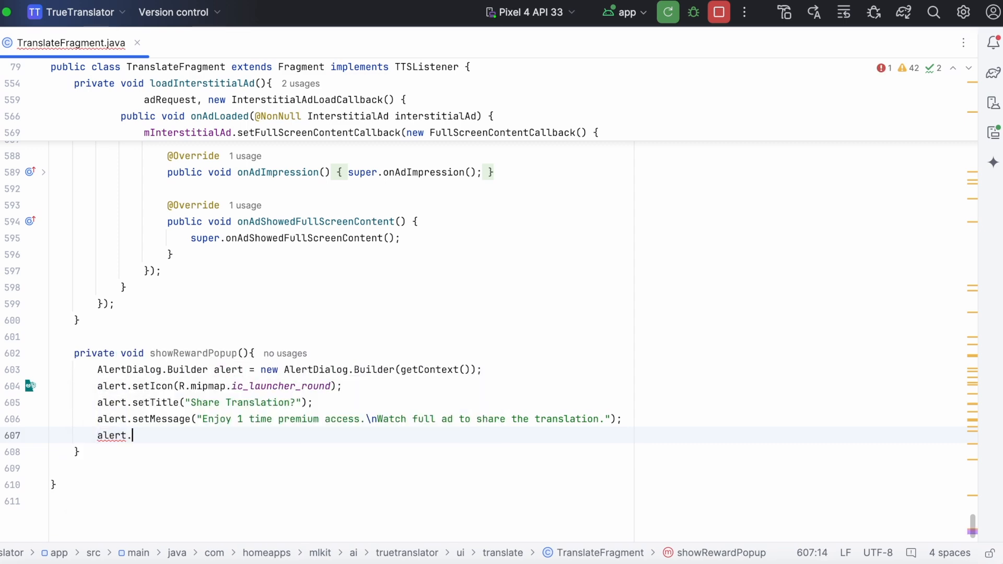
- Make the alert non-cancelable and give it a "Watch Now" positive button with a click listener
type("setCancelable(false)")
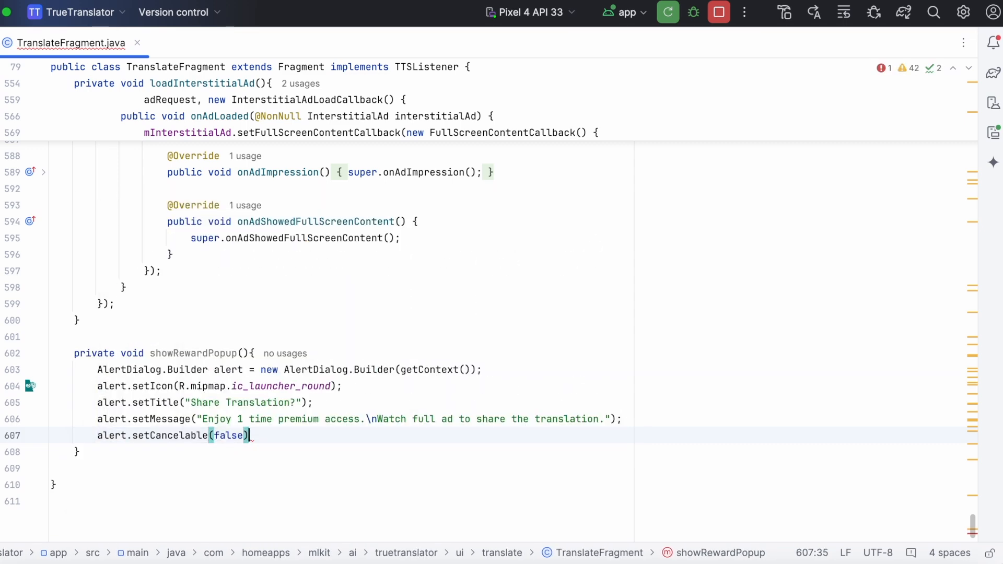
type("alert.setPositiveButton(")
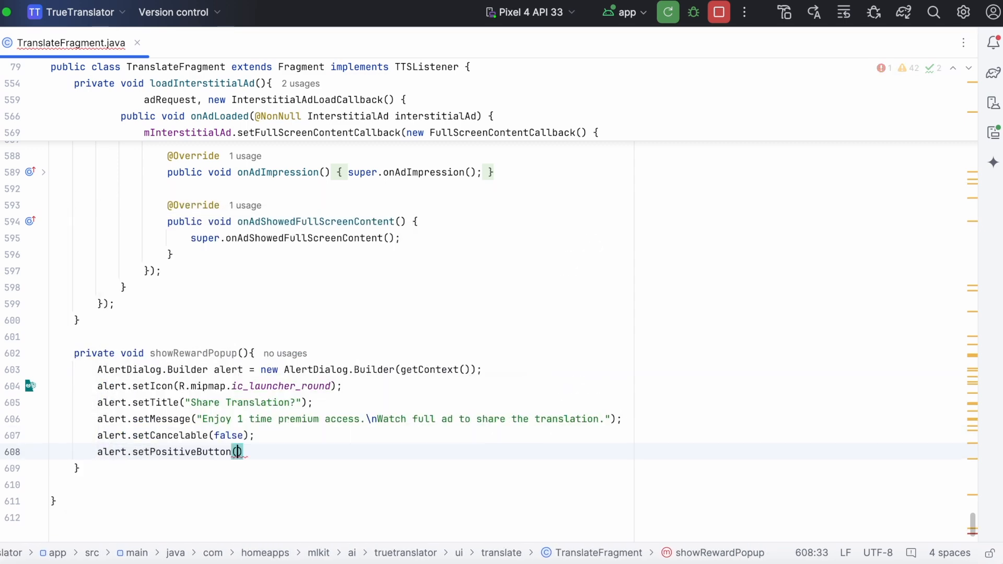
type("\"Watch\"")
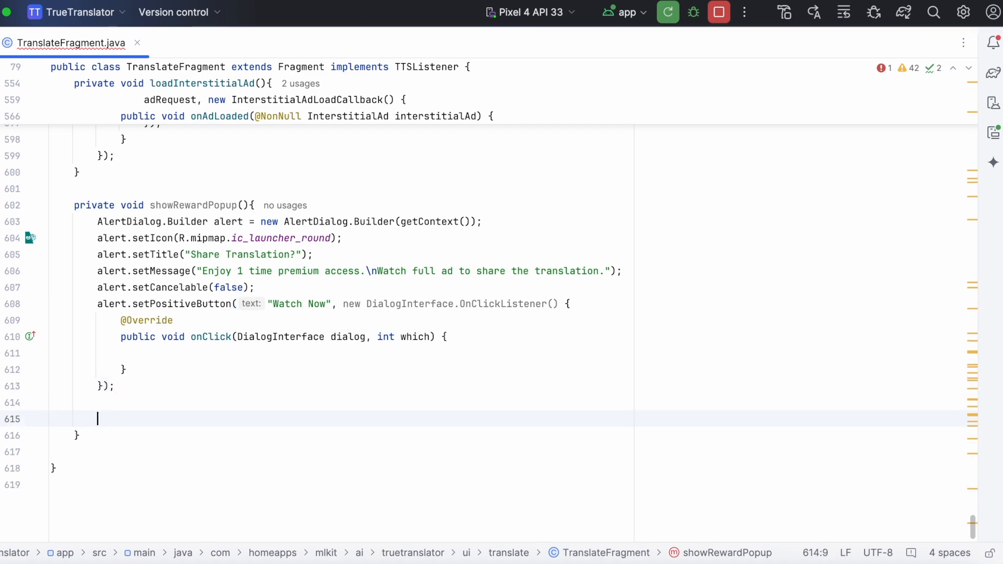
- Add an "Unlock Premium" negative button with its own click listener and show the alert
type("alert.setNegativeButton(\"")
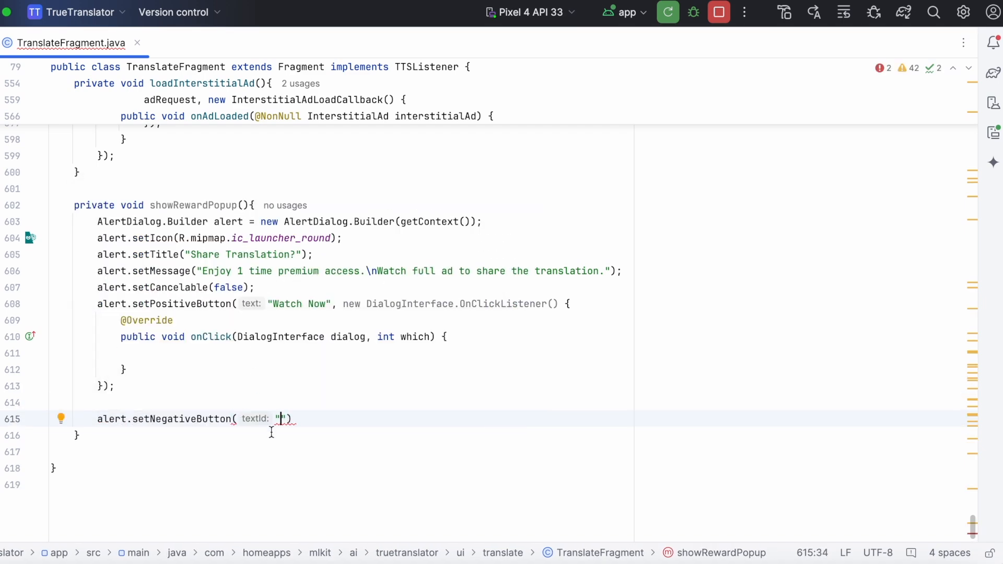
type("Unlock Premium")
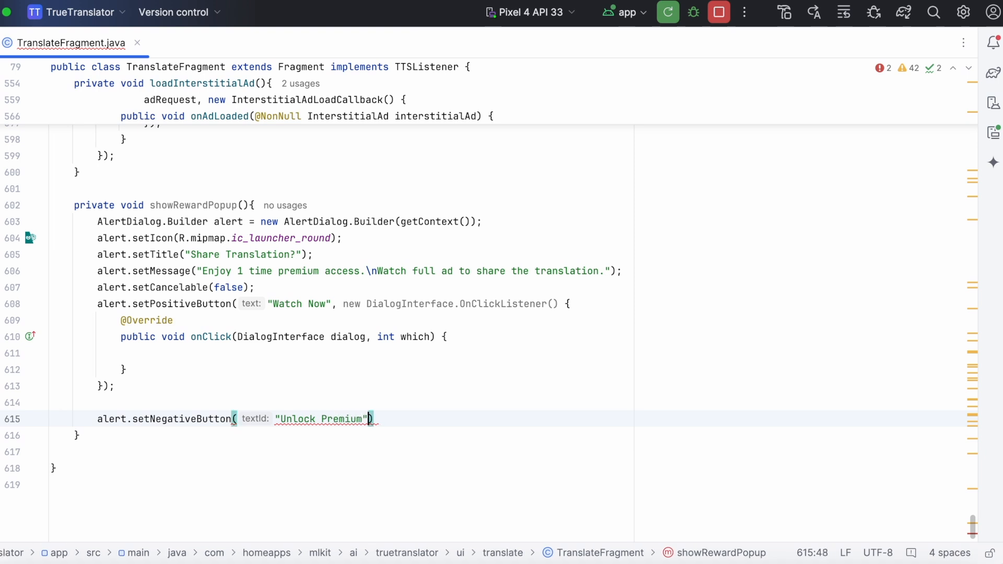
type(", new")
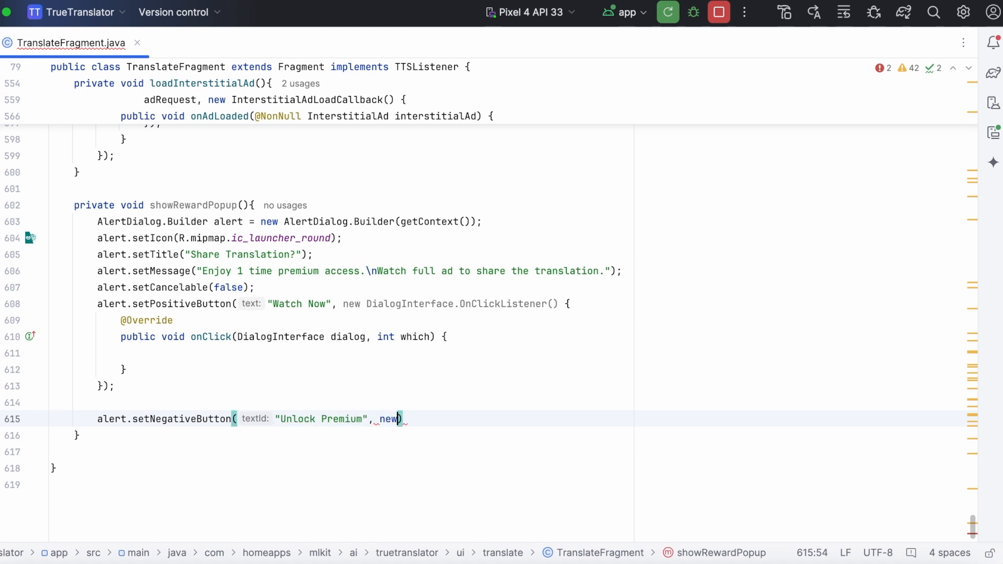
key("Tab")
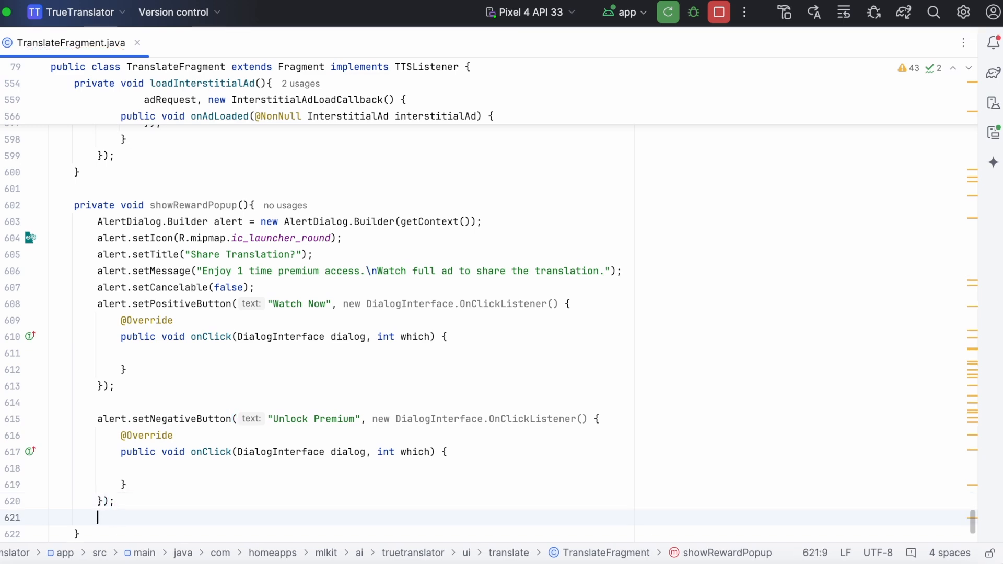
type("alert.show();")
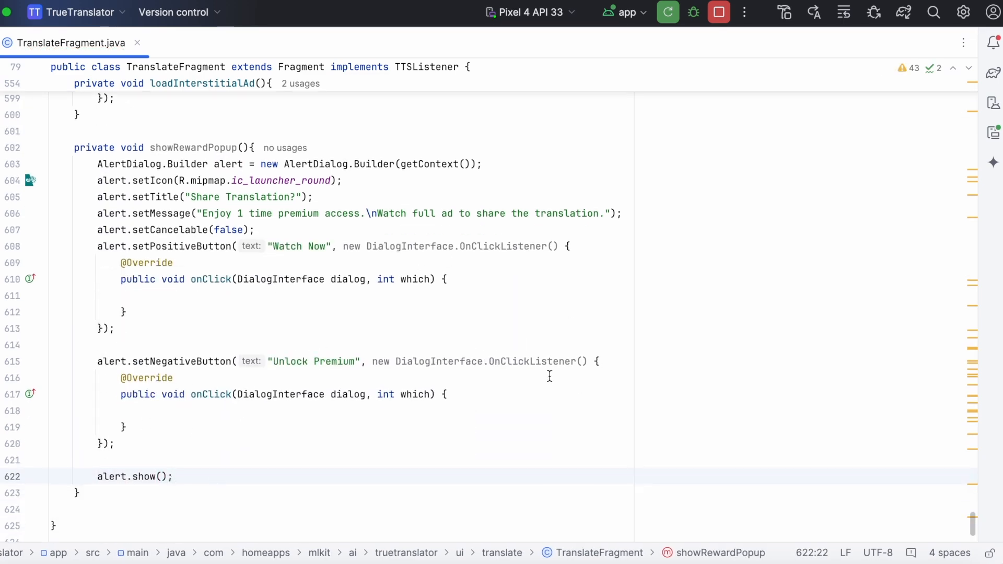
mouse_move(211, 158)
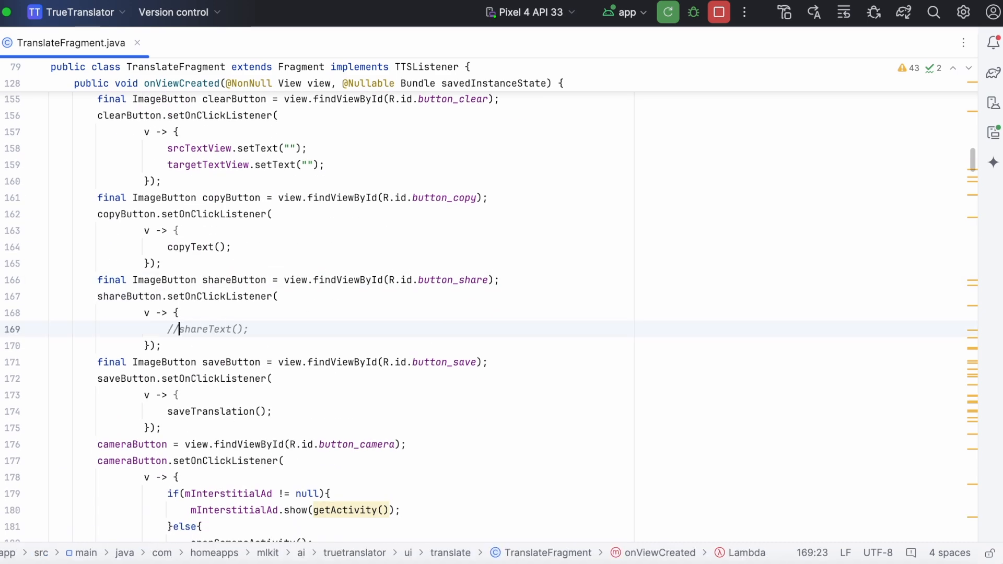
- Call showRewardPopup() from the share button, then share "How are" in the emulator to see the dialog
type("showRewardPopup();")
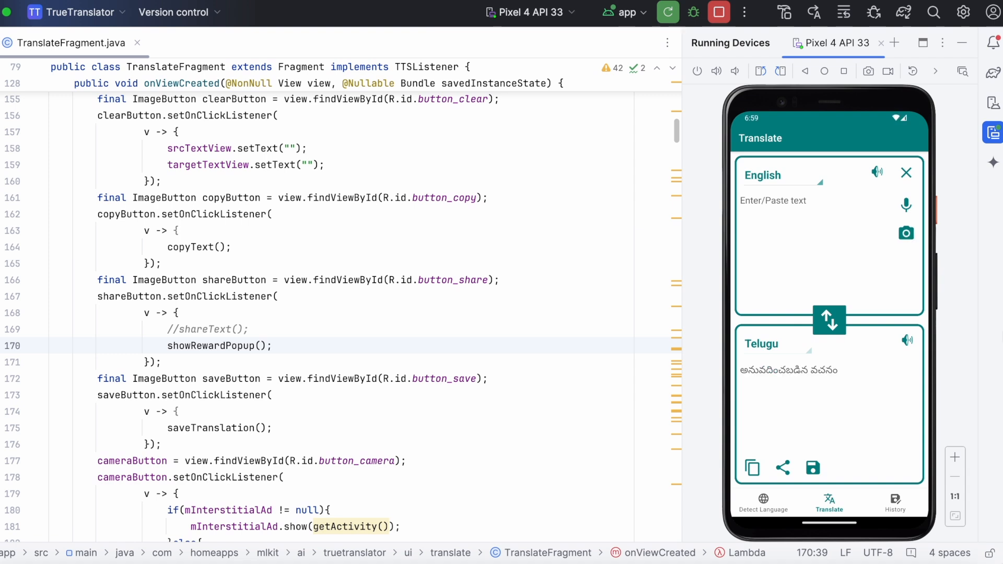
left_click(774, 201)
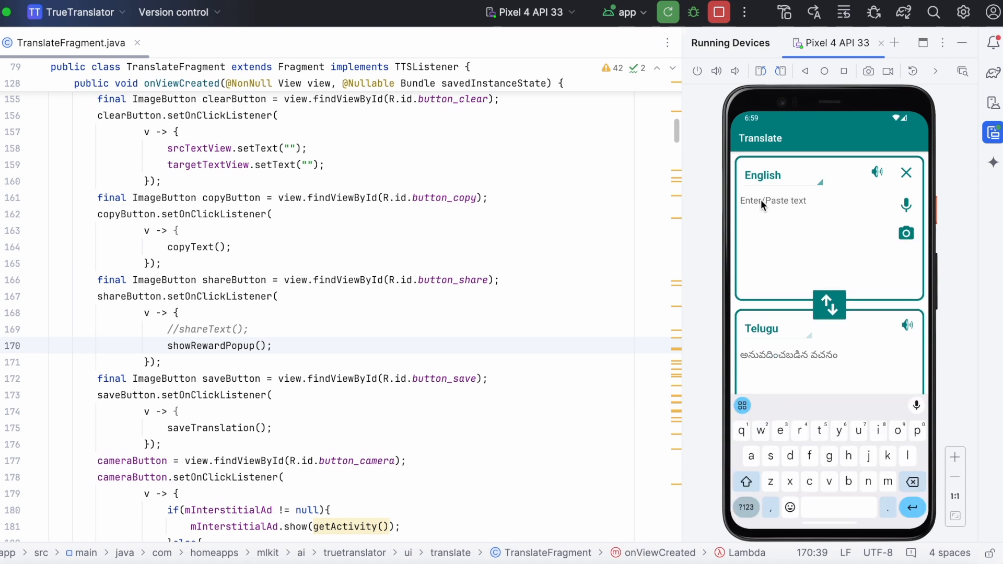
type("How are you?")
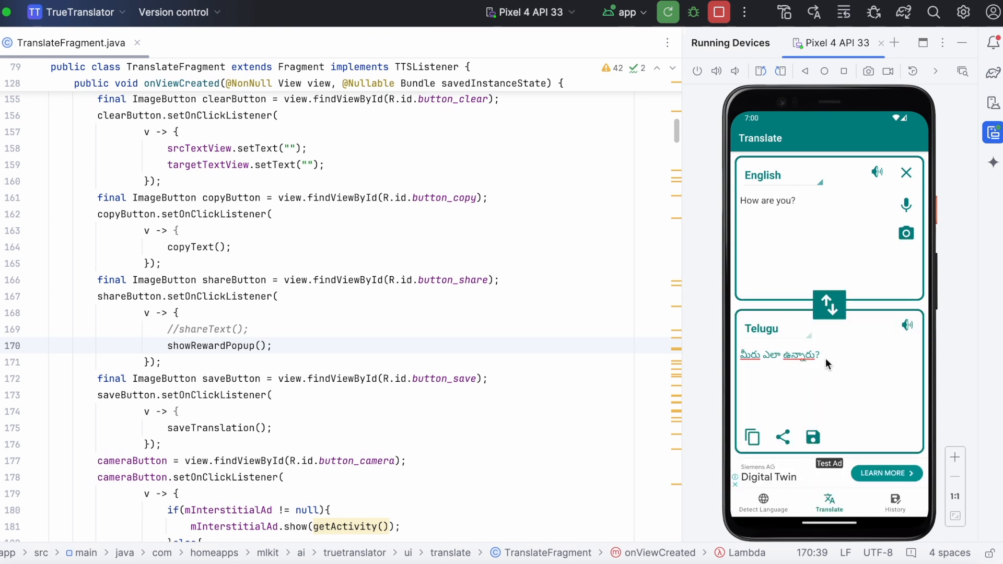
left_click(783, 437)
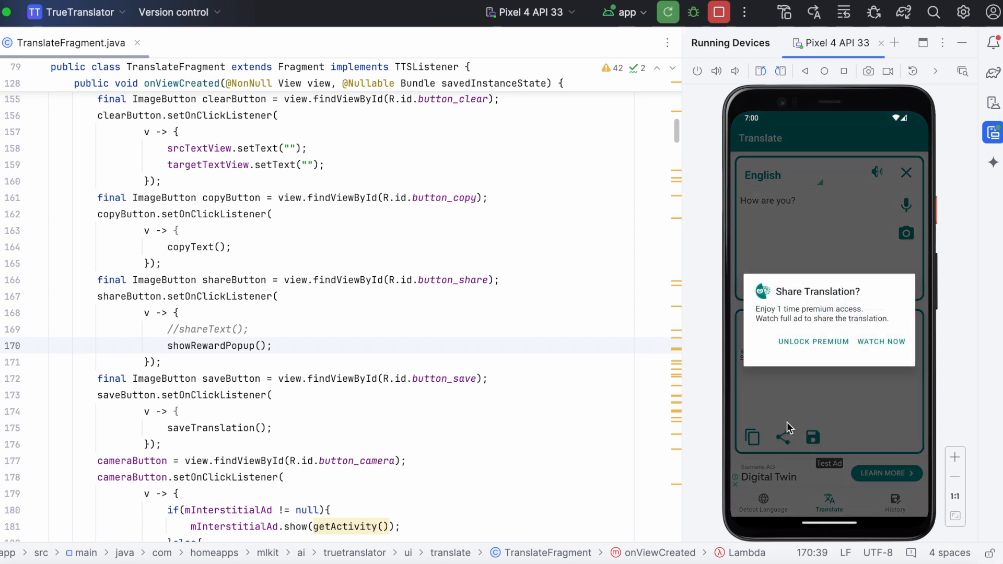
mouse_move(769, 320)
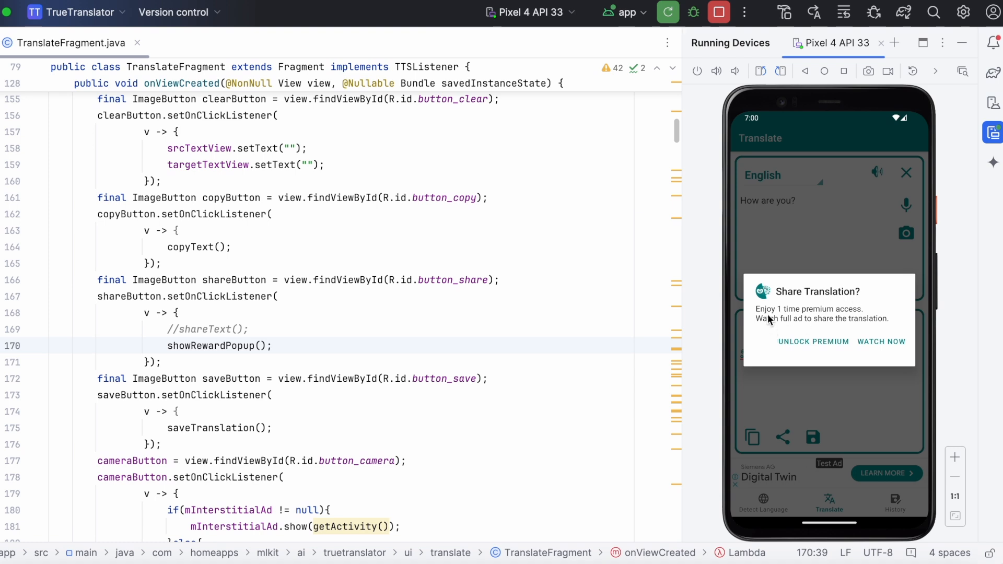
mouse_move(774, 329)
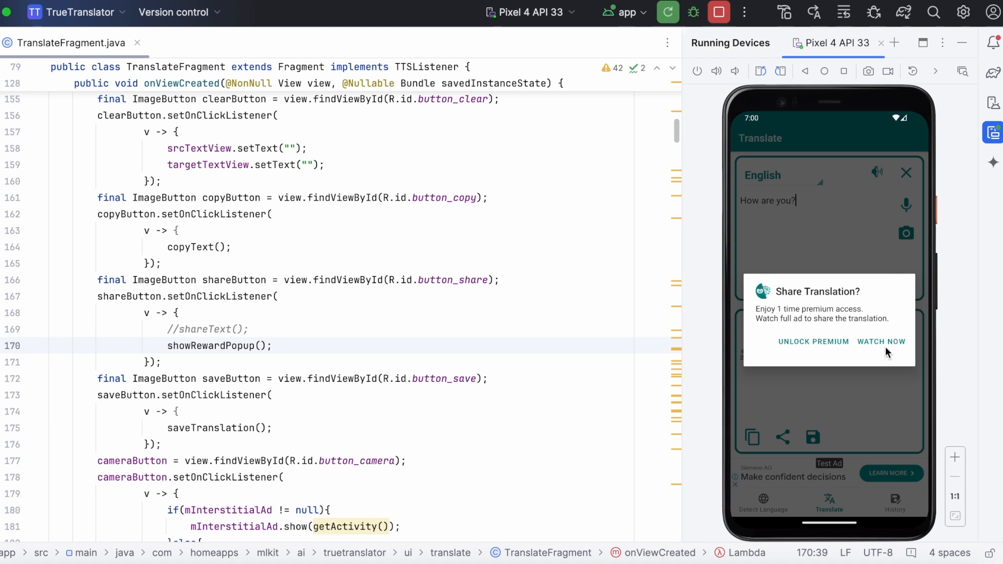
mouse_move(884, 356)
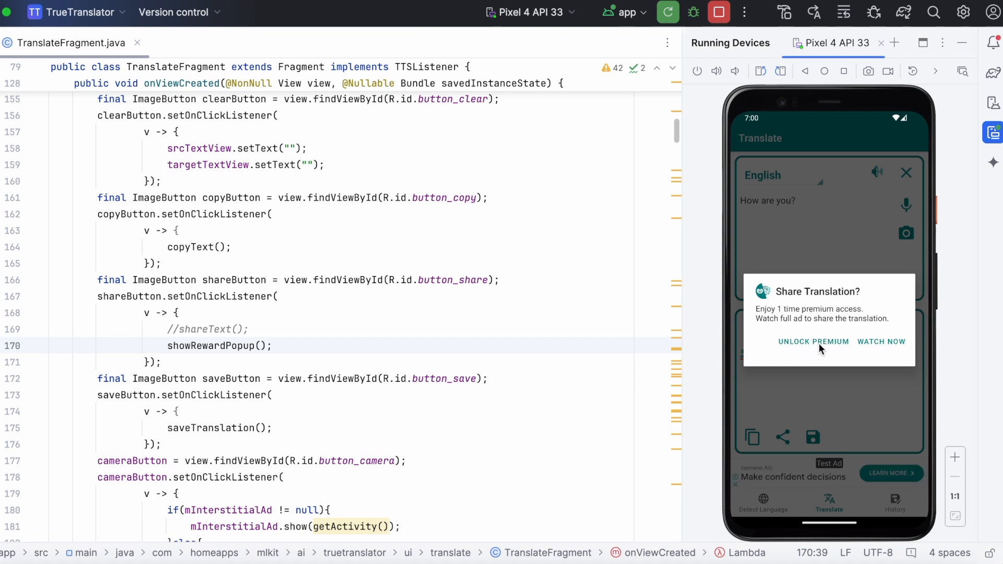
mouse_move(813, 340)
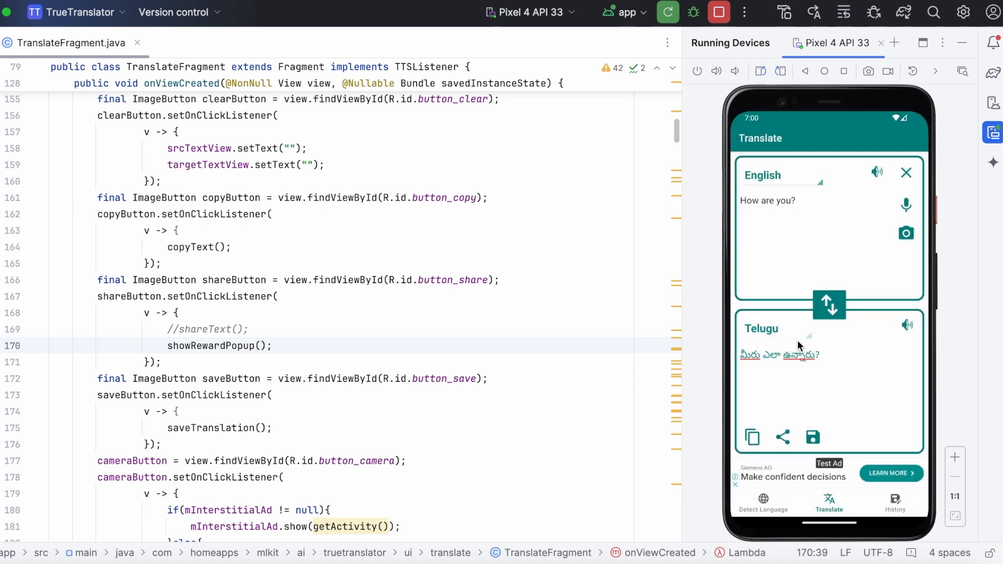
left_click(783, 437)
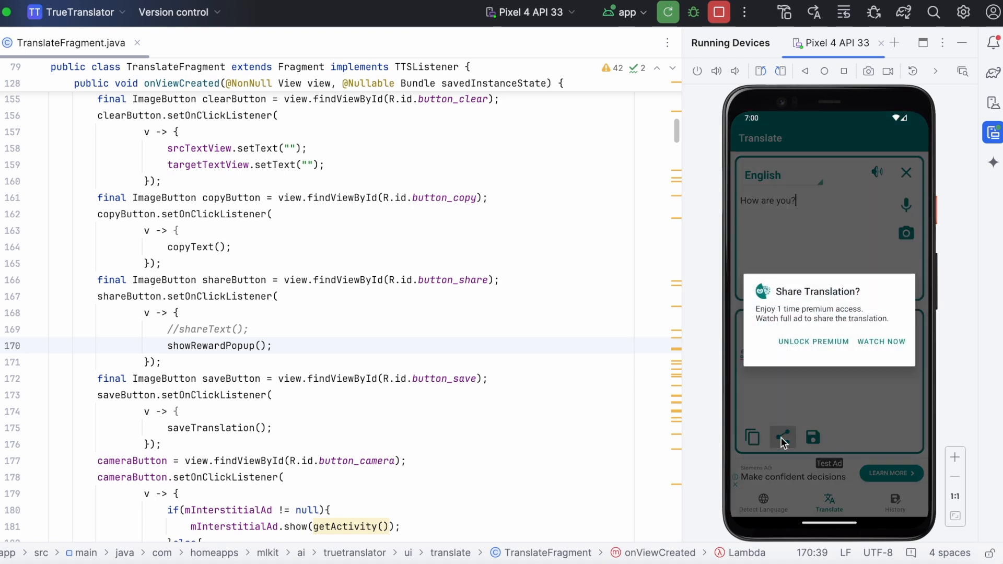
mouse_move(886, 342)
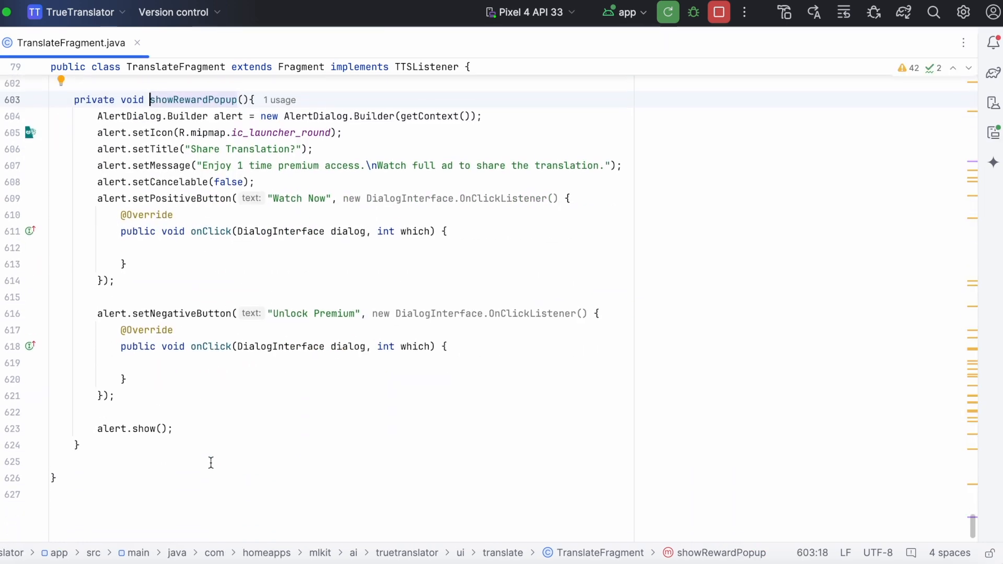
- Write private void loadRewardedAd() building an AdRequest with AdRequest.Builder().build() and starting RewardedAd
type("private void loadRew")
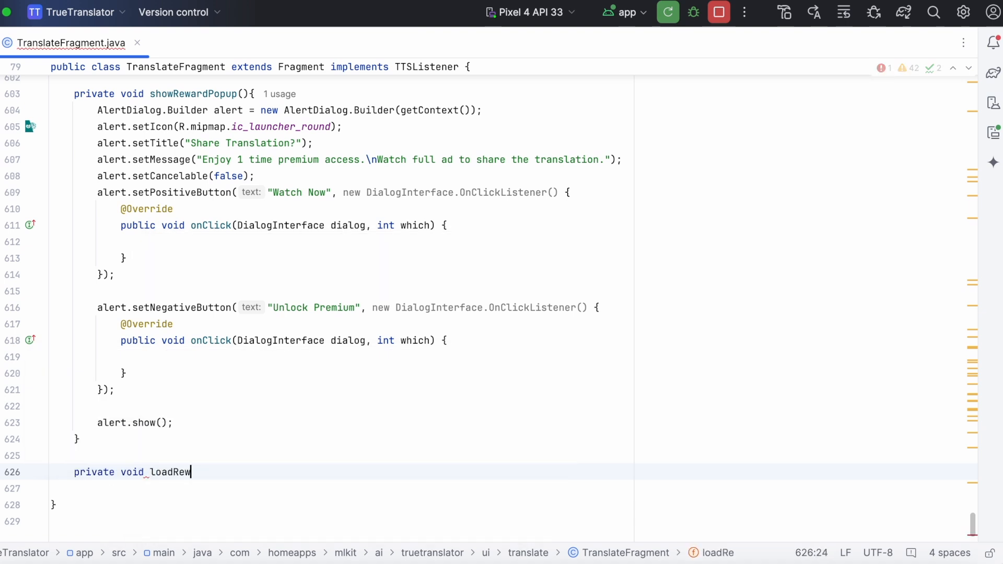
type("ardedAd(){")
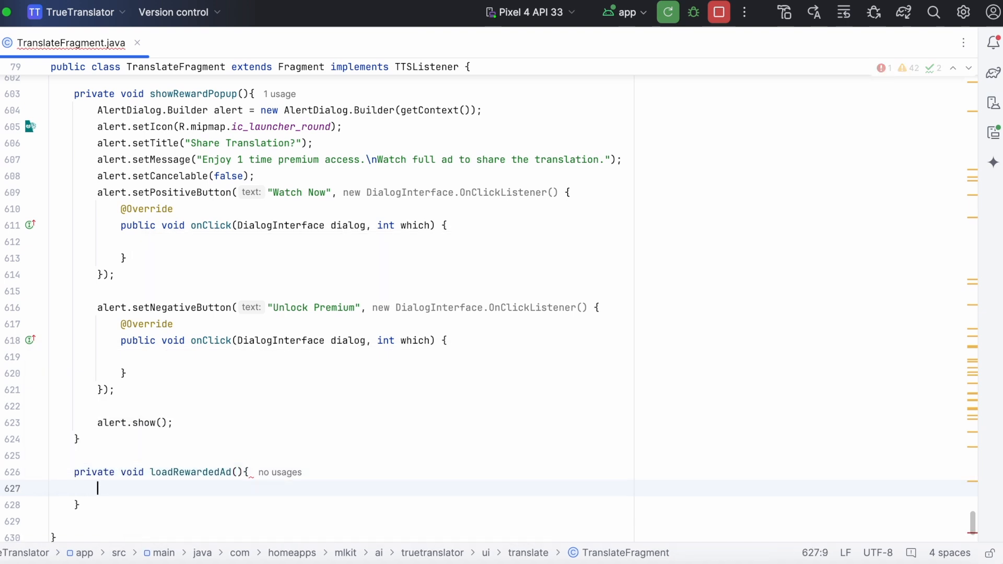
type("AdRequest adRequest = new AdRequest")
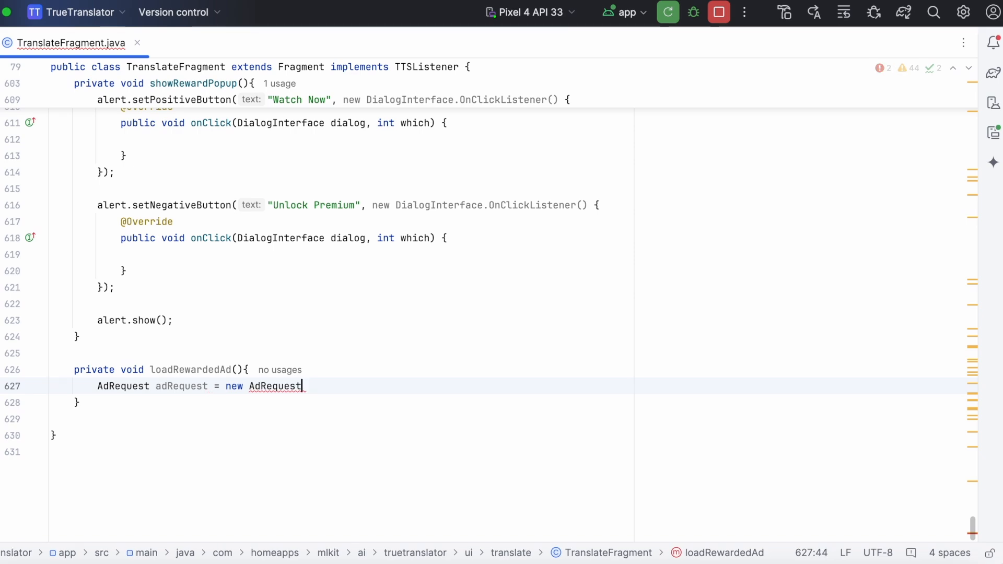
type(".Builder().build();")
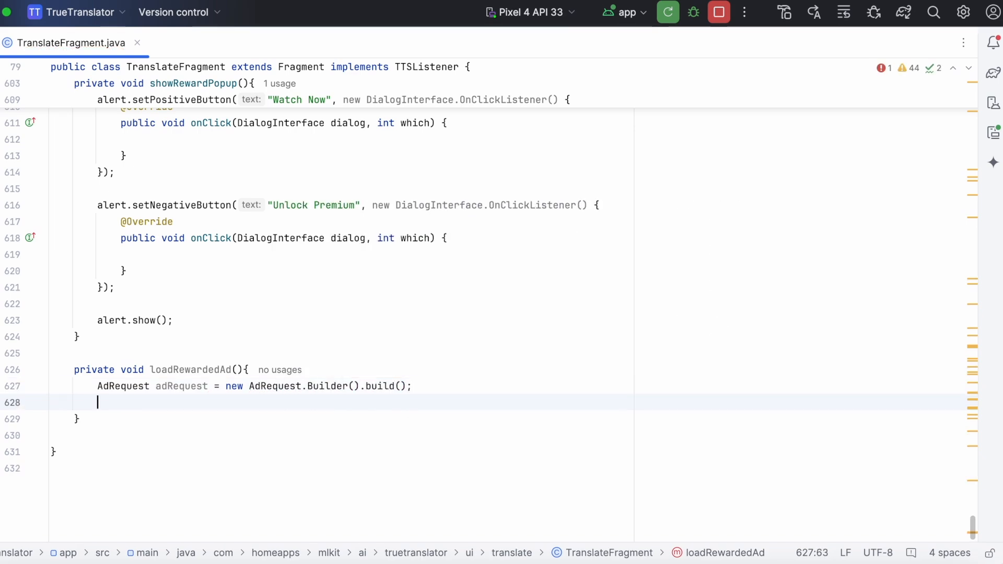
type("RewardedAd.")
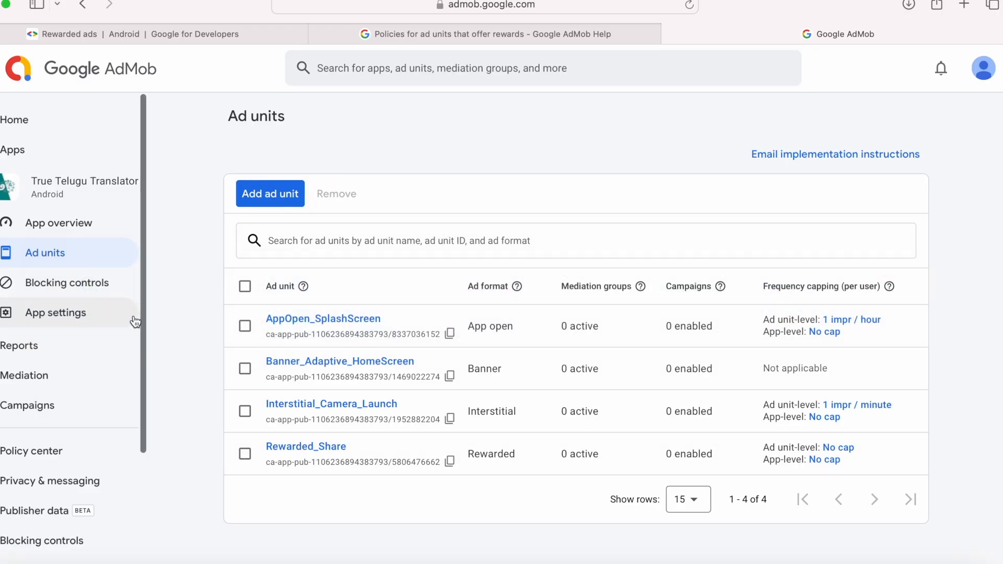
- In the Rewarded ads Android guide, select the test rewarded ad unit ID
left_click(84, 33)
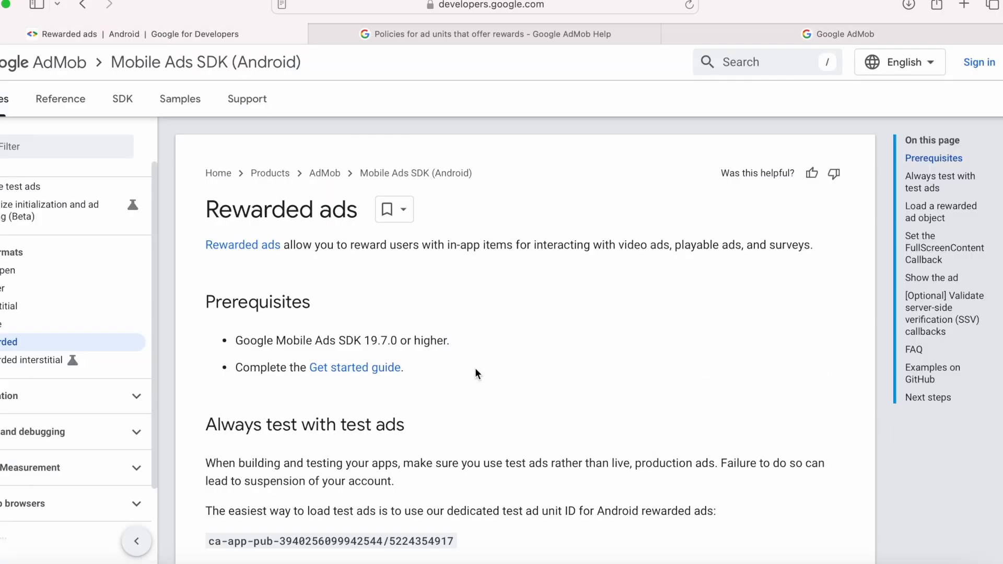
scroll("down", 3)
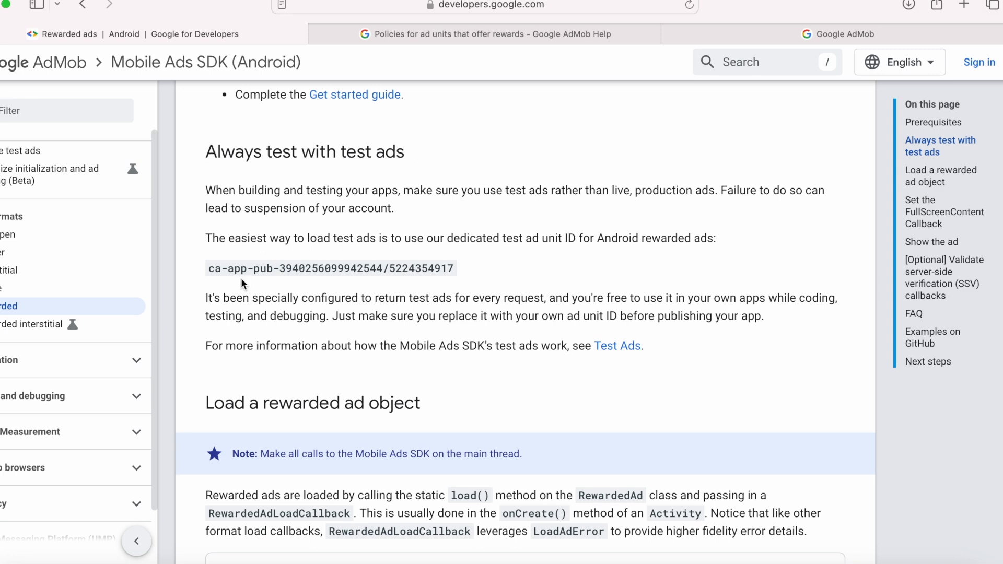
double_click(330, 268)
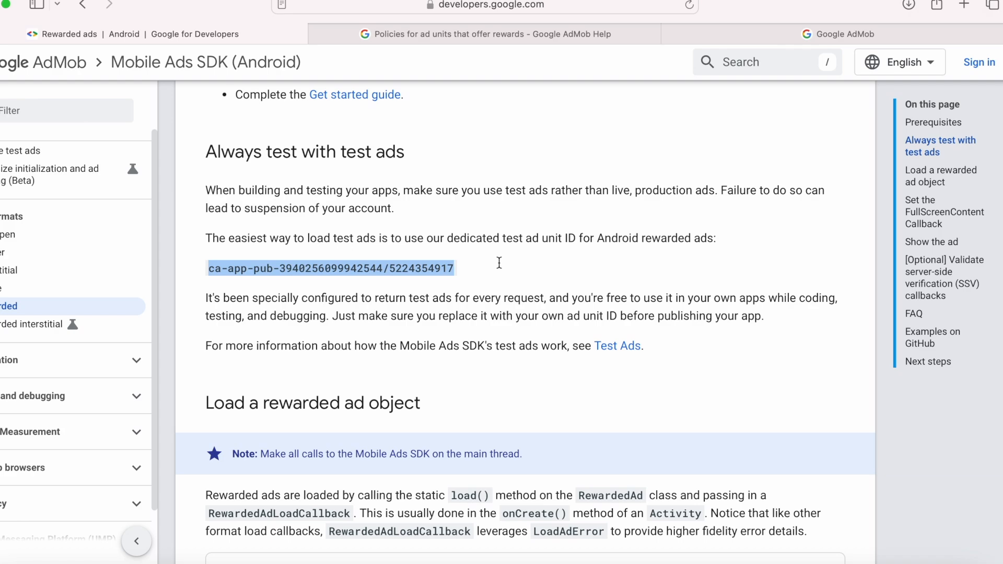
mouse_move(478, 330)
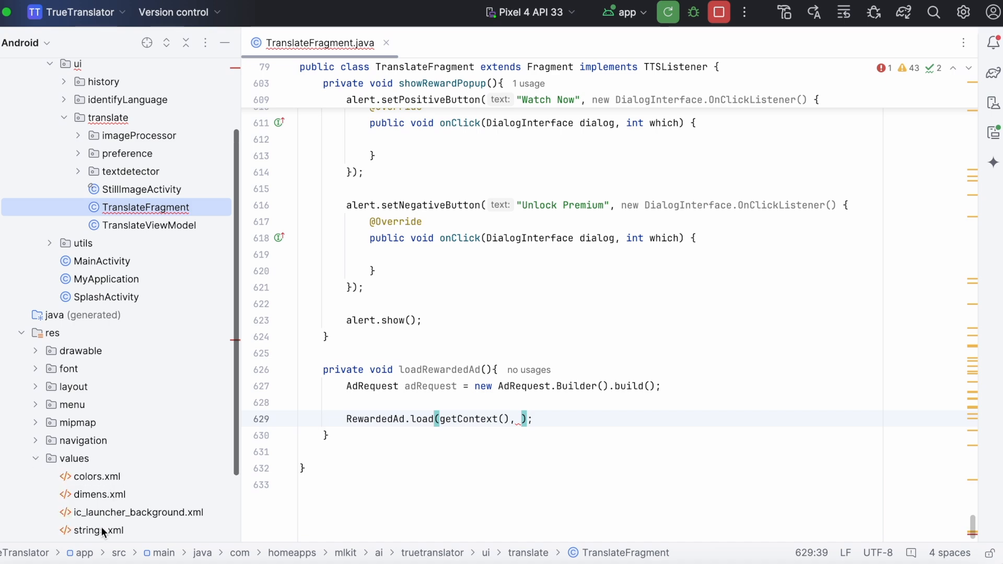
double_click(94, 530)
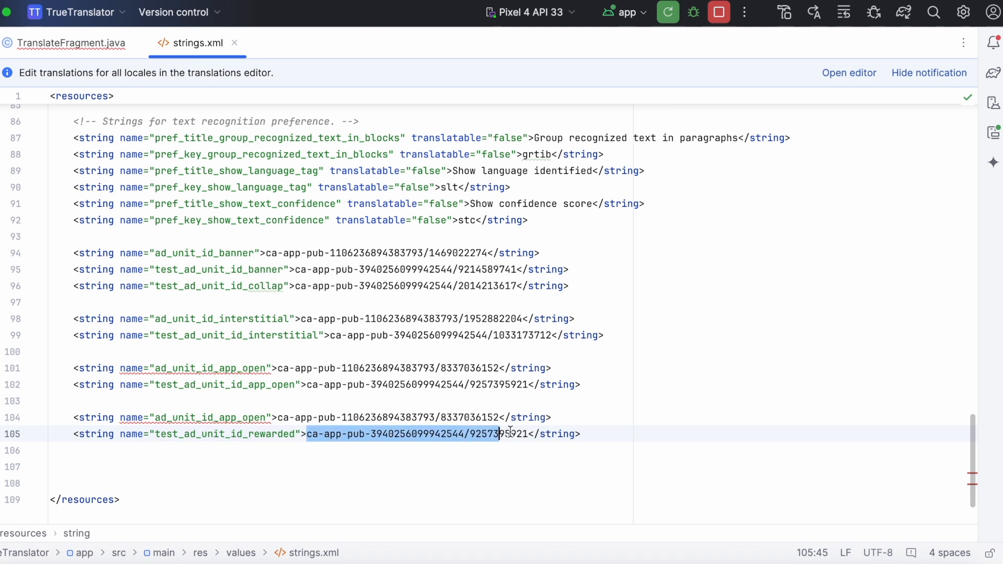
type("5224354917")
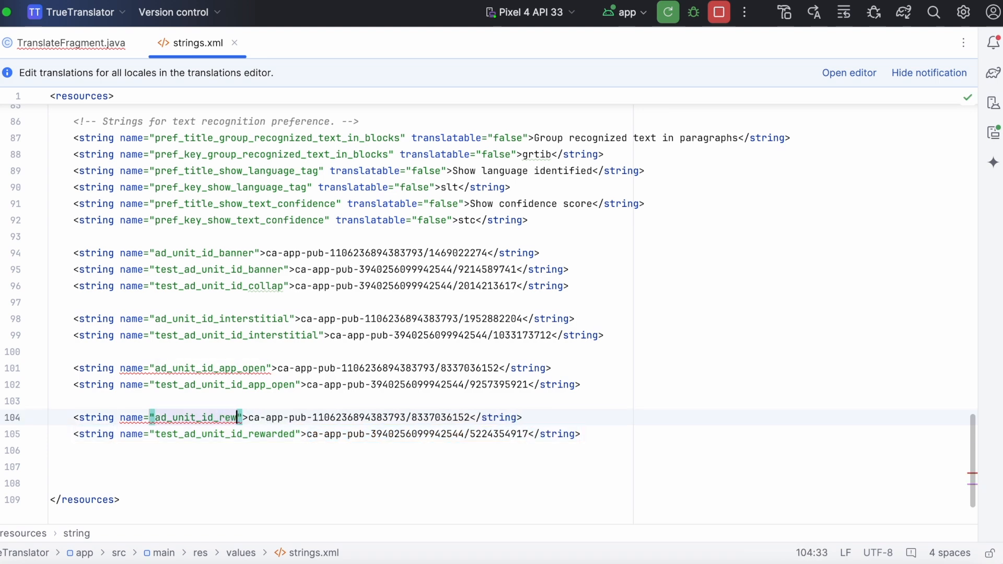
type("arded")
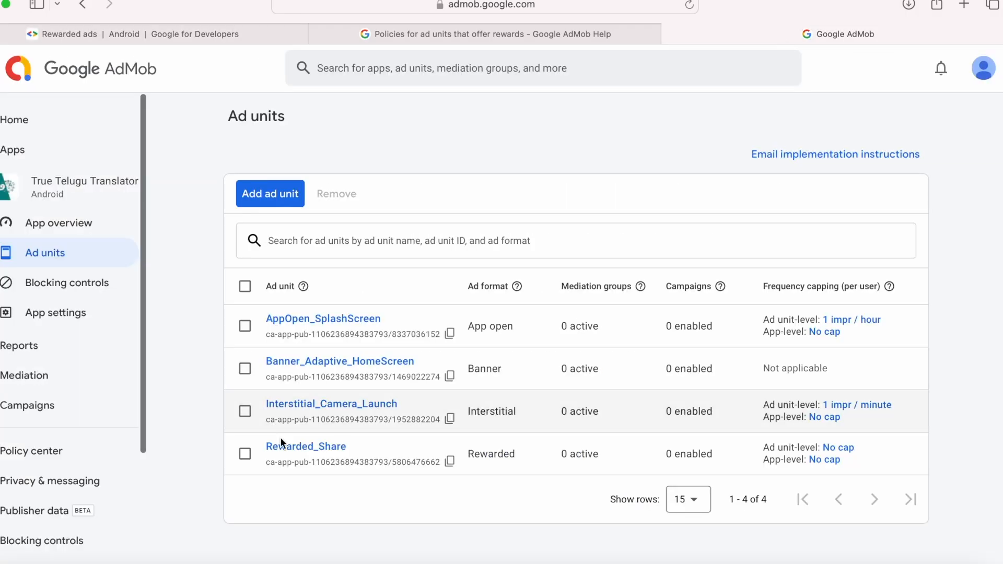
- Look at the Rewarded_Share ad unit in AdMob and return to Android Studio
left_click(449, 461)
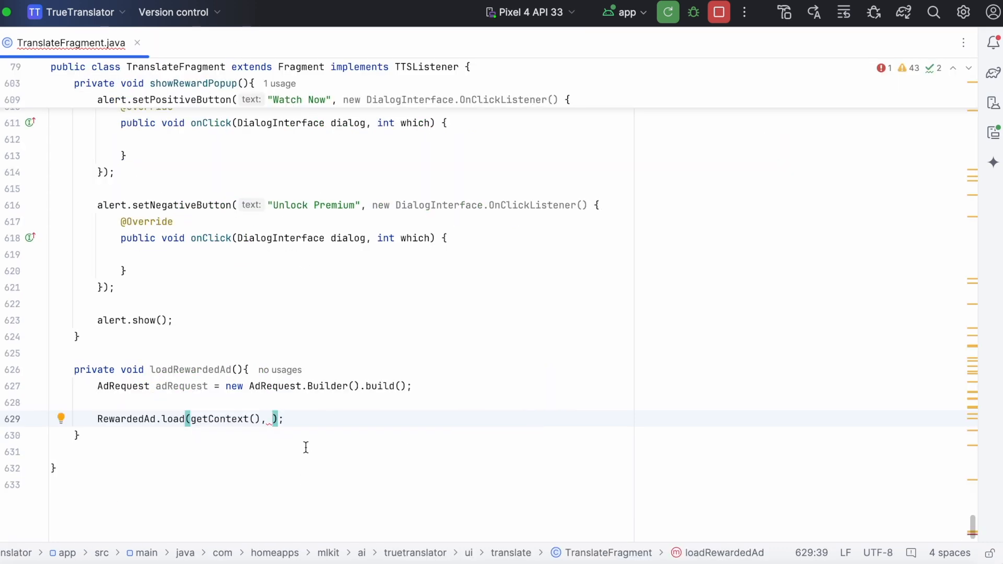
- Pass getString(R.string.test_ad_unit_id_rewarded) to RewardedAd.load with onAdLoaded and onAdFailedToLoad overrides
type("getResources().getString(R.s")
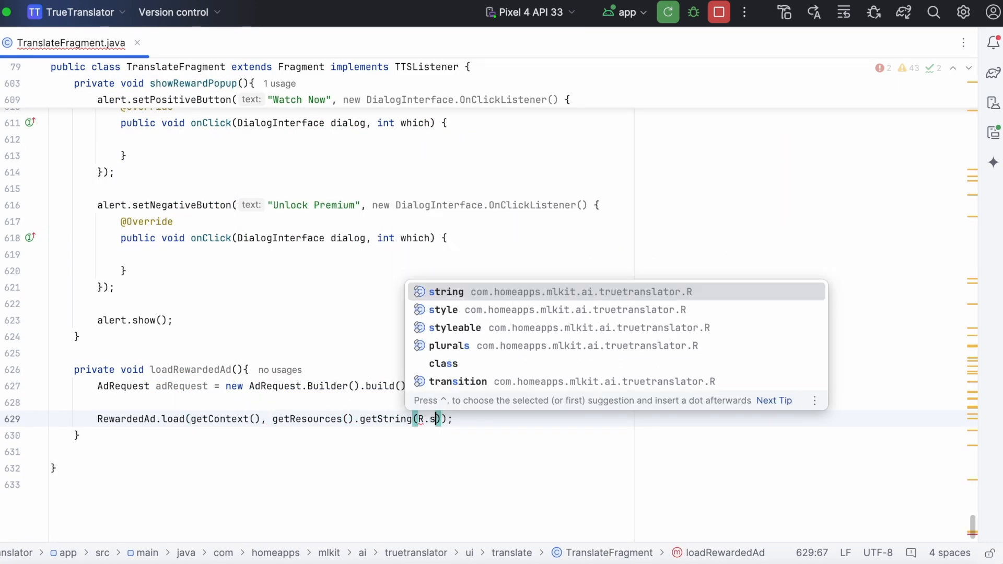
type("tring.")
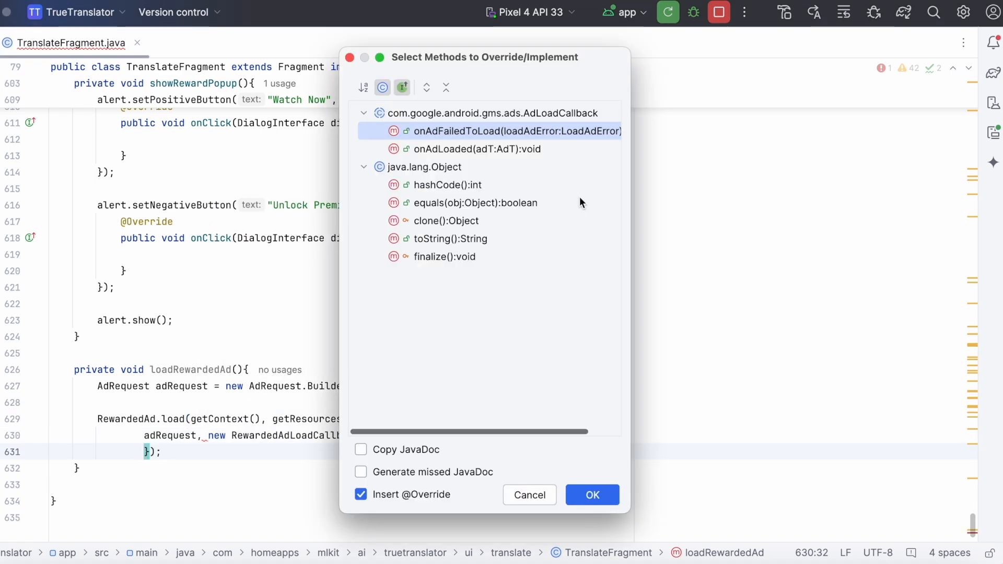
left_click(477, 149)
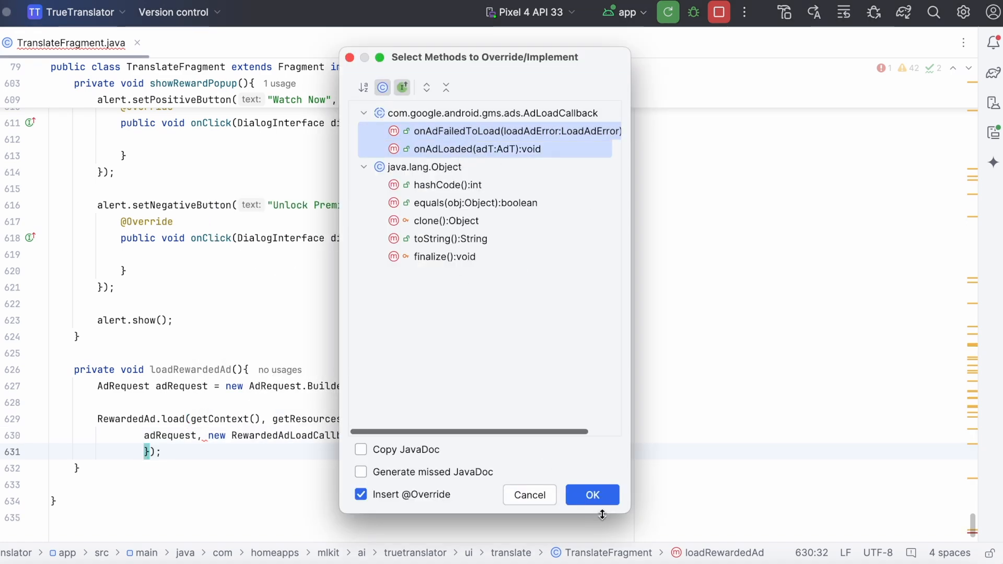
left_click(592, 496)
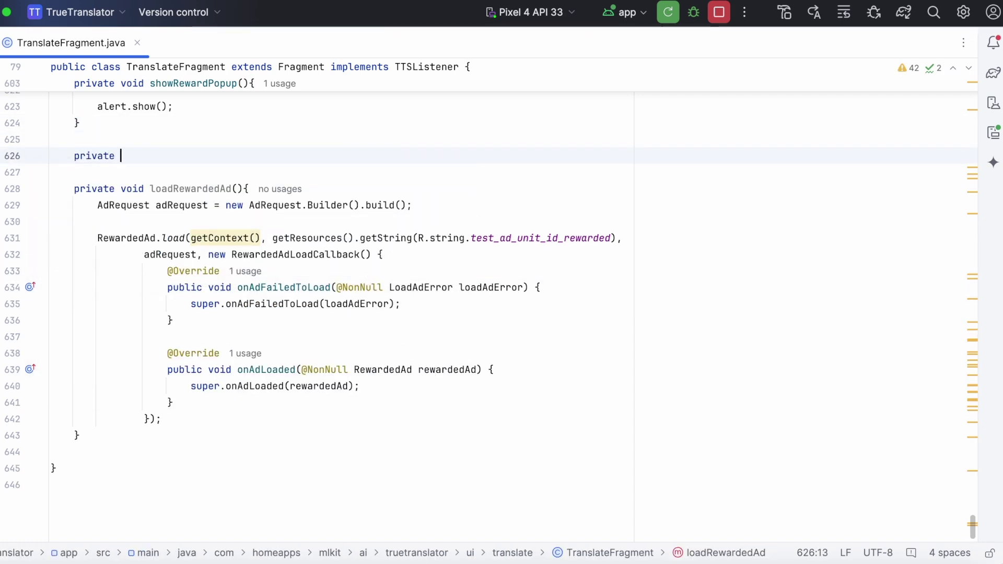
- Declare a RewardedAd rewardedAd field, set to null on failure and to the ad on load
type("RewardedAd rewardedAd;")
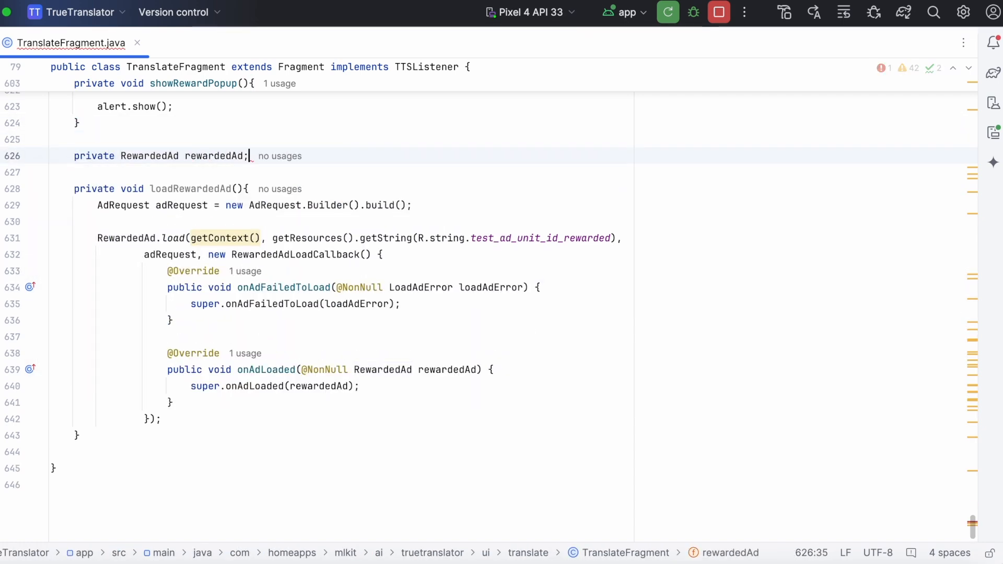
double_click(214, 156)
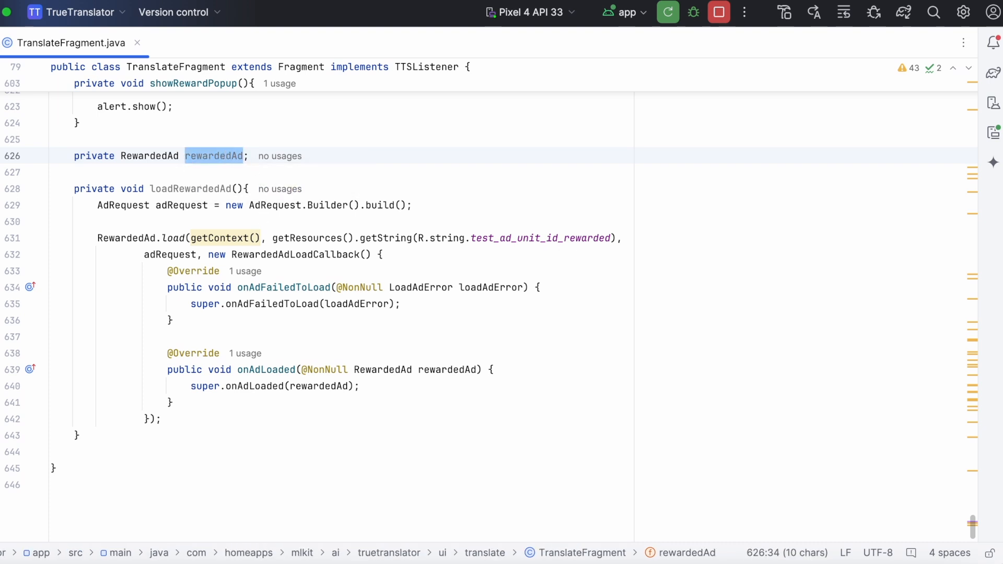
type("rewardedAd = null;")
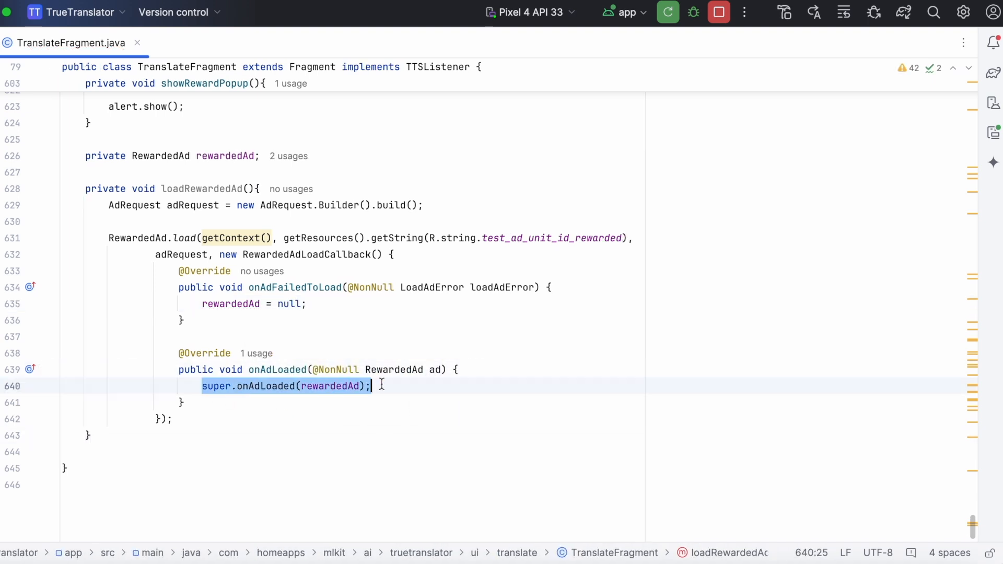
type("rewardedAd = ad;")
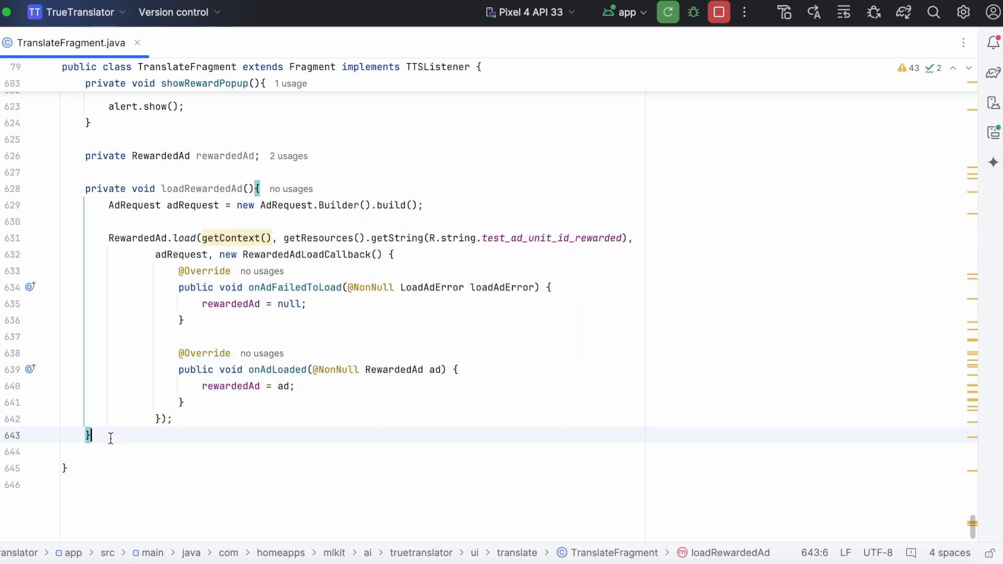
- Write showRewardAd() that returns if rewardedAd is null and sets a generated FullScreenContentCallback
type("private")
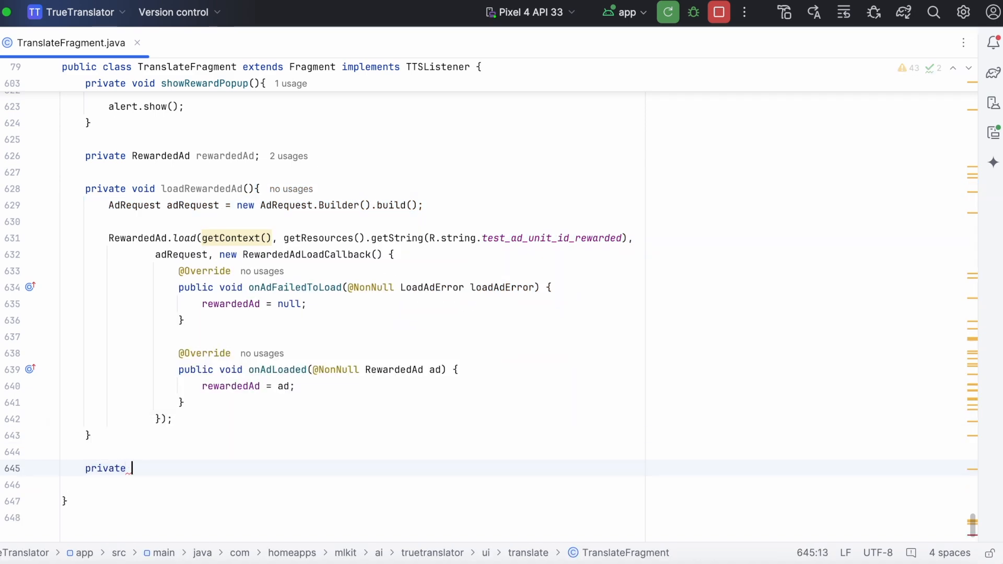
type("void showRewardAd(){")
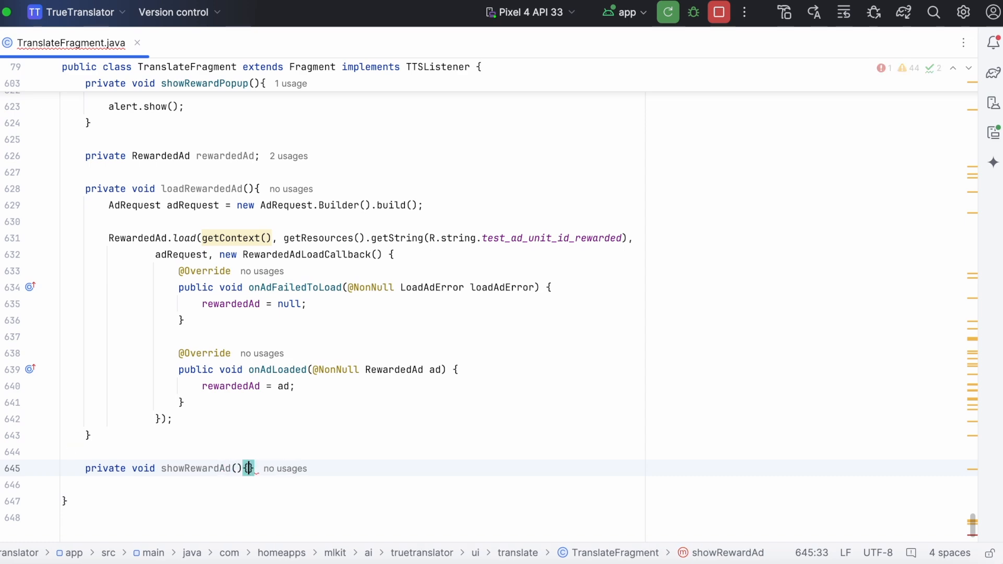
type("if(rewardedAd == null){")
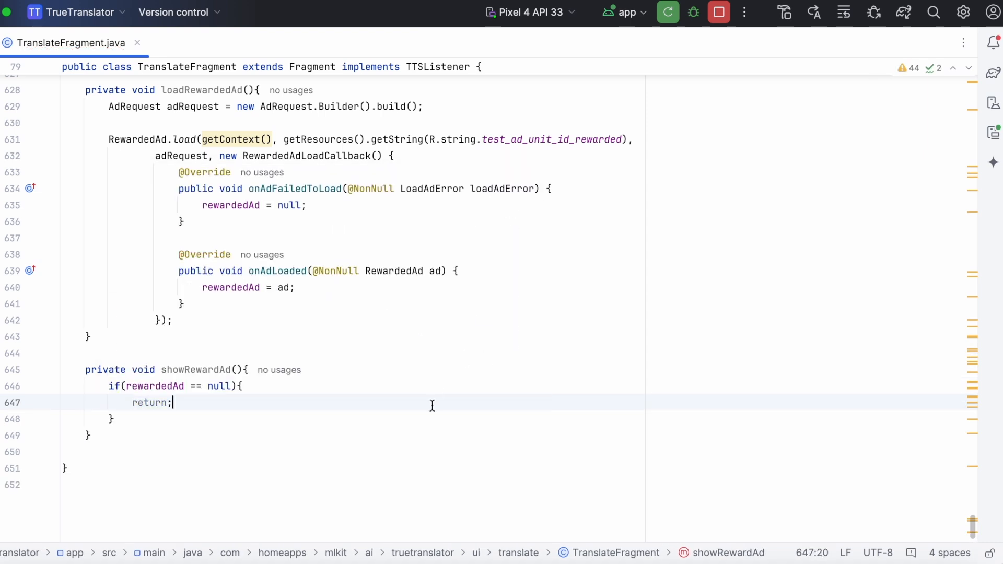
key("Enter")
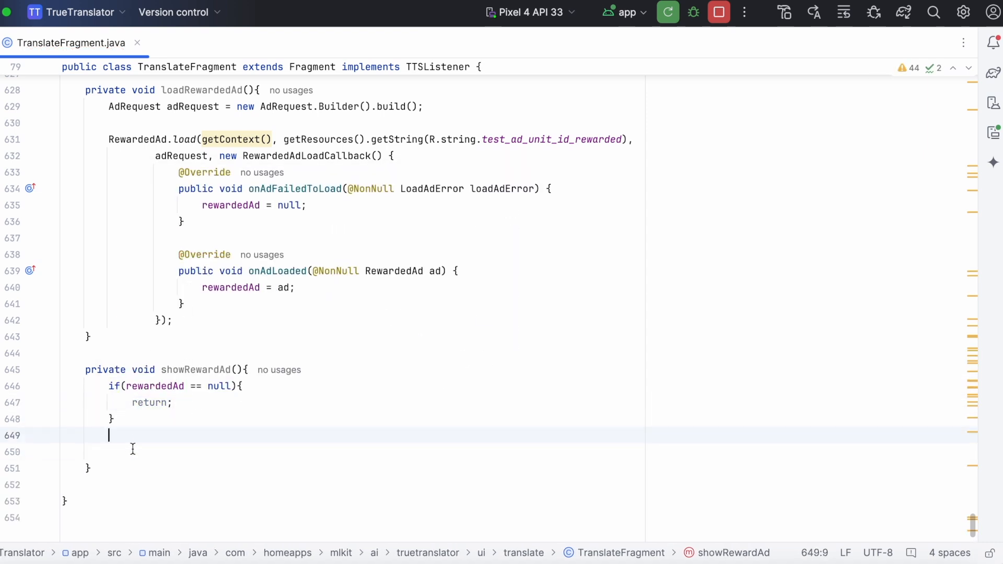
type("rewardedAd.setFullScreenContentCallback();")
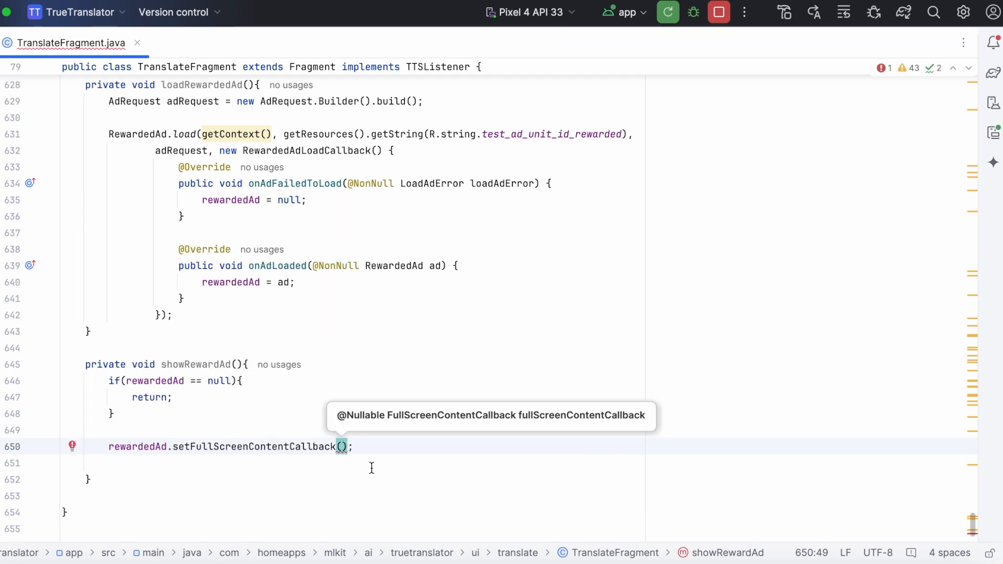
left_click(340, 446)
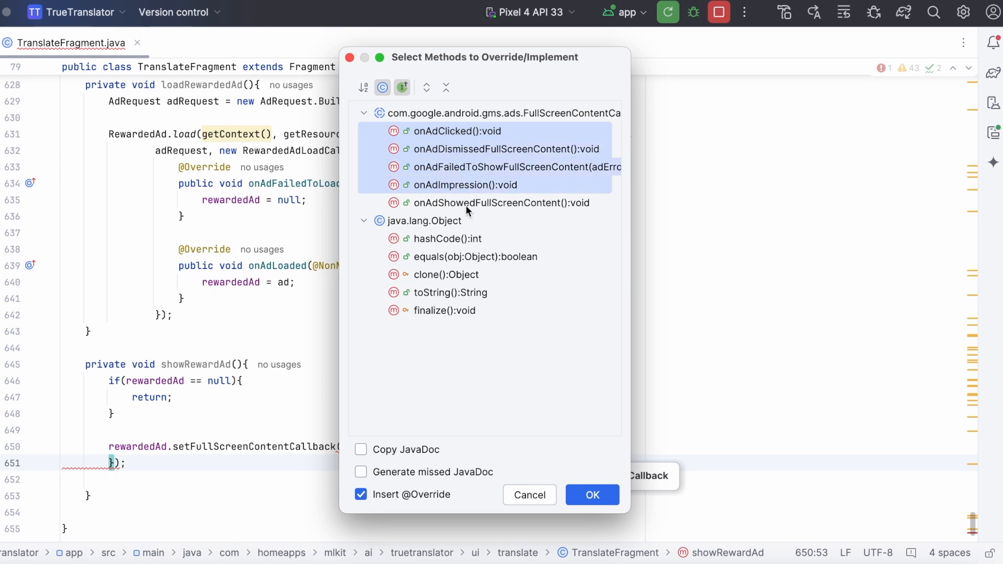
left_click(592, 496)
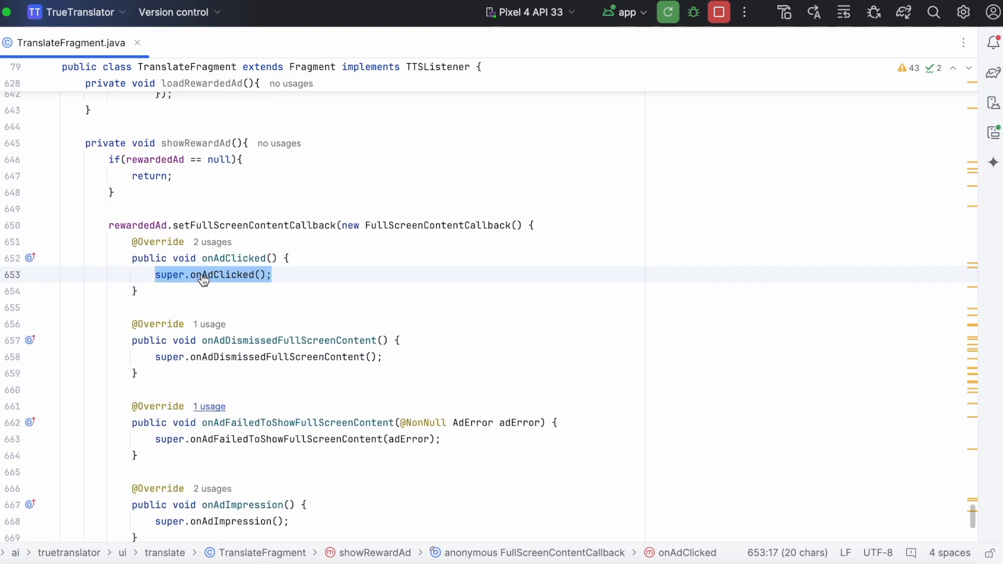
- Call rewardedAd.show with an OnUserEarnedRewardListener that adds a TODO and calls shareText()
type("rewardedAd = null;")
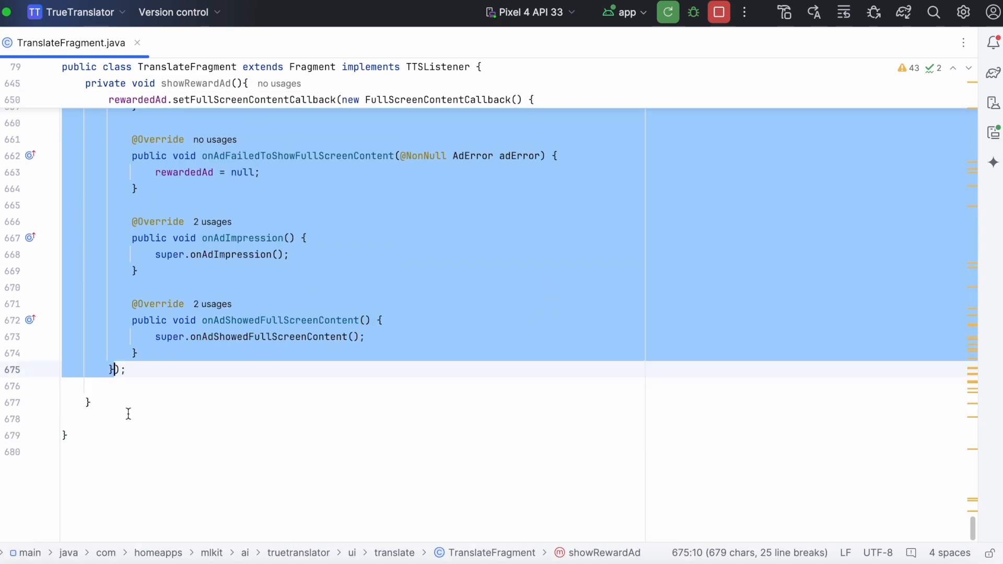
type("rewardedAd.show(getActivity(), );")
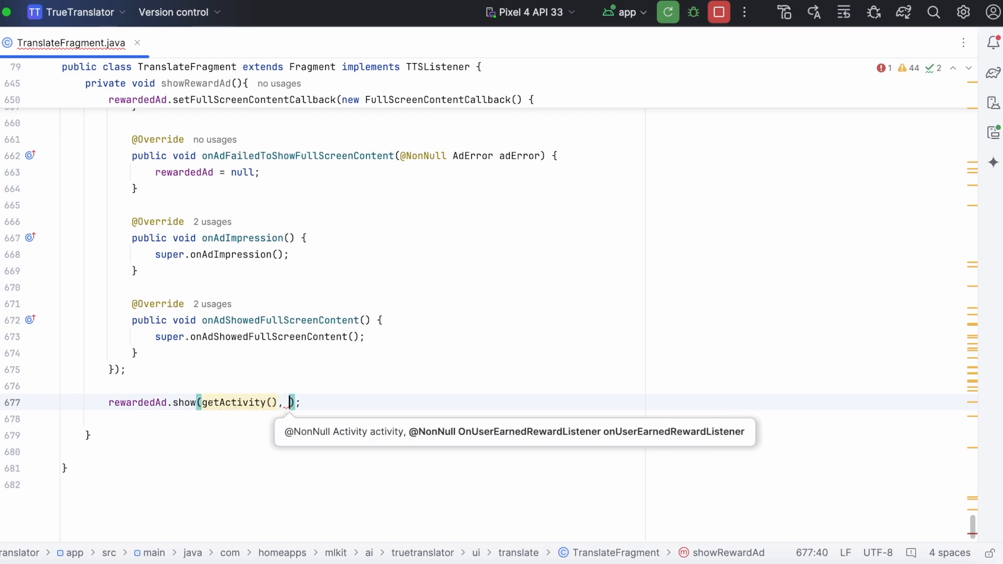
type("new OnUserEarnedRewardListener(")
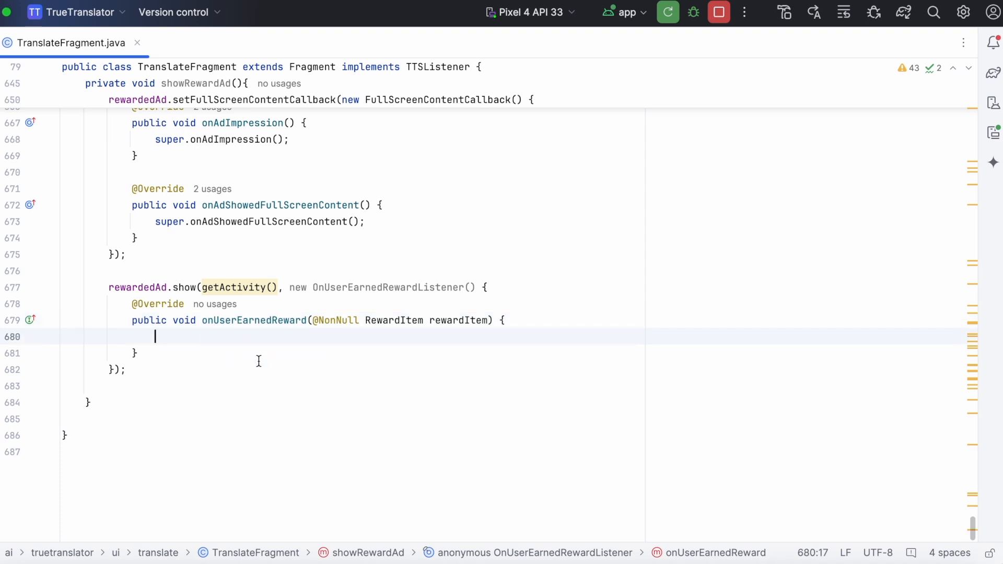
mouse_move(249, 321)
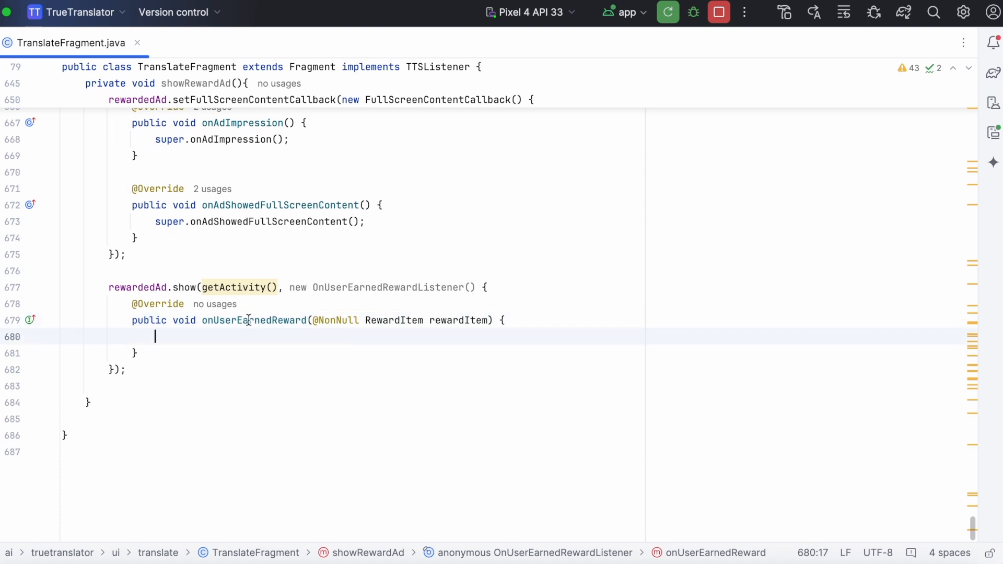
double_click(253, 321)
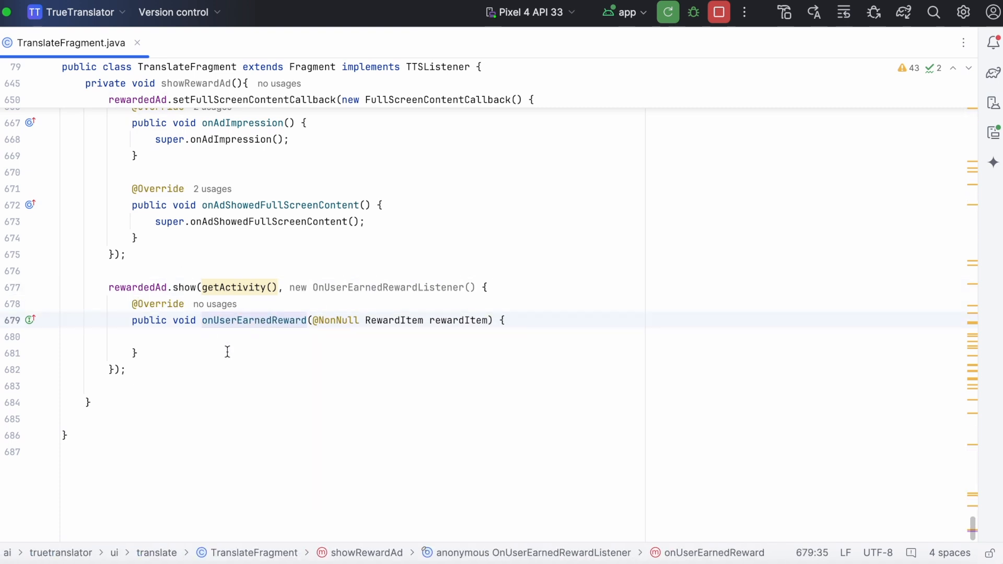
left_click(229, 337)
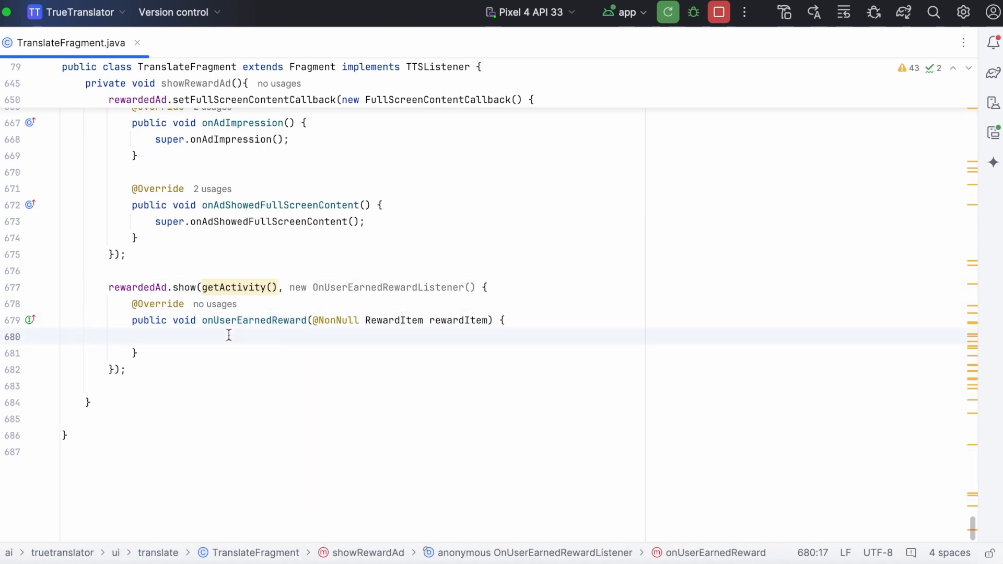
type("//TODO:")
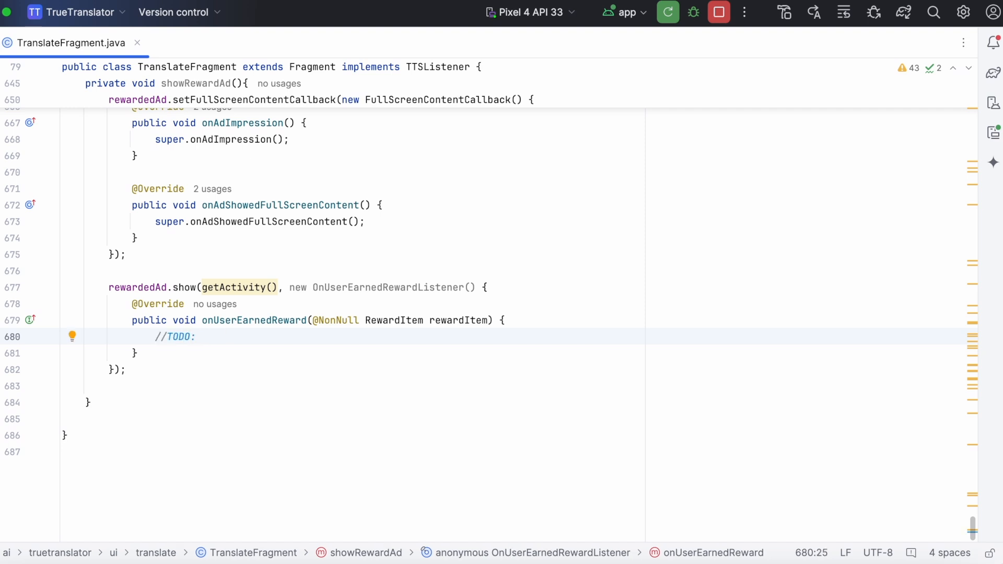
type("Ca")
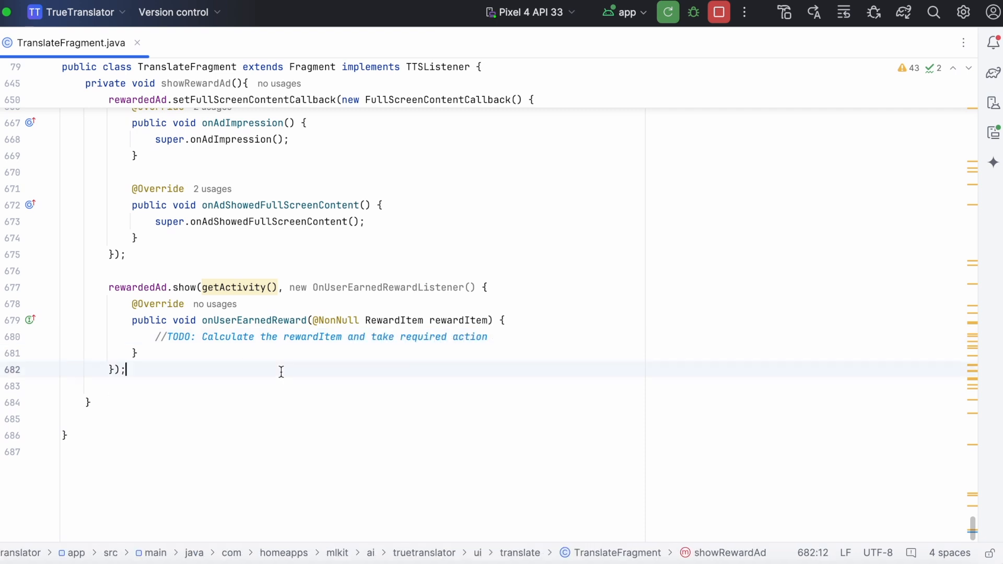
key("Enter")
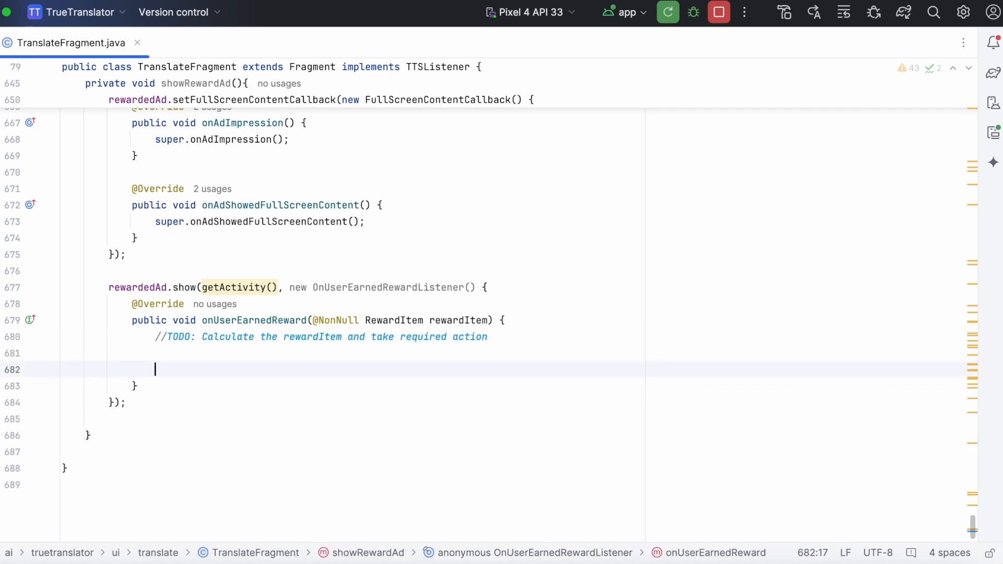
type("shar")
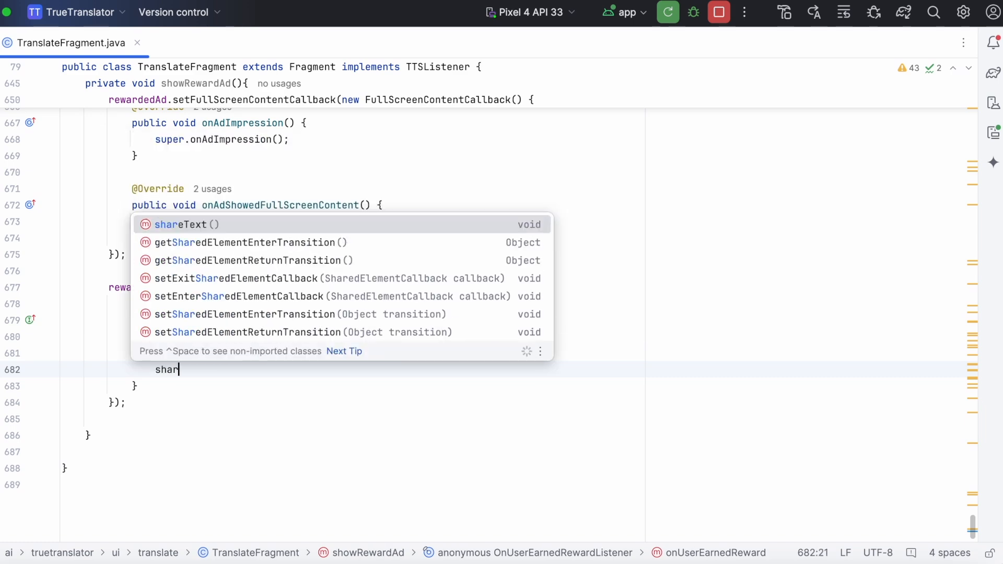
left_click(179, 225)
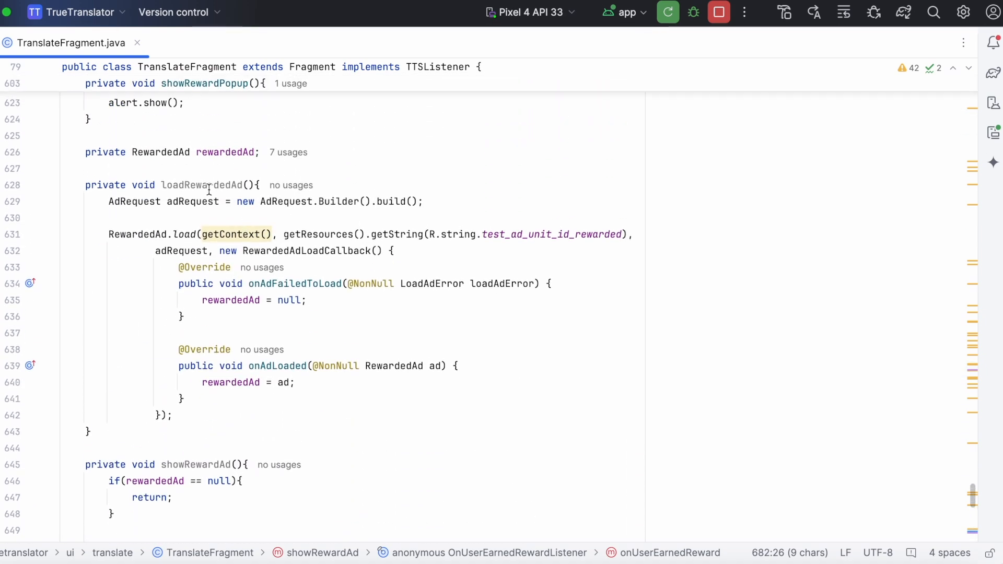
double_click(201, 185)
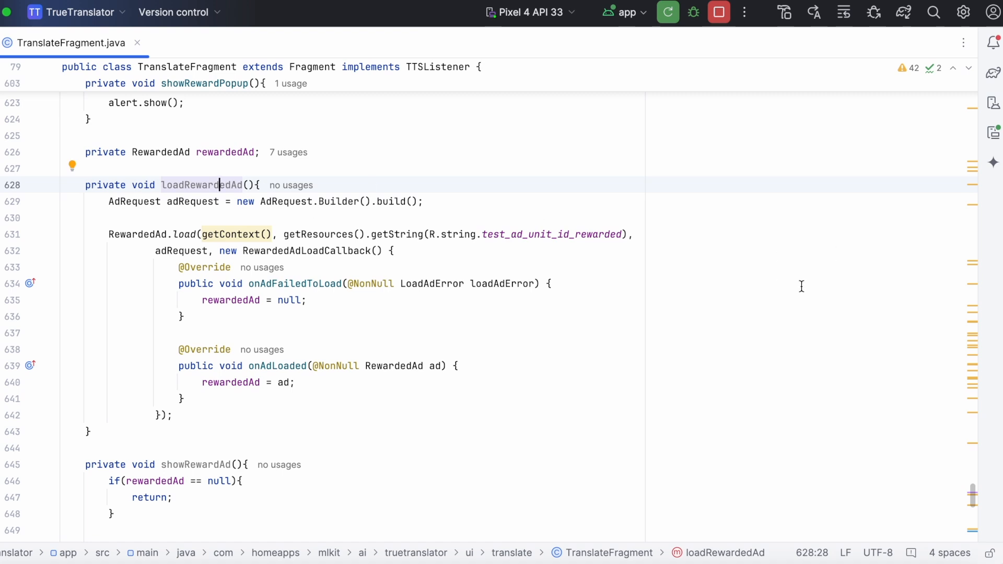
mouse_move(999, 470)
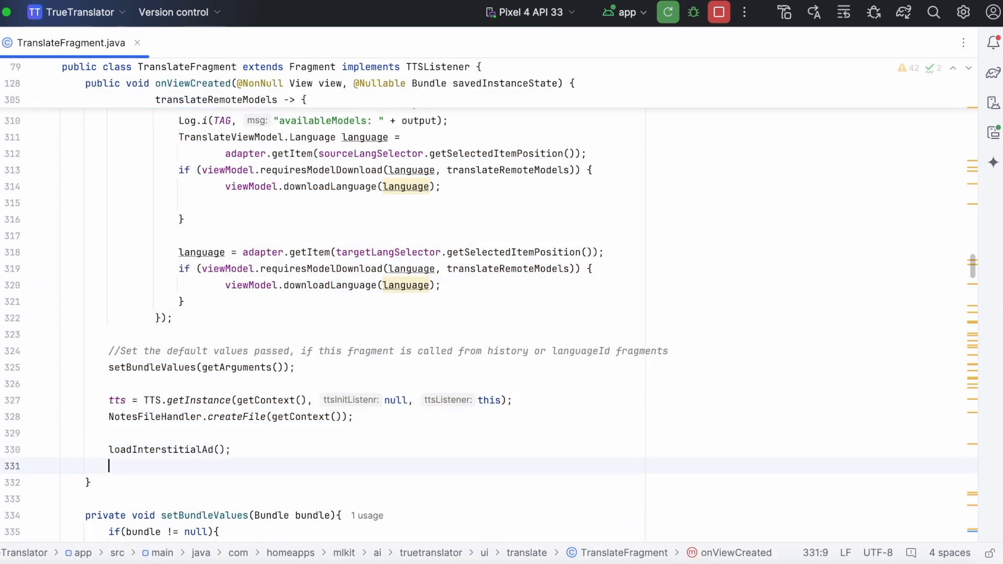
- Call loadRewardedAd() in onViewCreated right after loadInterstitialAd()
type("loa")
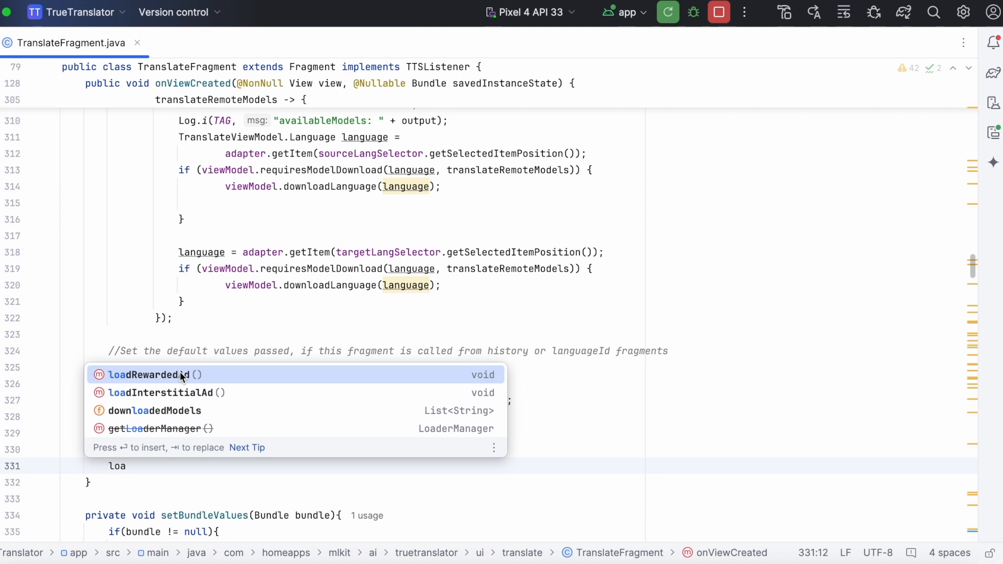
key("Enter")
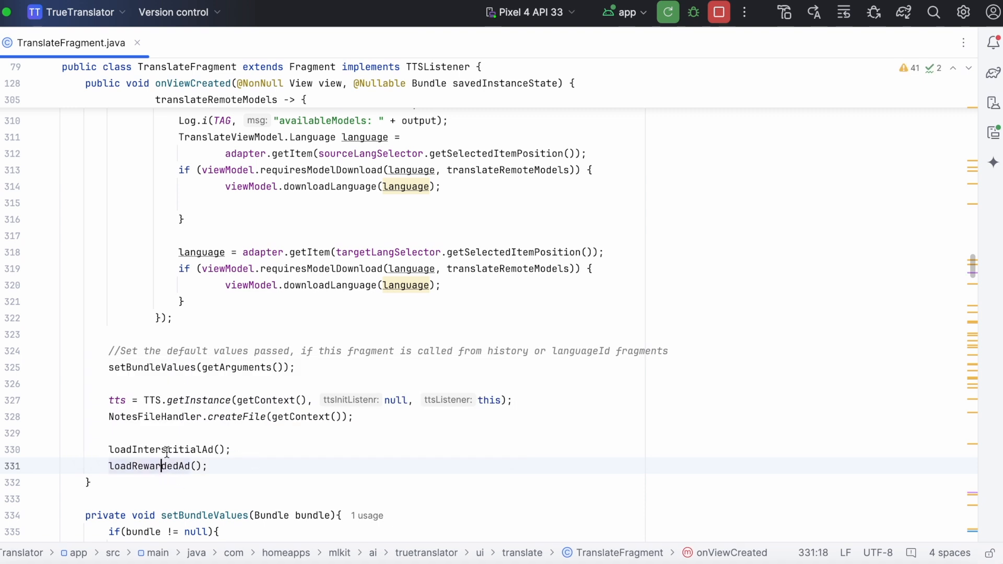
mouse_move(148, 469)
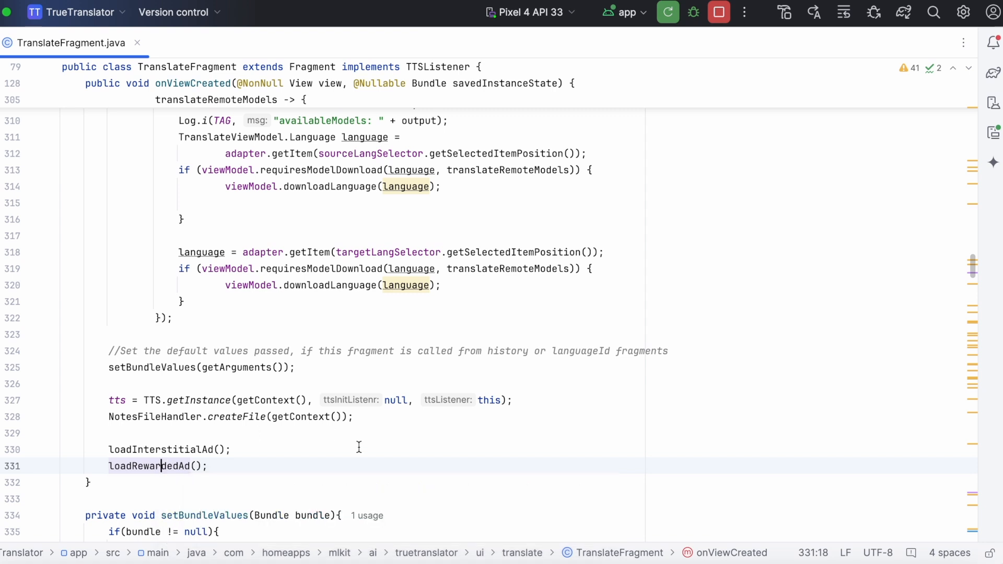
mouse_move(145, 469)
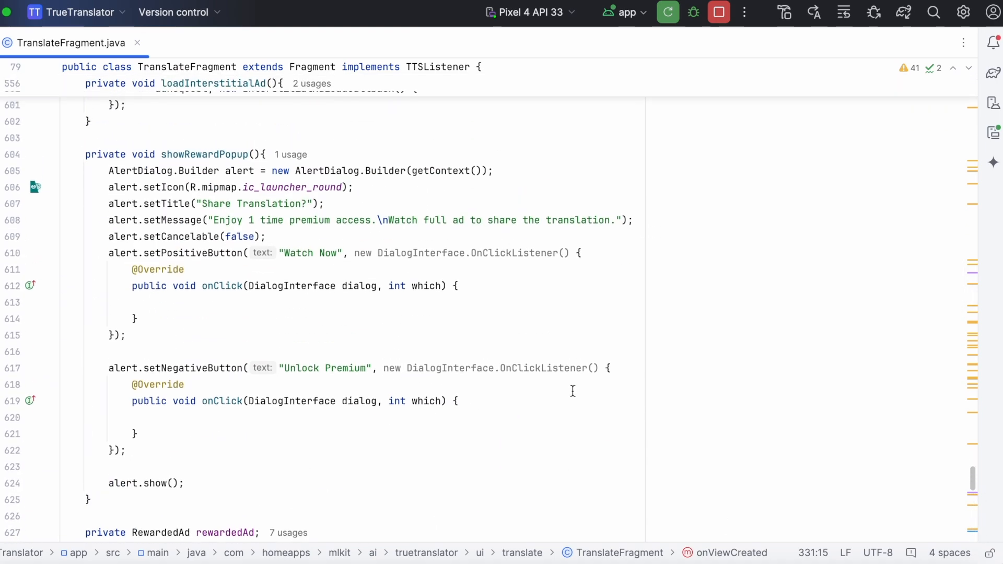
- Make the Watch Now button's onClick in showRewardPopup call showRewardAd()
left_click(196, 253)
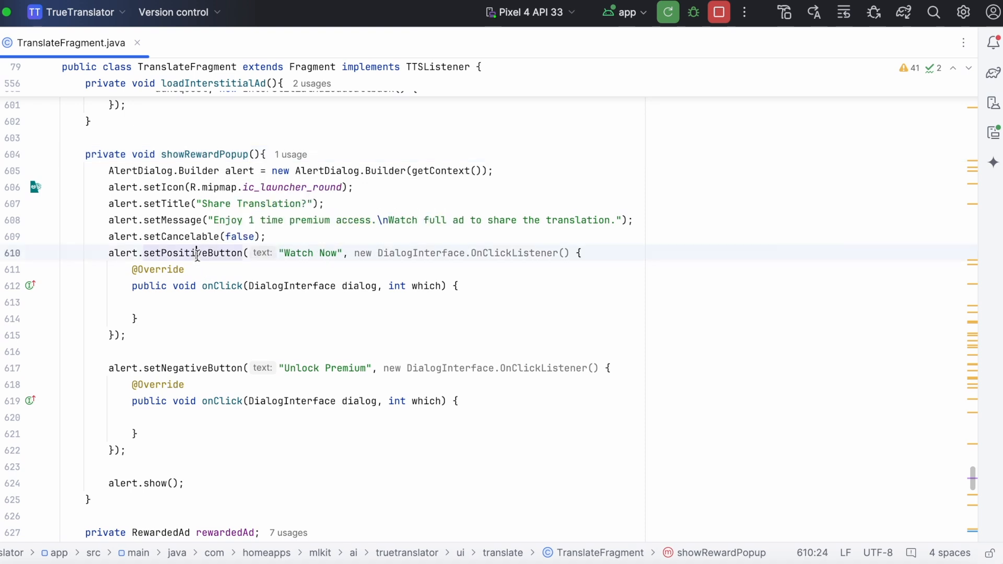
double_click(312, 252)
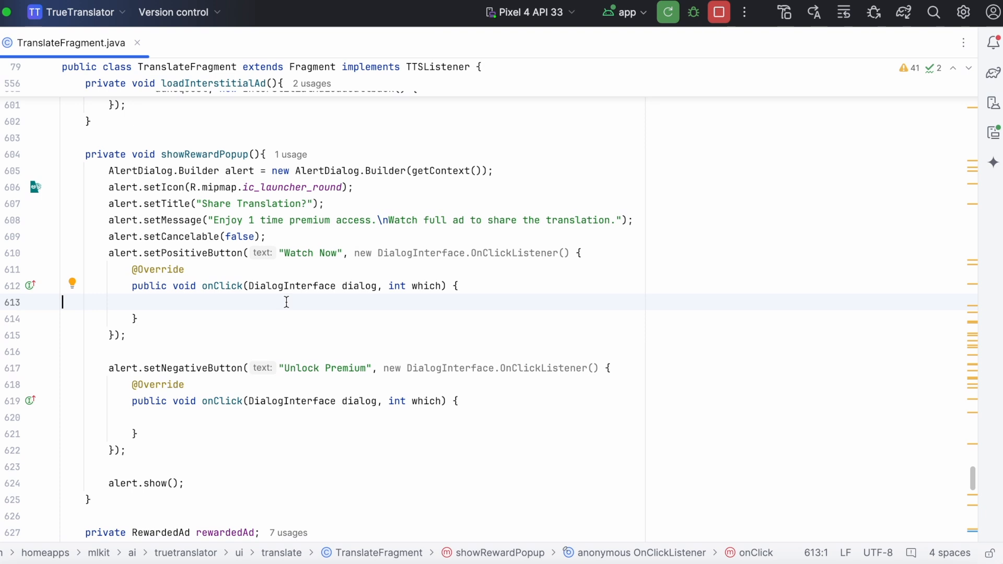
type("s")
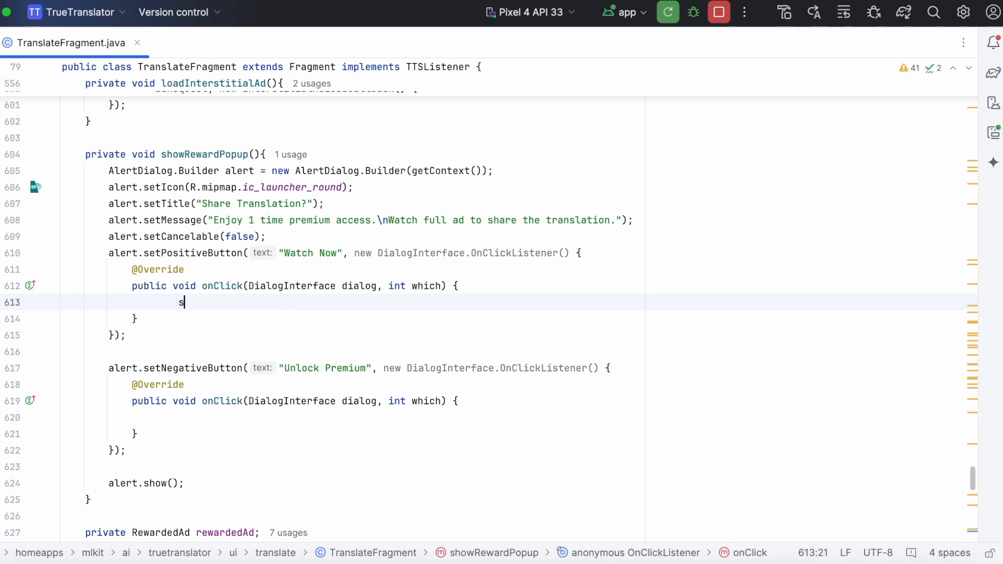
type("howRewardAd();")
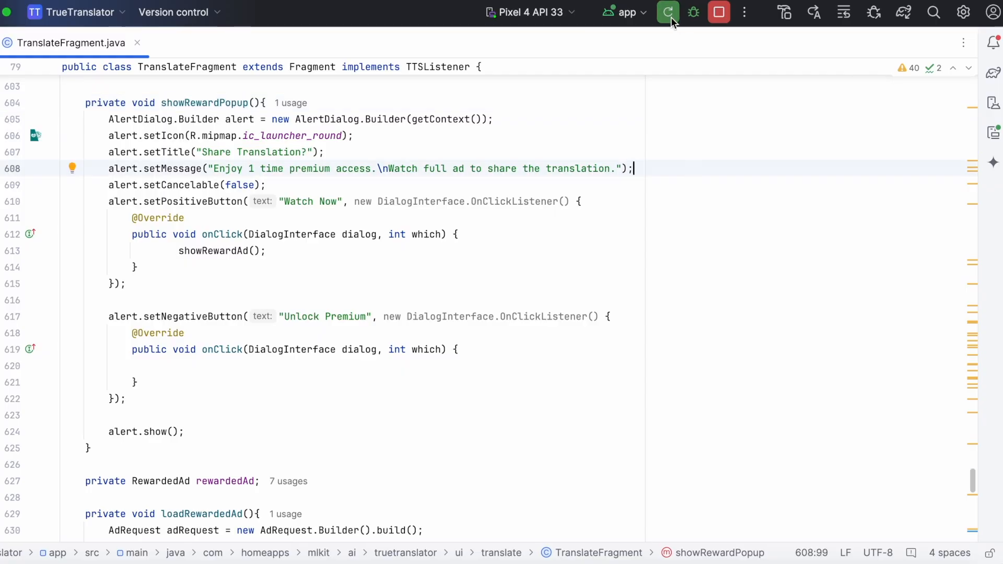
- Run the app, translate 'How are you?', share it and choose Watch Now for the rewarded ad
left_click(668, 12)
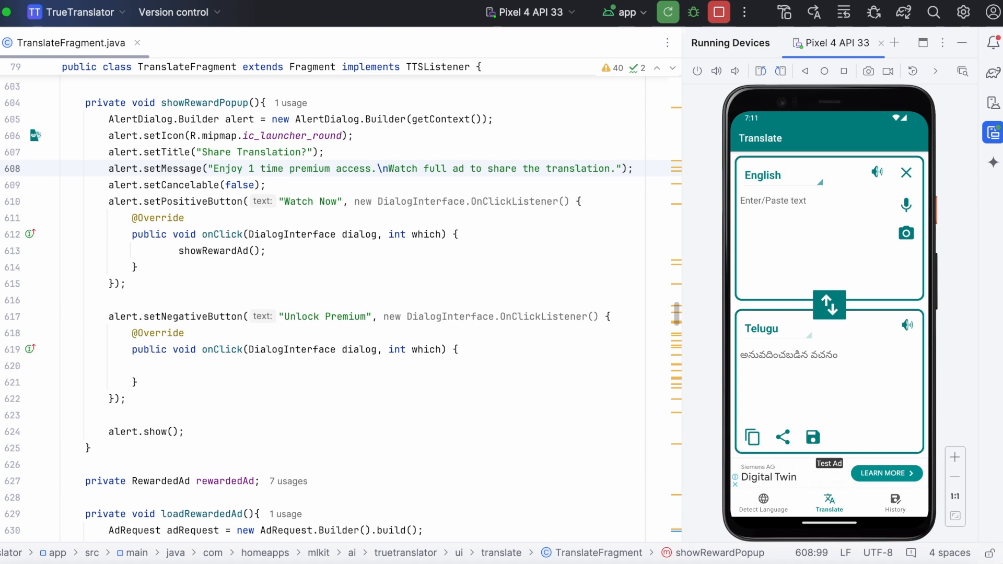
type("How are you?")
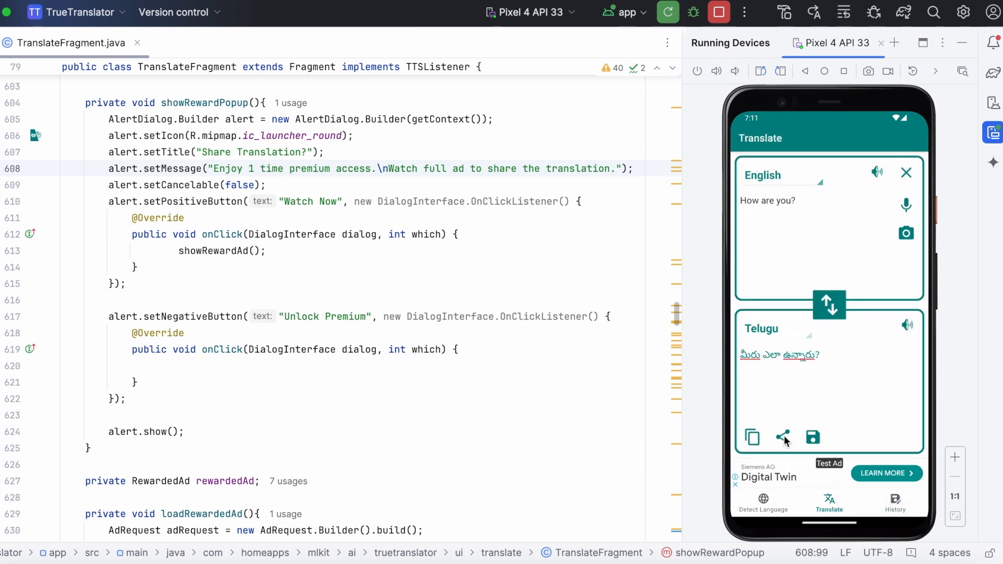
left_click(781, 436)
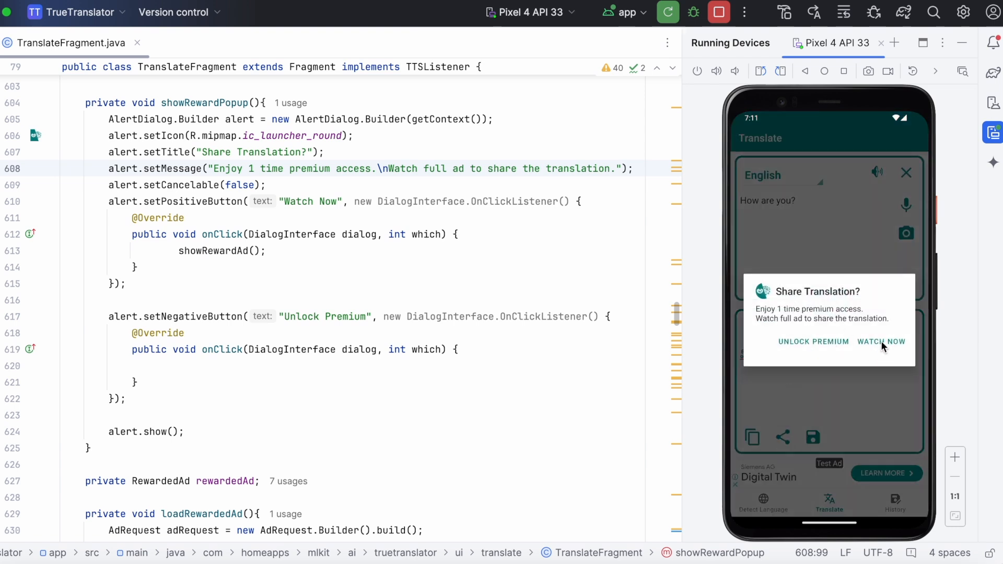
left_click(882, 342)
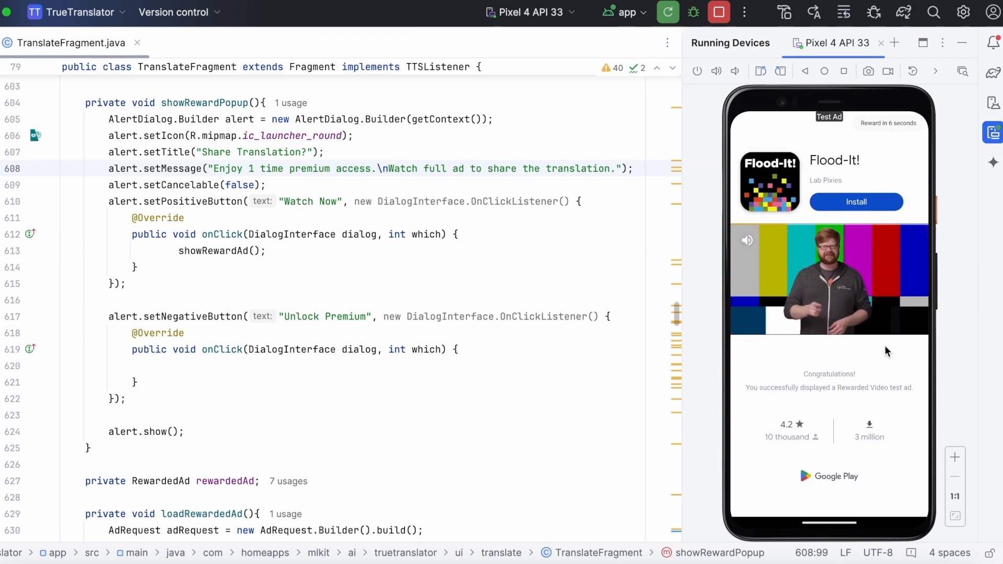
mouse_move(890, 134)
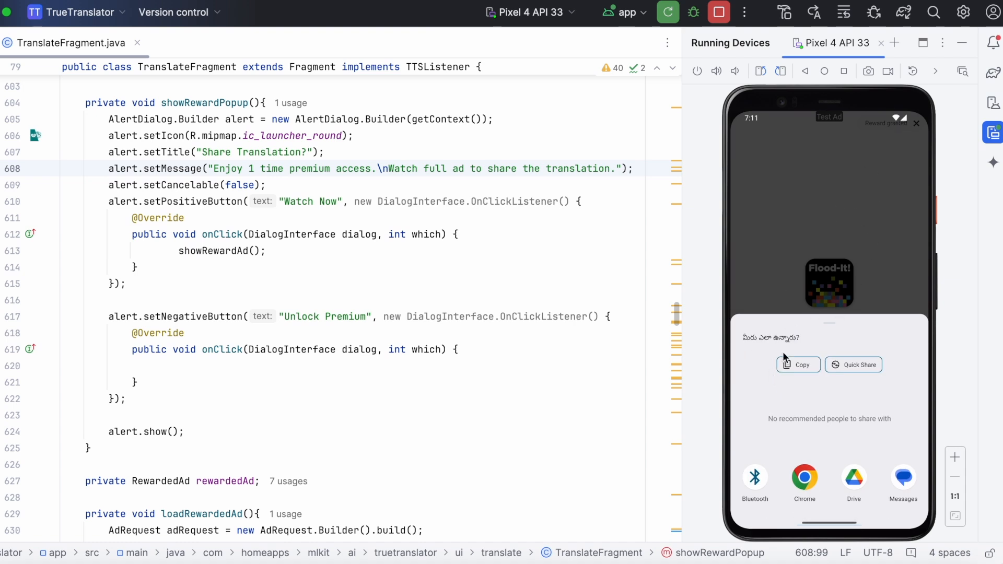
mouse_move(826, 397)
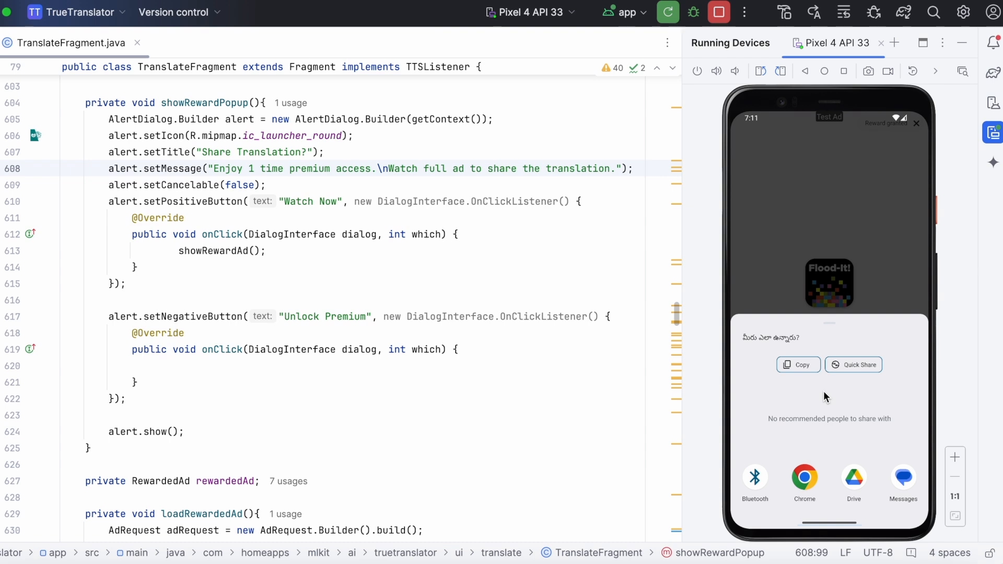
- Dismiss the share sheet shown over the ad and close the finished rewarded ad
left_click(804, 71)
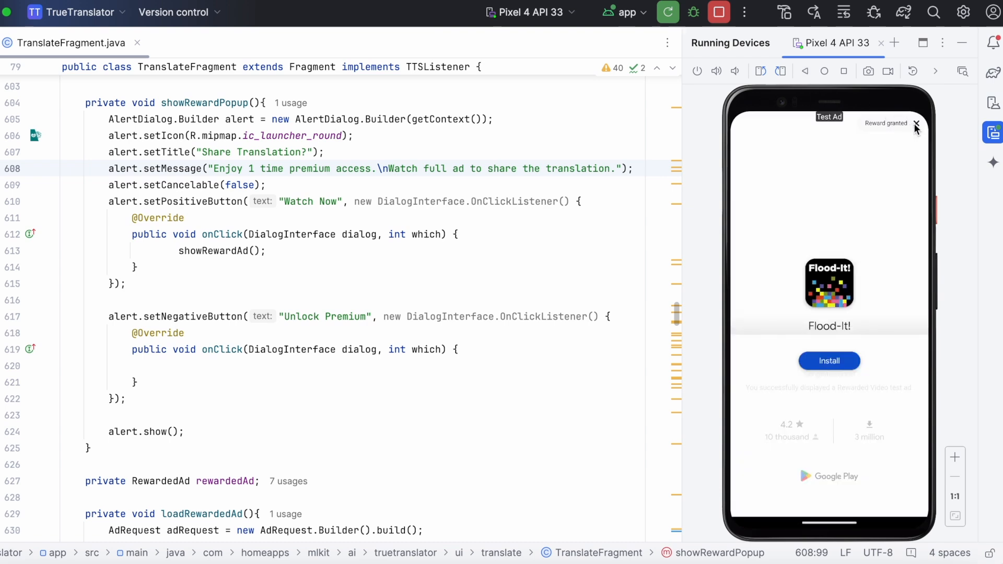
left_click(916, 124)
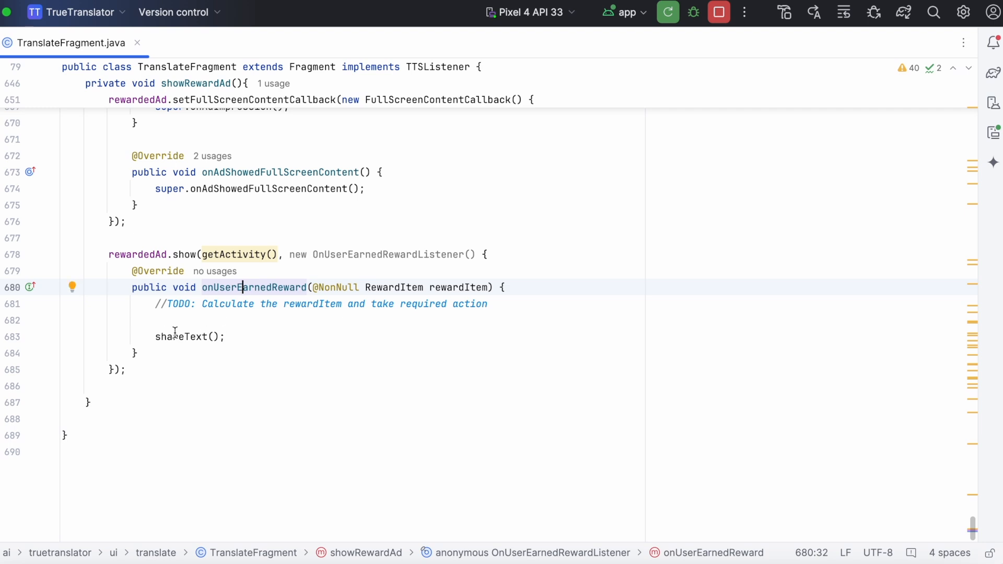
mouse_move(193, 326)
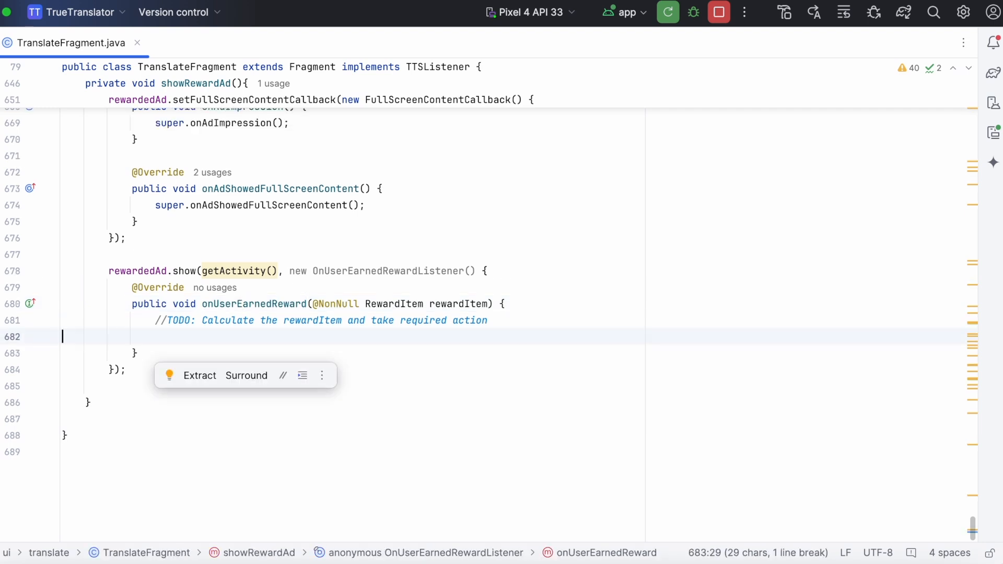
- Show a 'share the translation now.' toast on reward and call shareText() when the ad is dismissed
type("Toast.makeText(getContext(), \"You can")
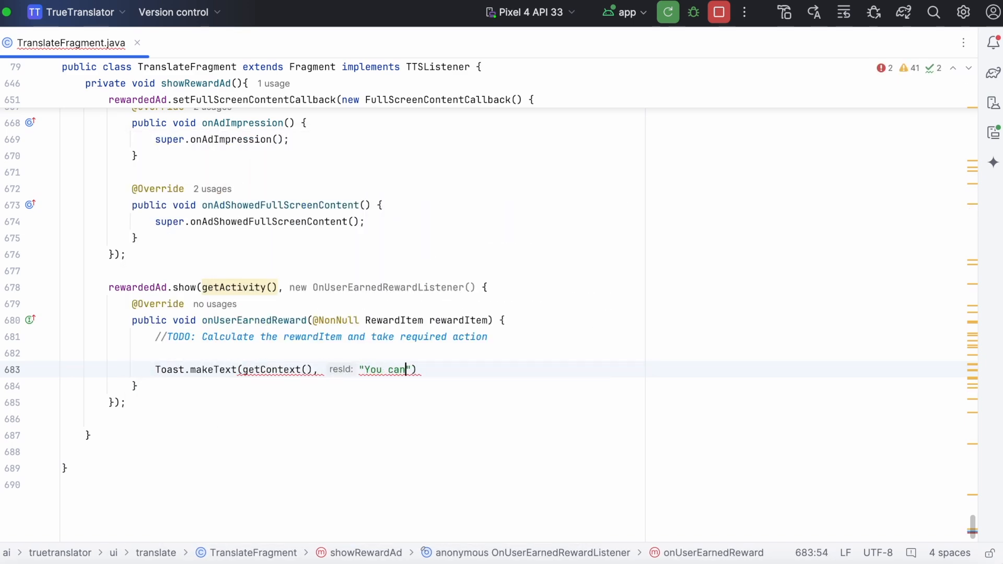
type("share the translation now.")
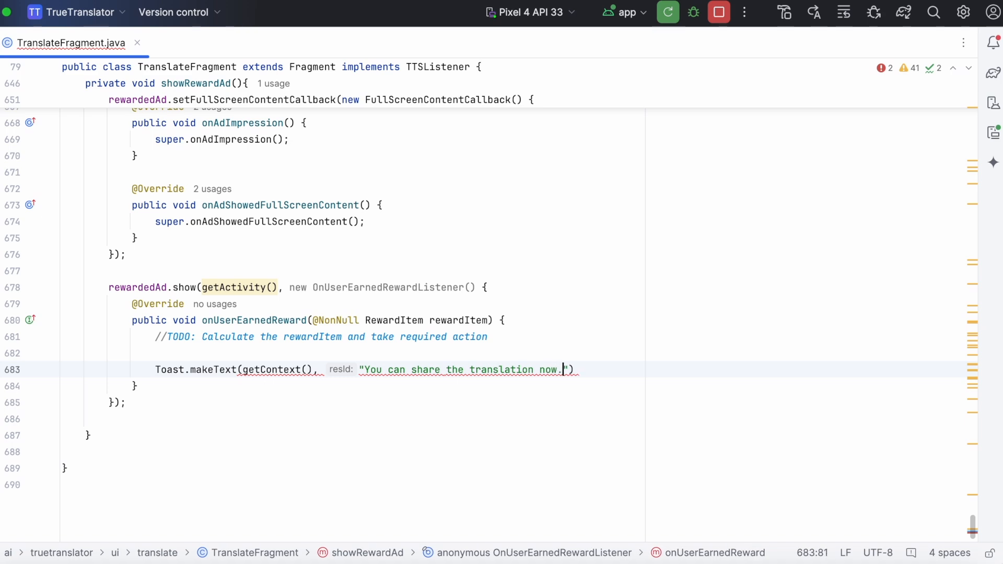
type(", T")
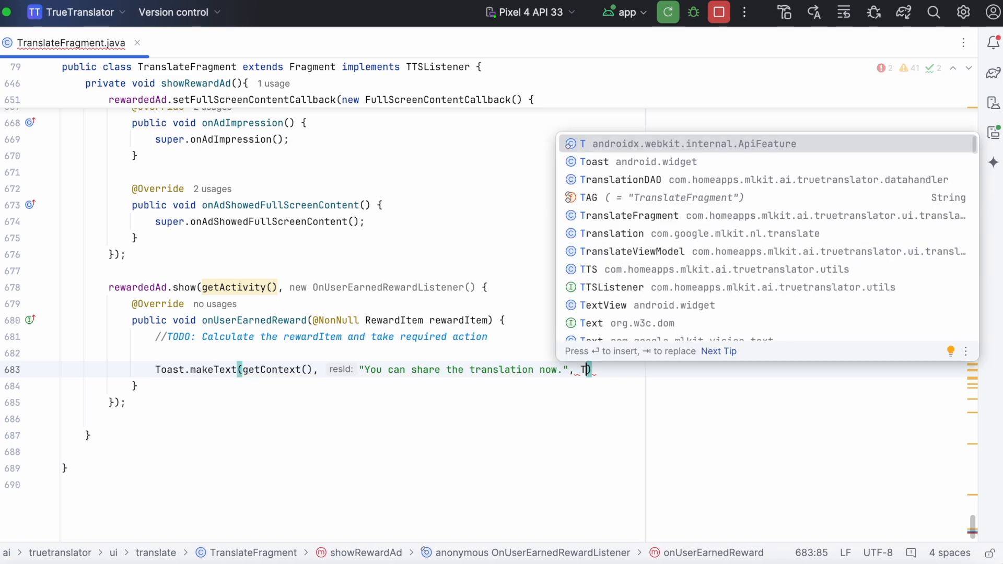
type("Toast.LENGTH_SHORT")
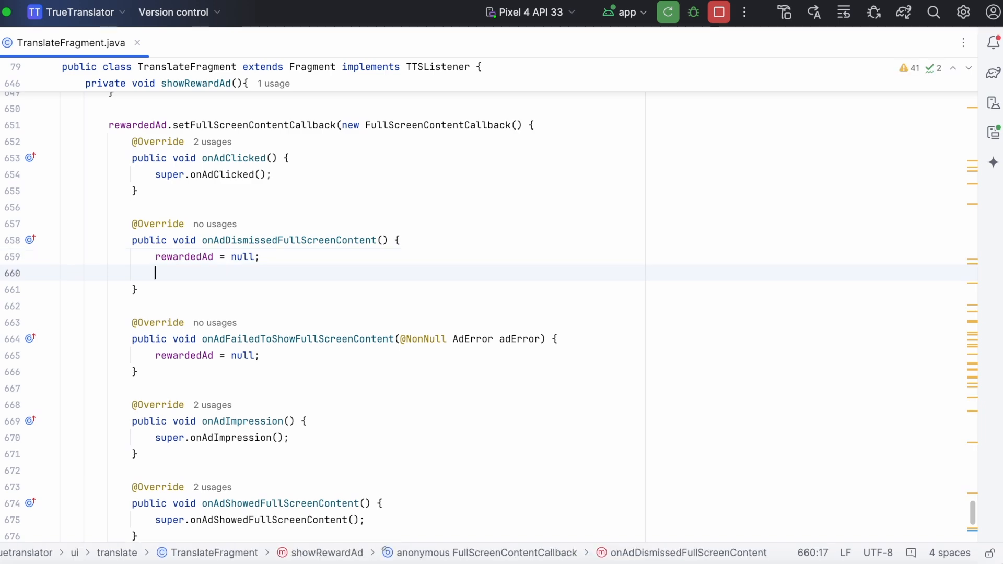
type("shareText();")
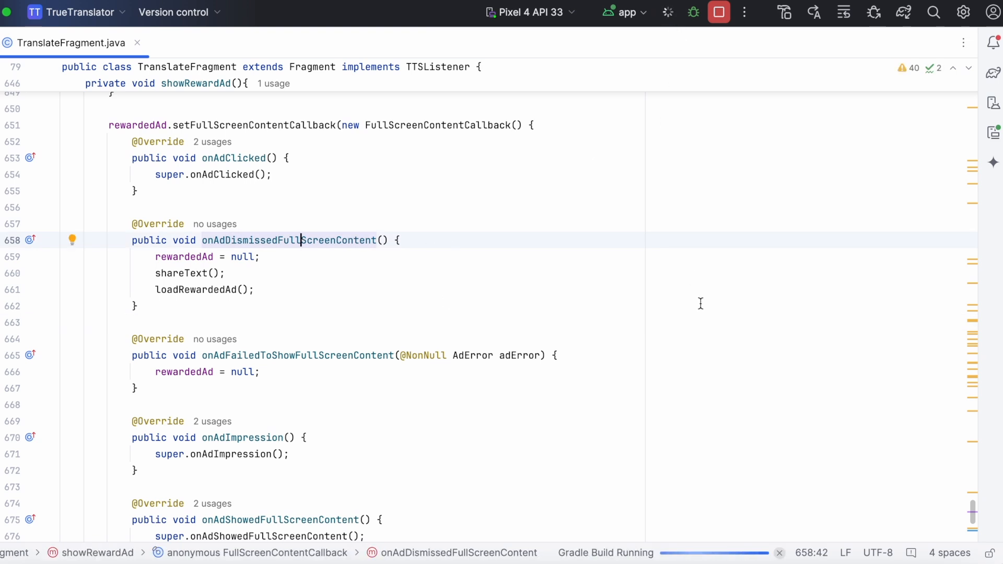
- Rerun the app, share the Telugu text, close the ad after the reward and reopen the reward dialog
left_click(668, 12)
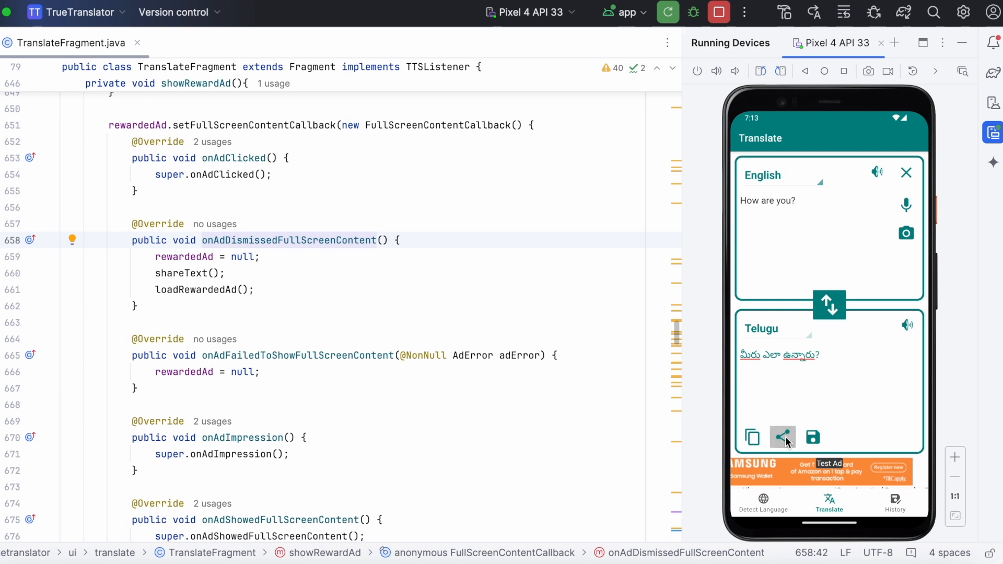
left_click(782, 437)
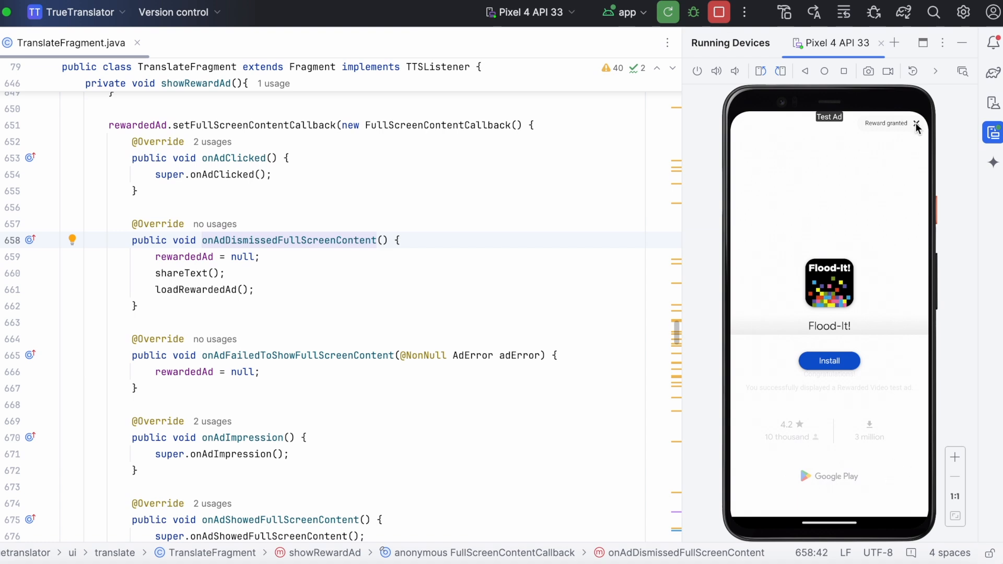
left_click(917, 123)
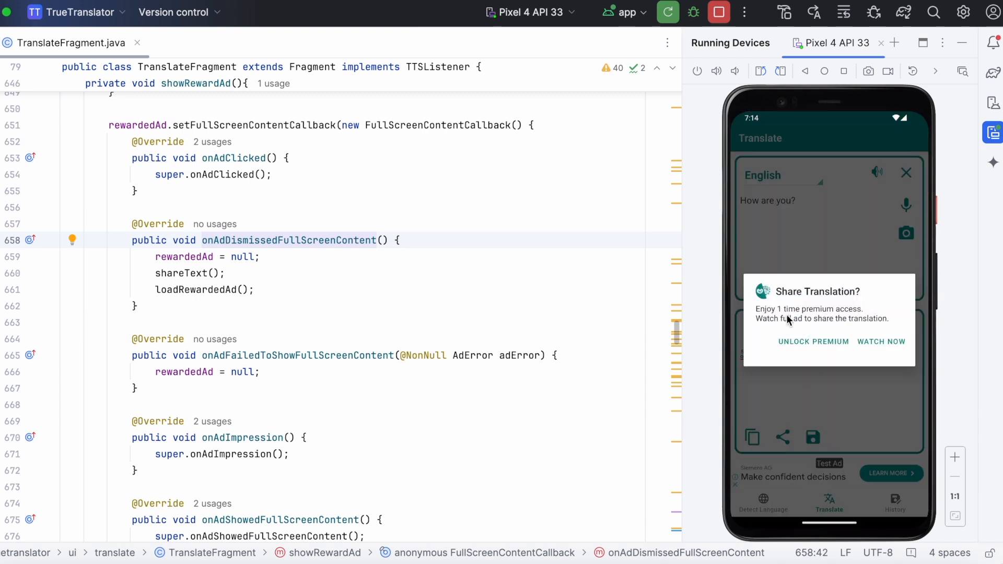
left_click(882, 340)
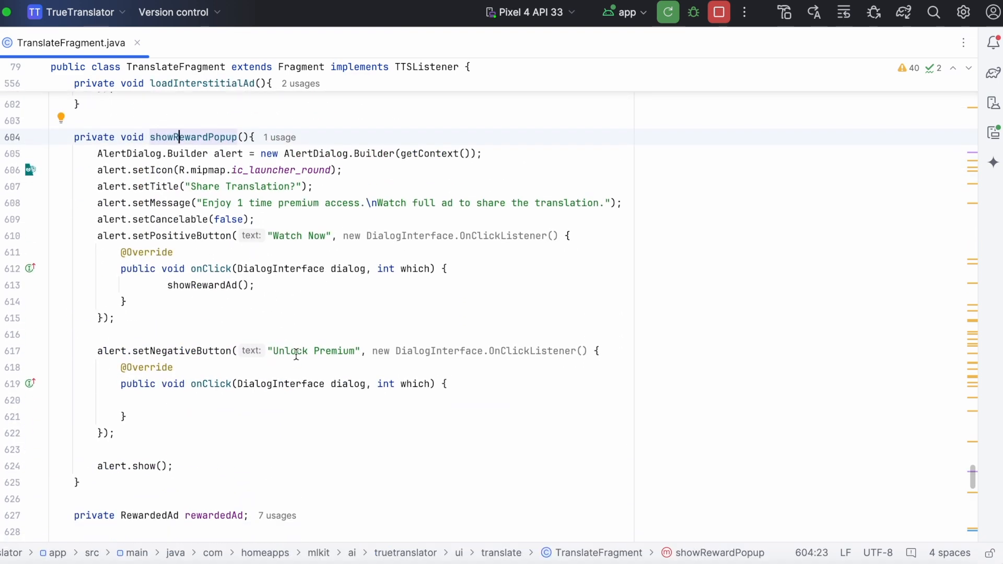
- Swap loadRewardedAd's test id for the real R.string.ad_unit_id_rewarded string
scroll("down", 3)
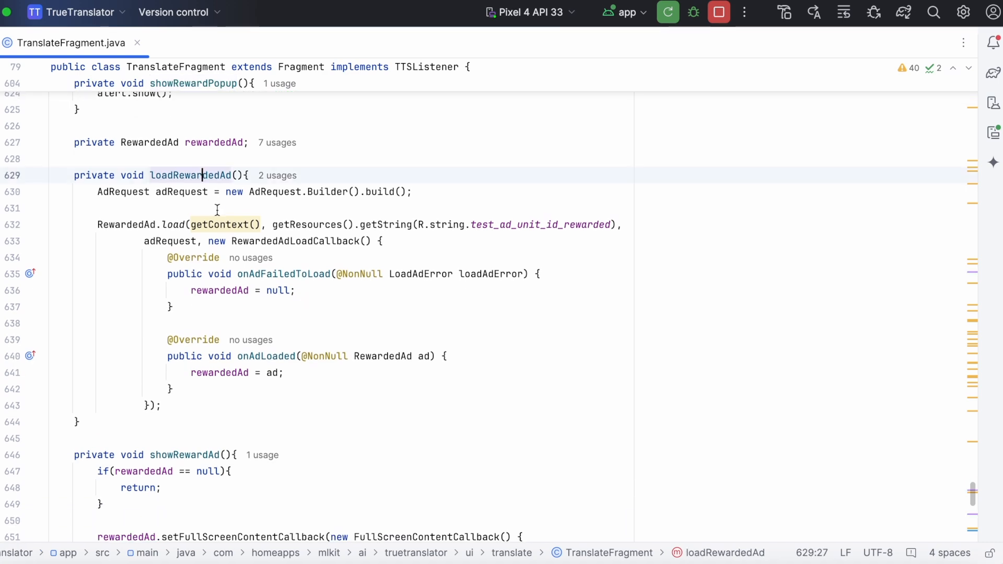
scroll("down", 3)
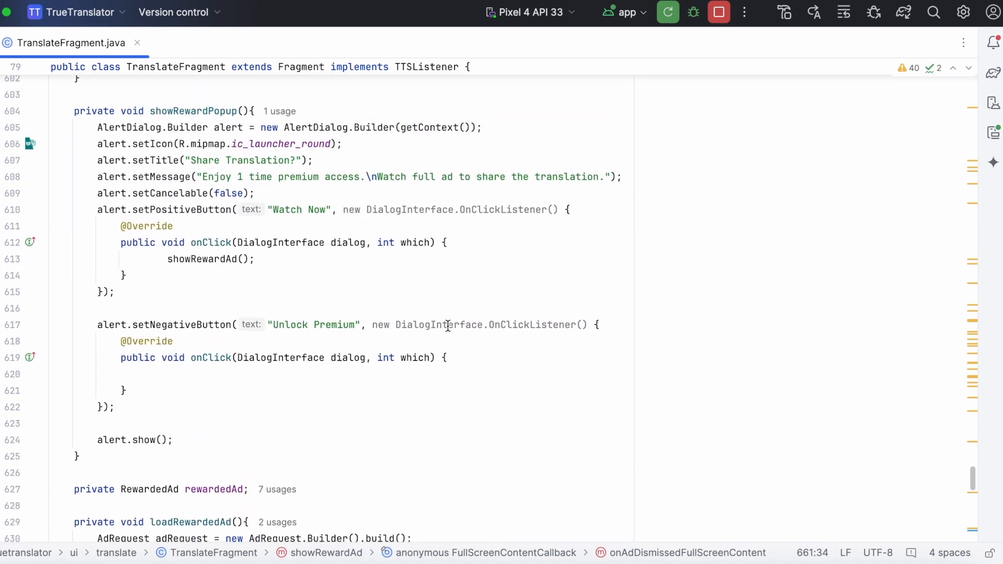
scroll("down", 3)
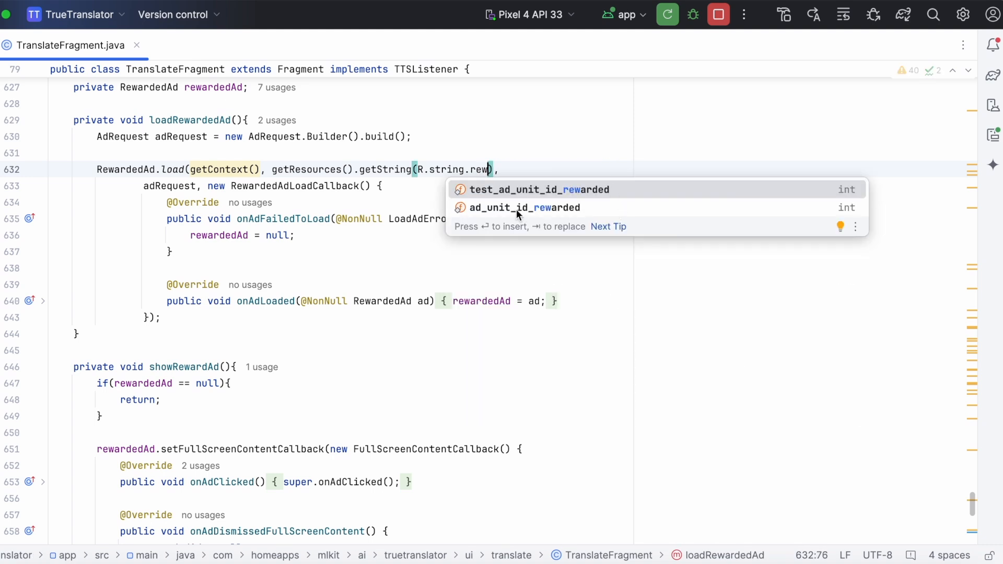
left_click(525, 208)
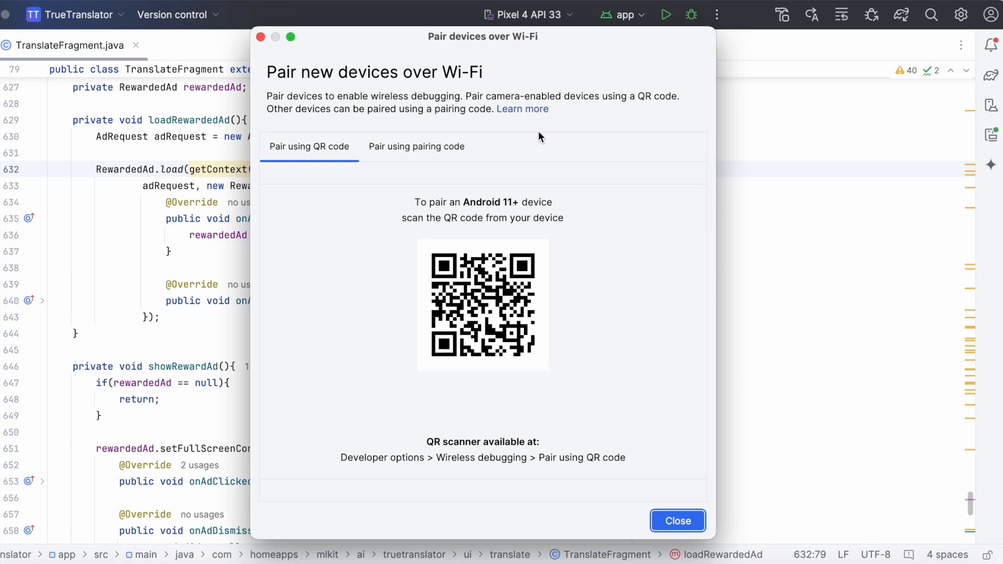
mouse_move(522, 314)
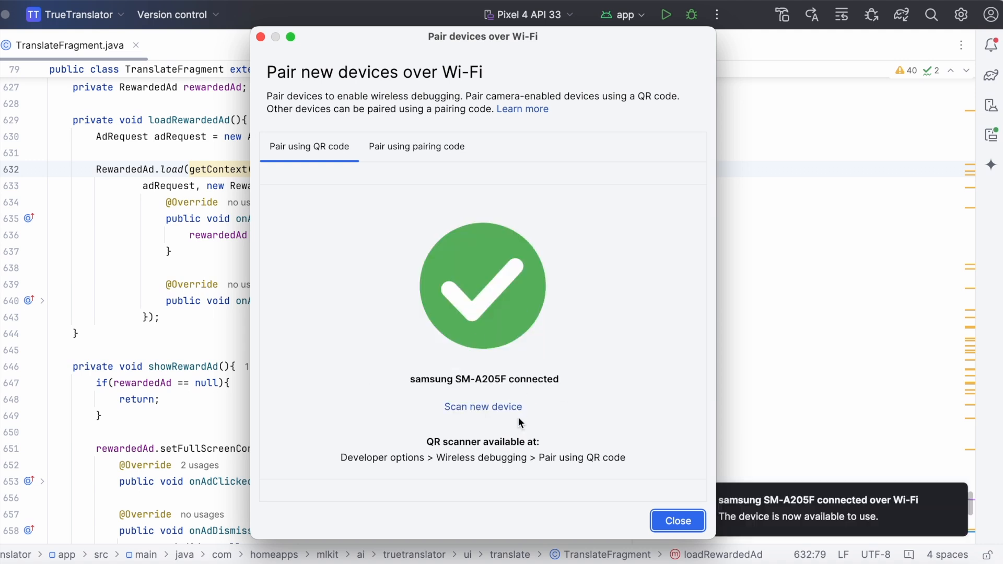
- Close the Wi-Fi pairing window once the Samsung SM-A205F phone is connected
left_click(677, 520)
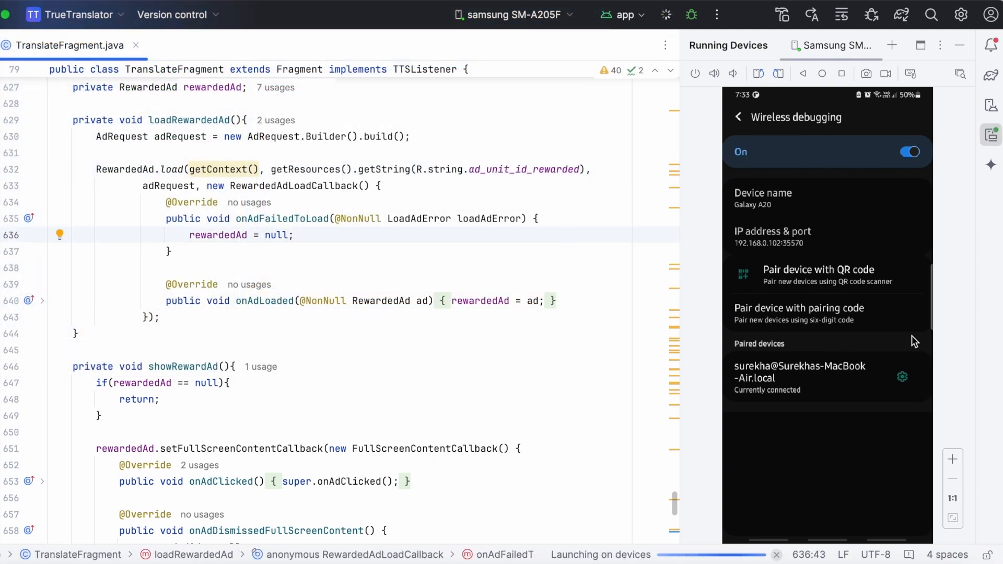
mouse_move(816, 437)
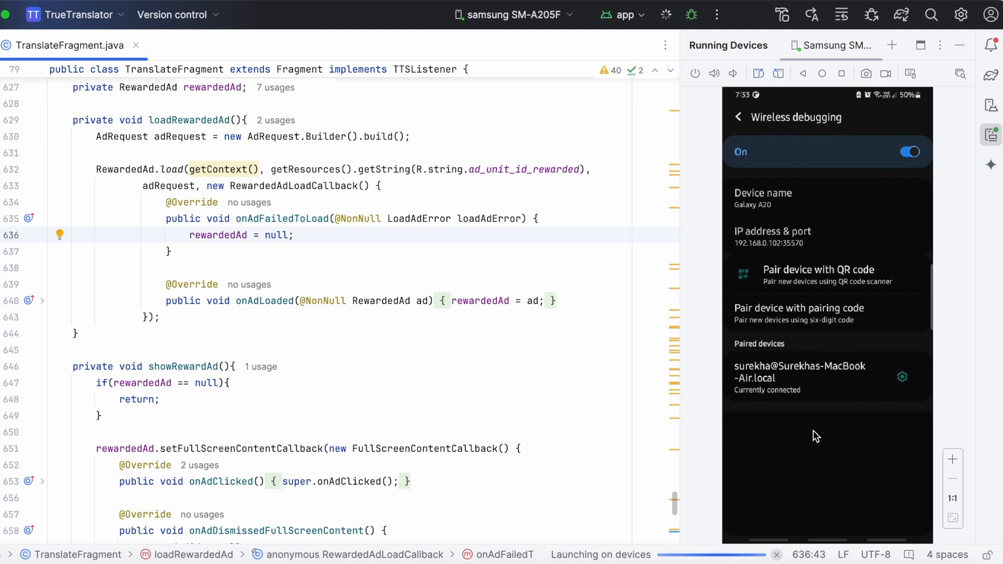
- Run the app on the wirelessly connected Samsung SM-A205F phone
left_click(666, 15)
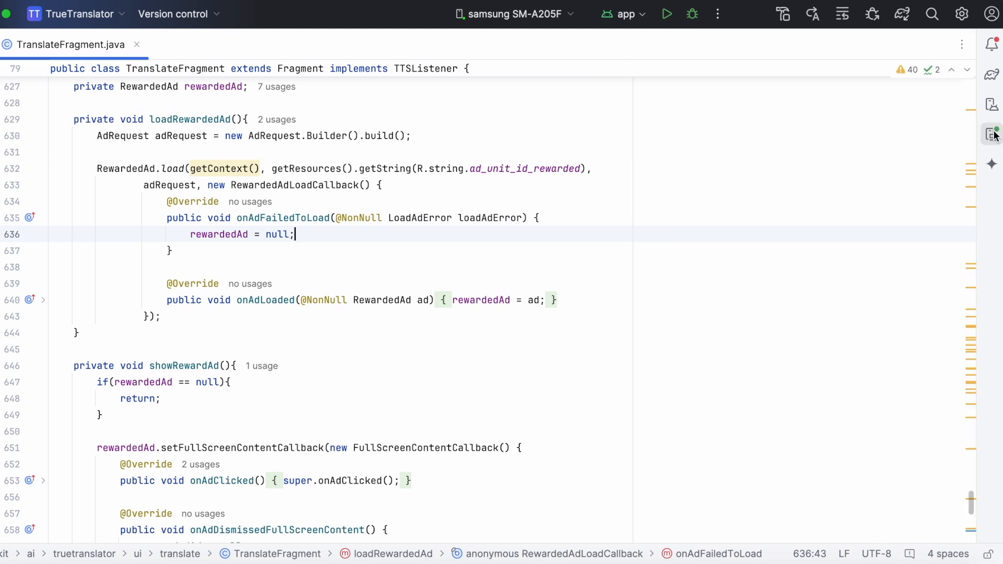
- Select the ad_unit_id_rewarded name in loadRewardedAd
double_click(525, 169)
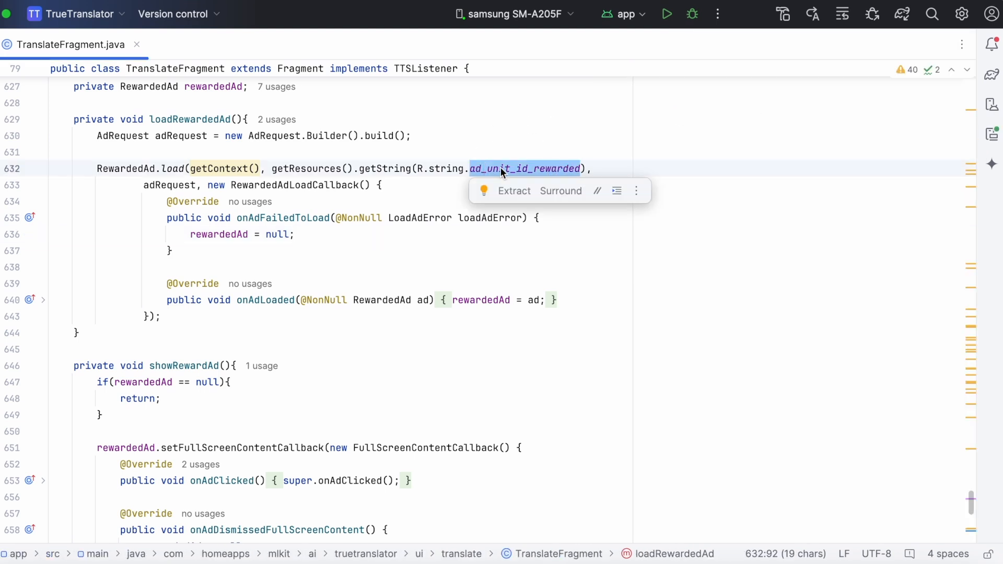
mouse_move(548, 176)
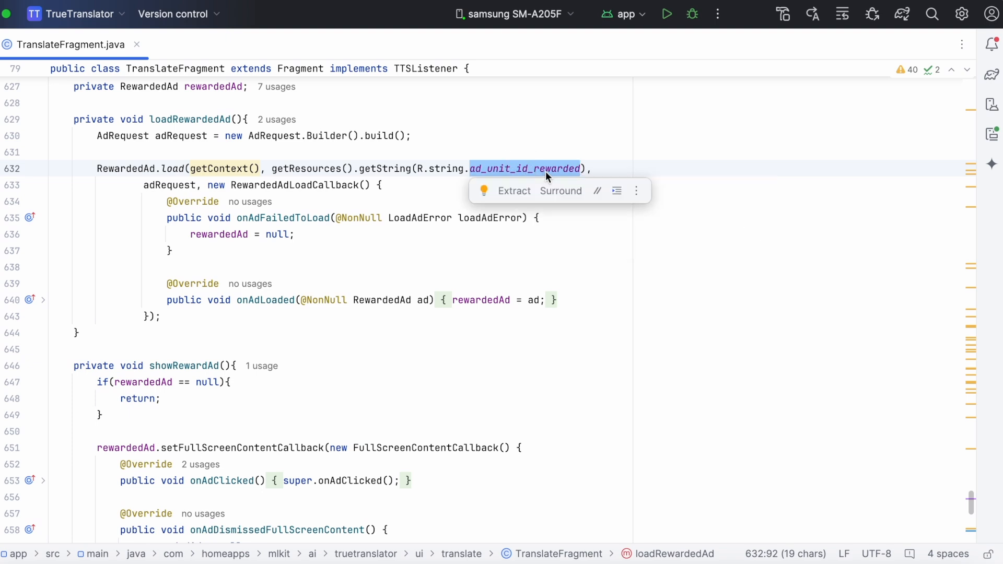